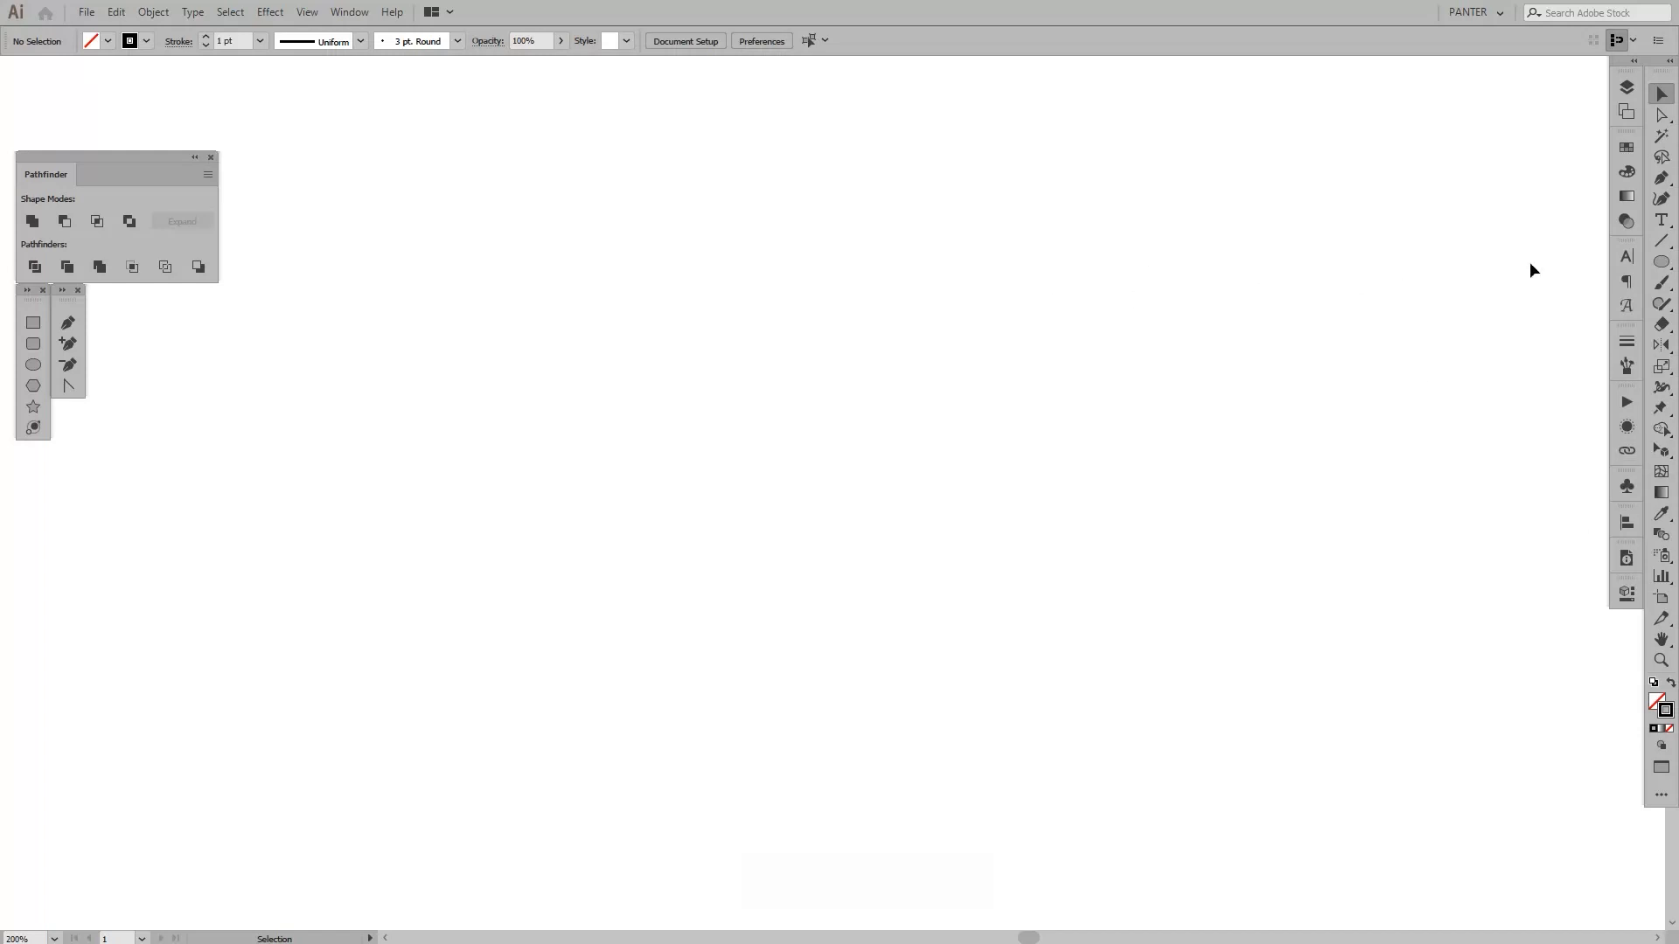
mouse_move(1663, 239)
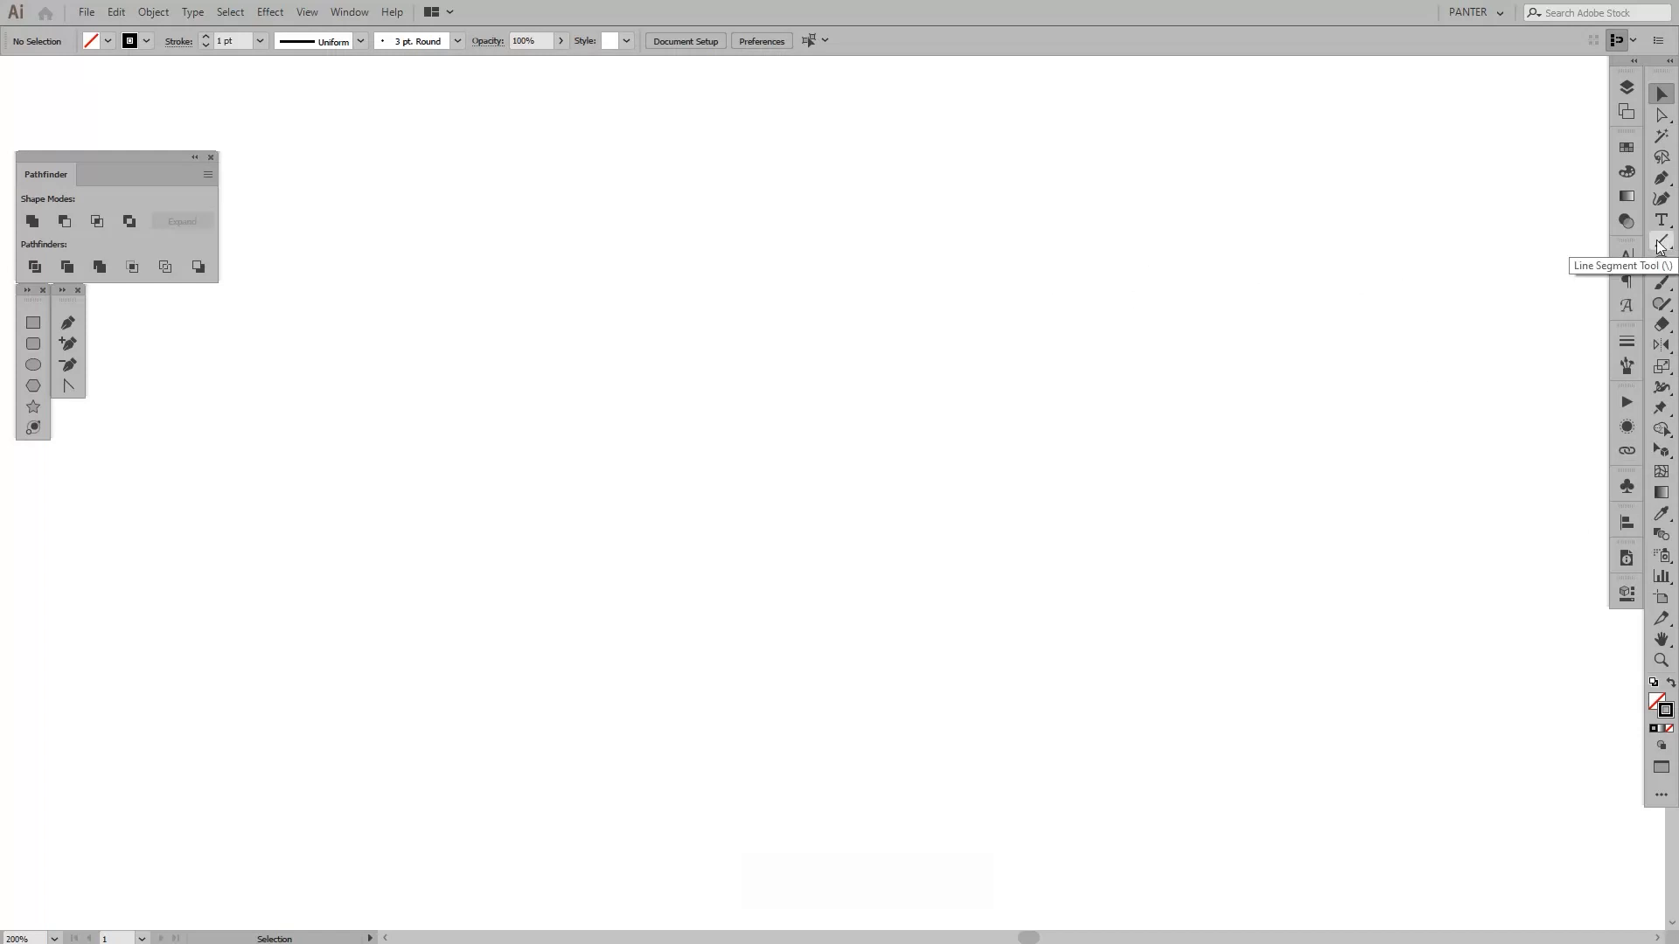
Step: Create a vertical line with the Line Segment Tool, Length 100 px and Angle 90°
left_click(1662, 239)
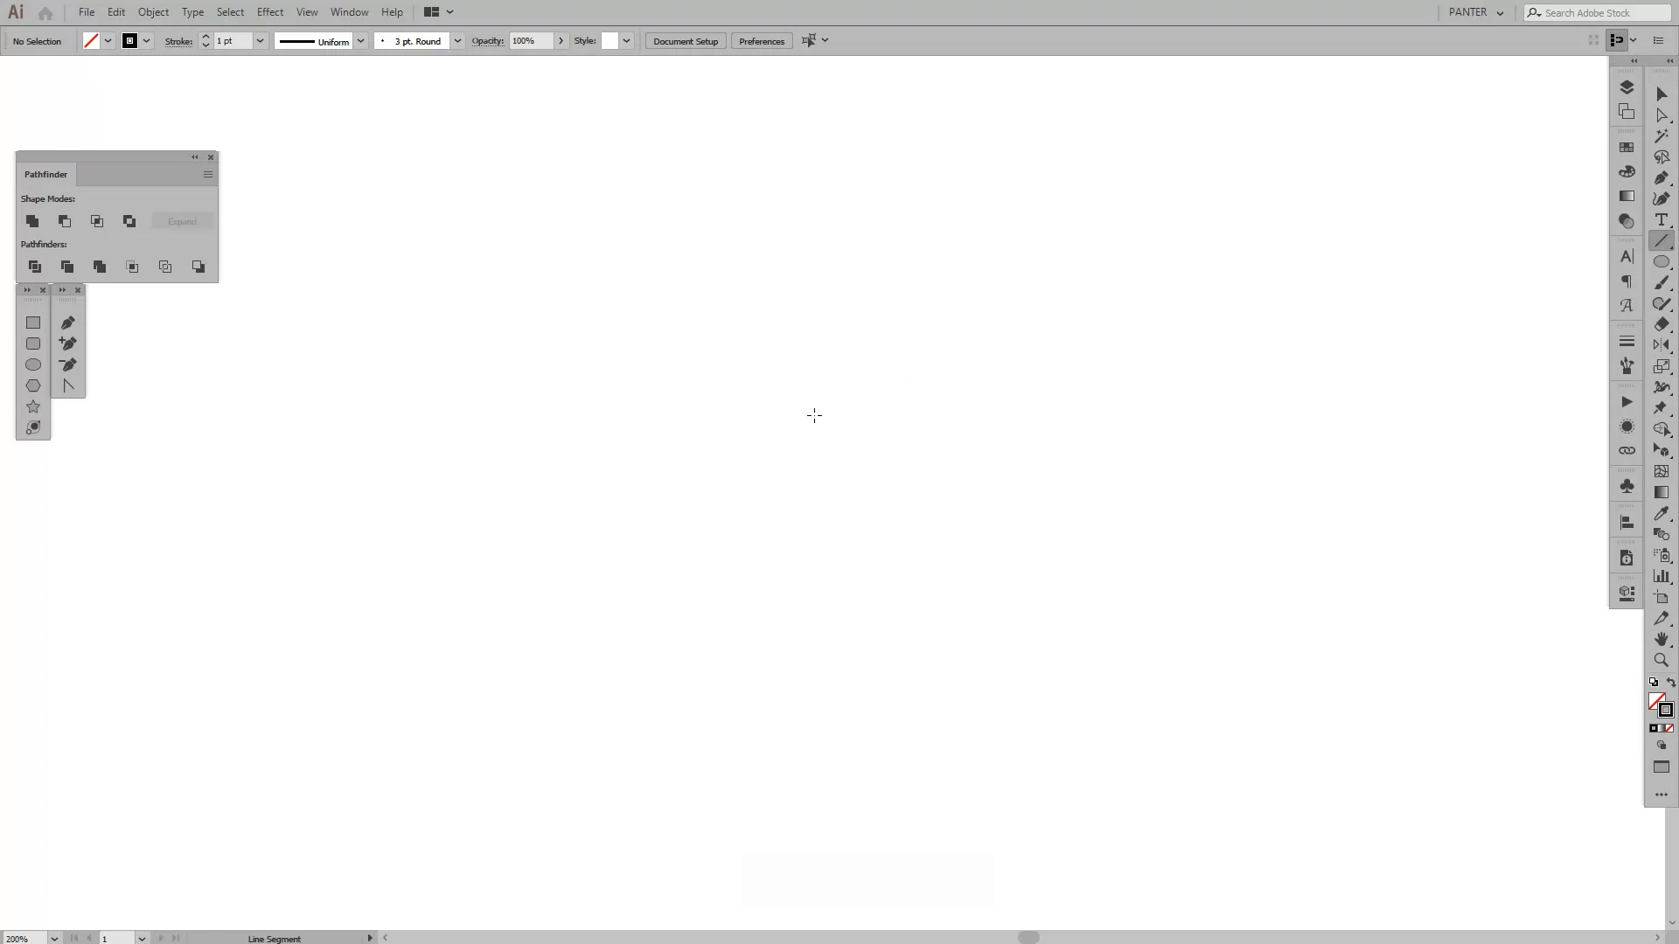
left_click(814, 416)
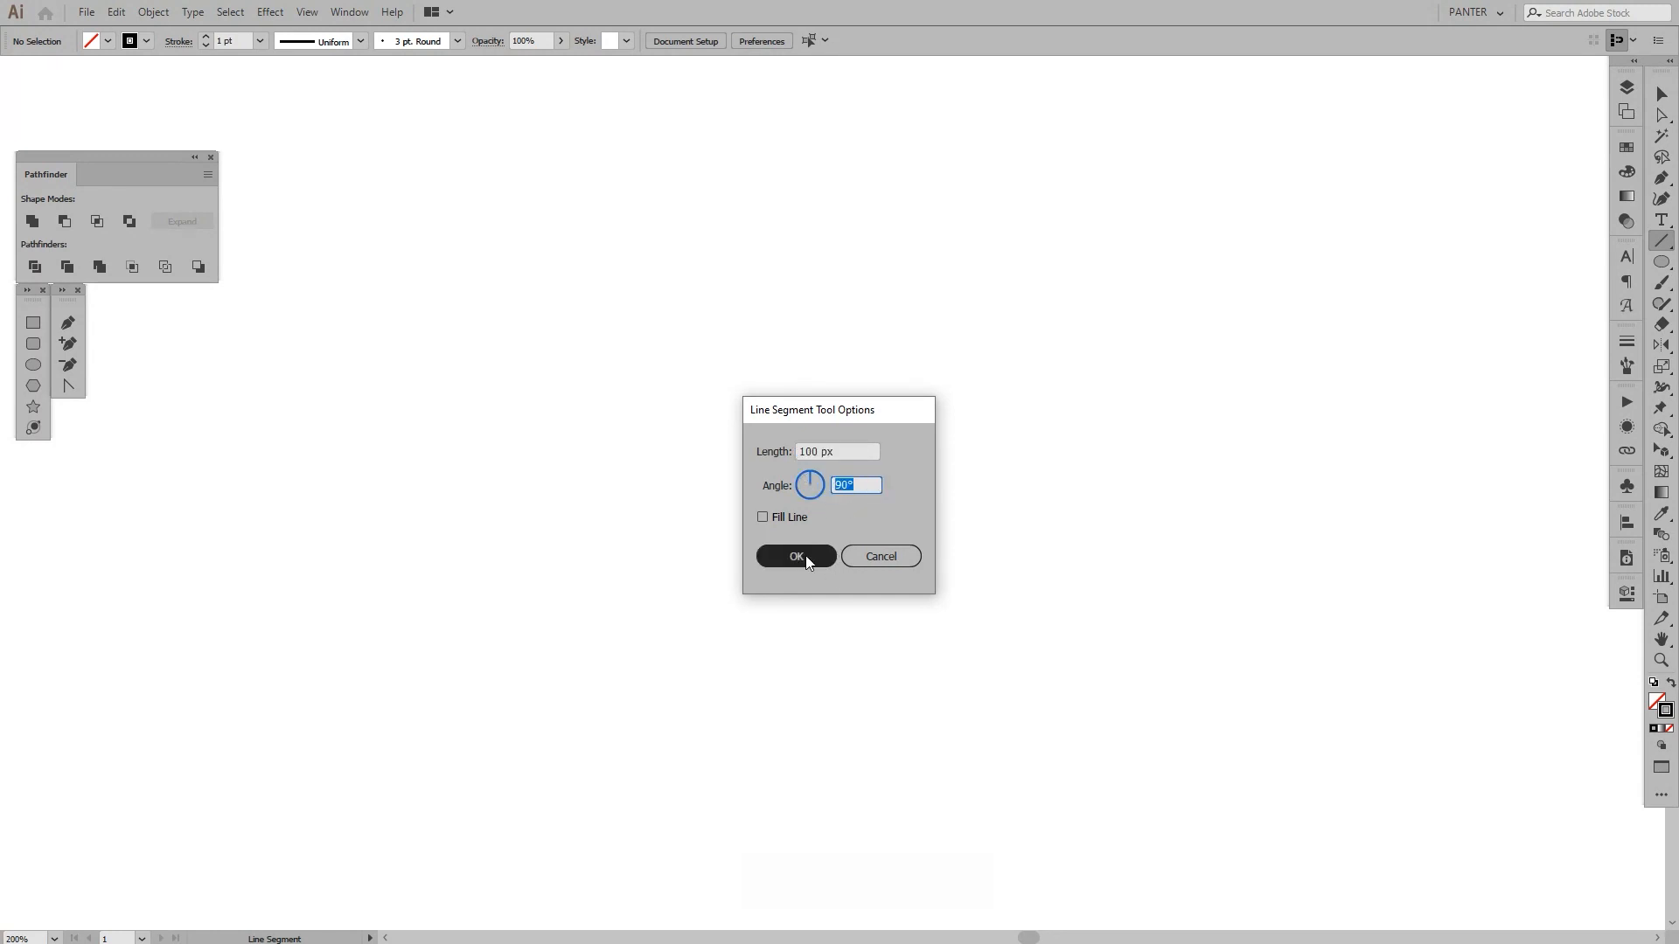
left_click(796, 556)
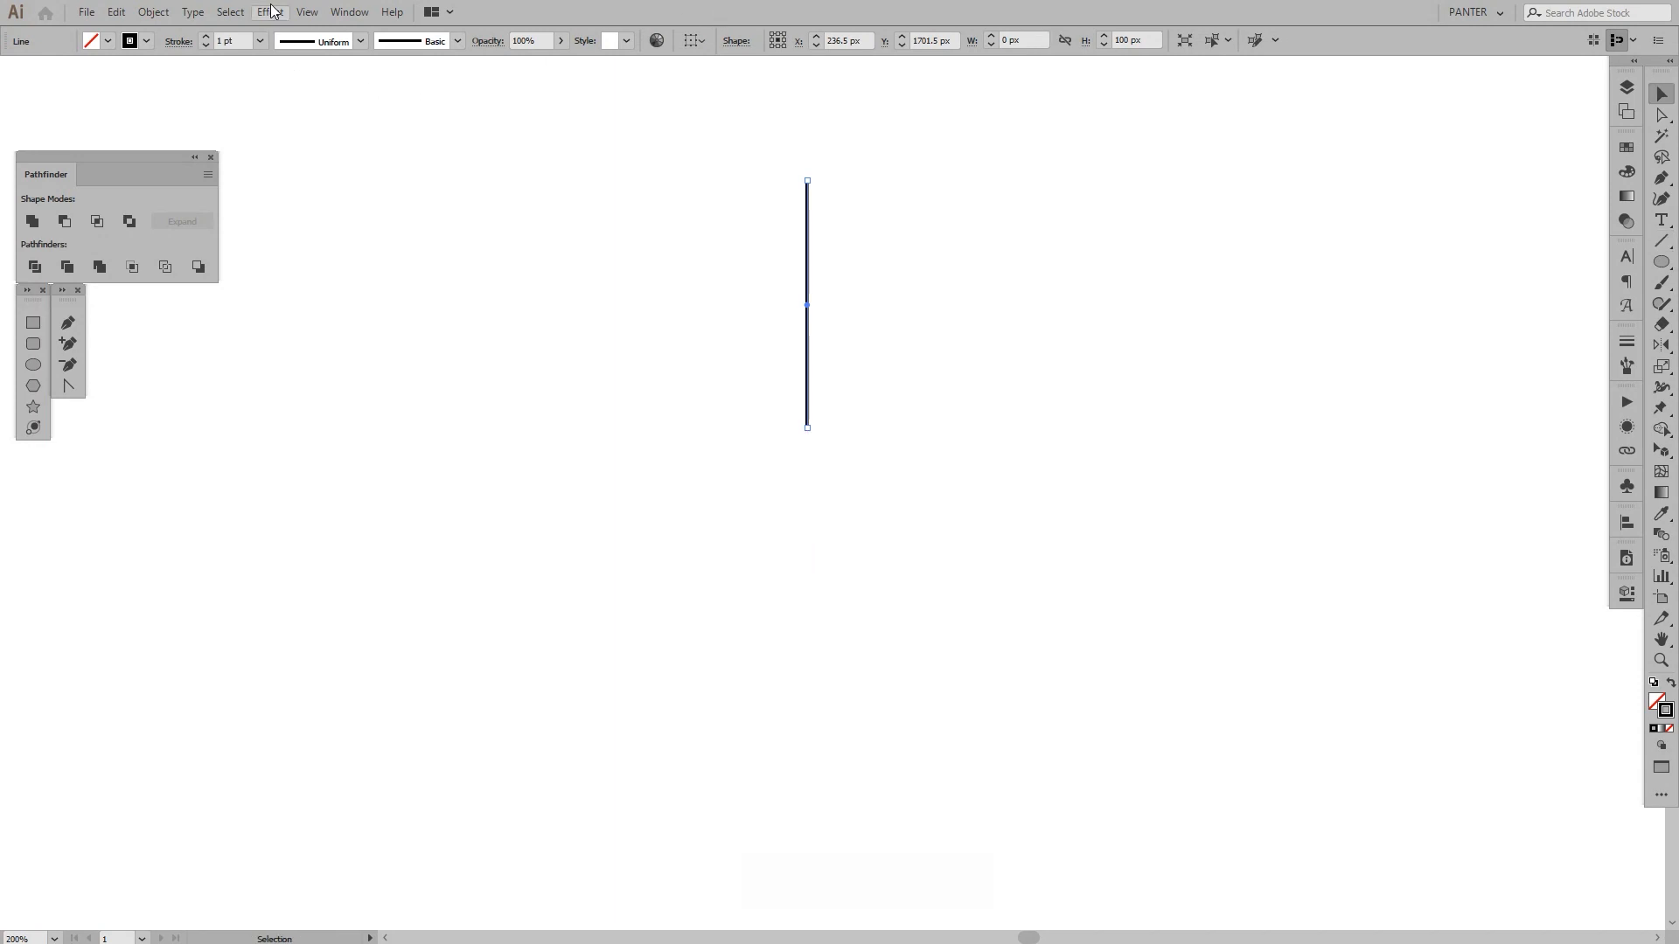
Step: Apply Effect > Distort & Transform > Transform with Preview on and the bottom reference point
left_click(269, 12)
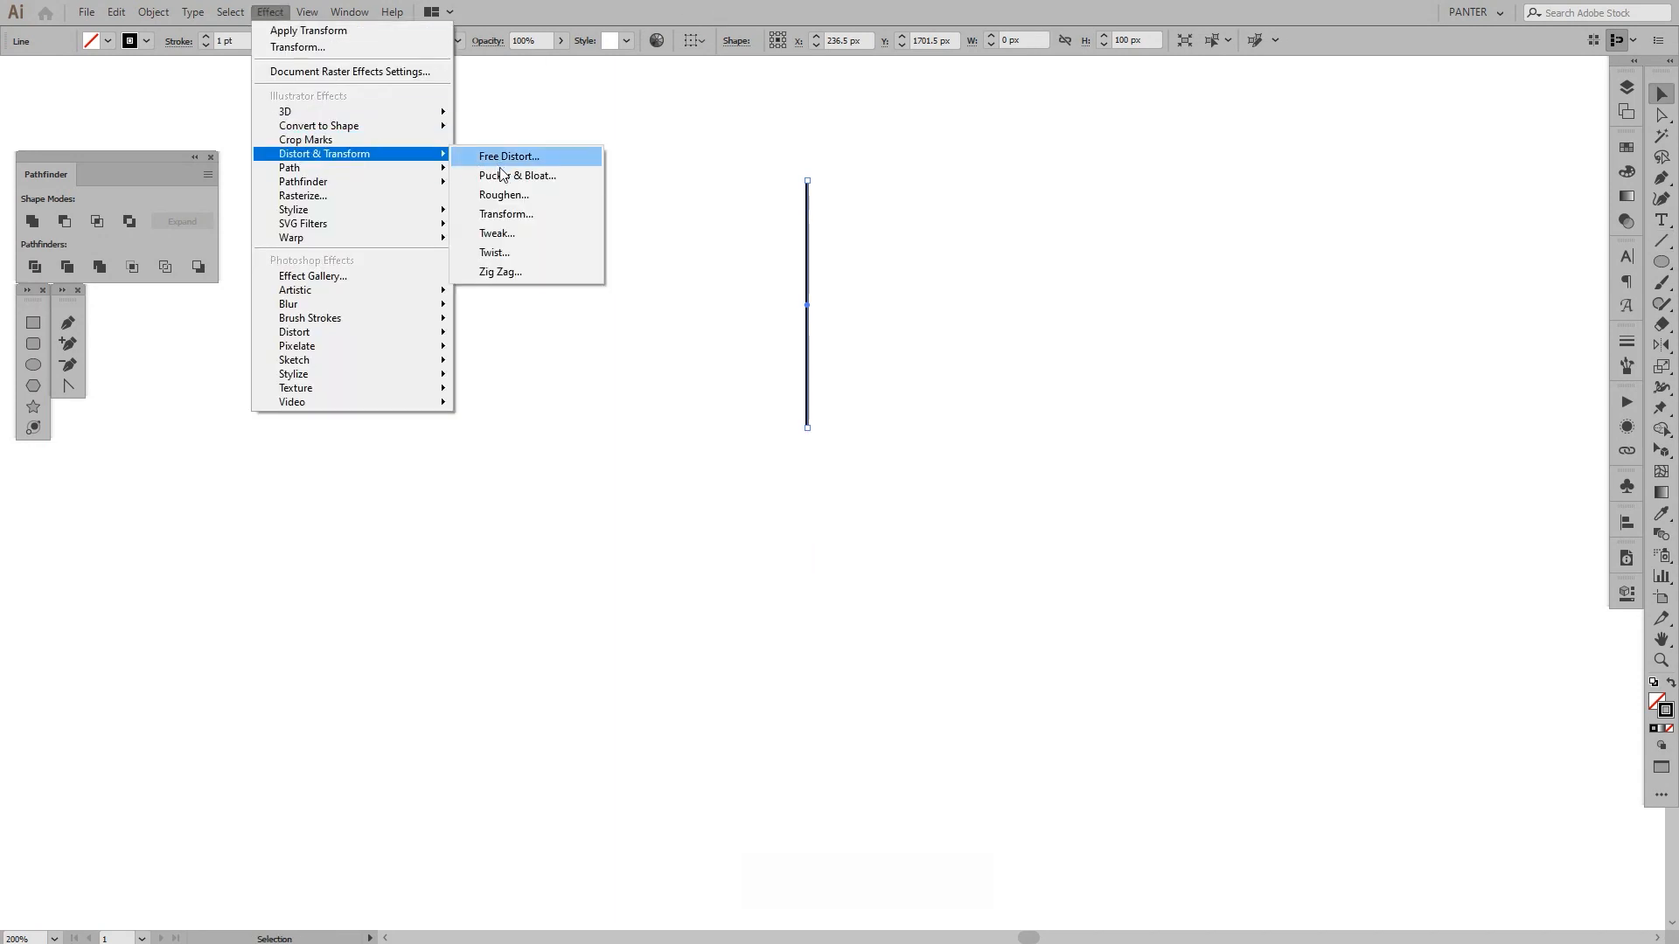
left_click(507, 214)
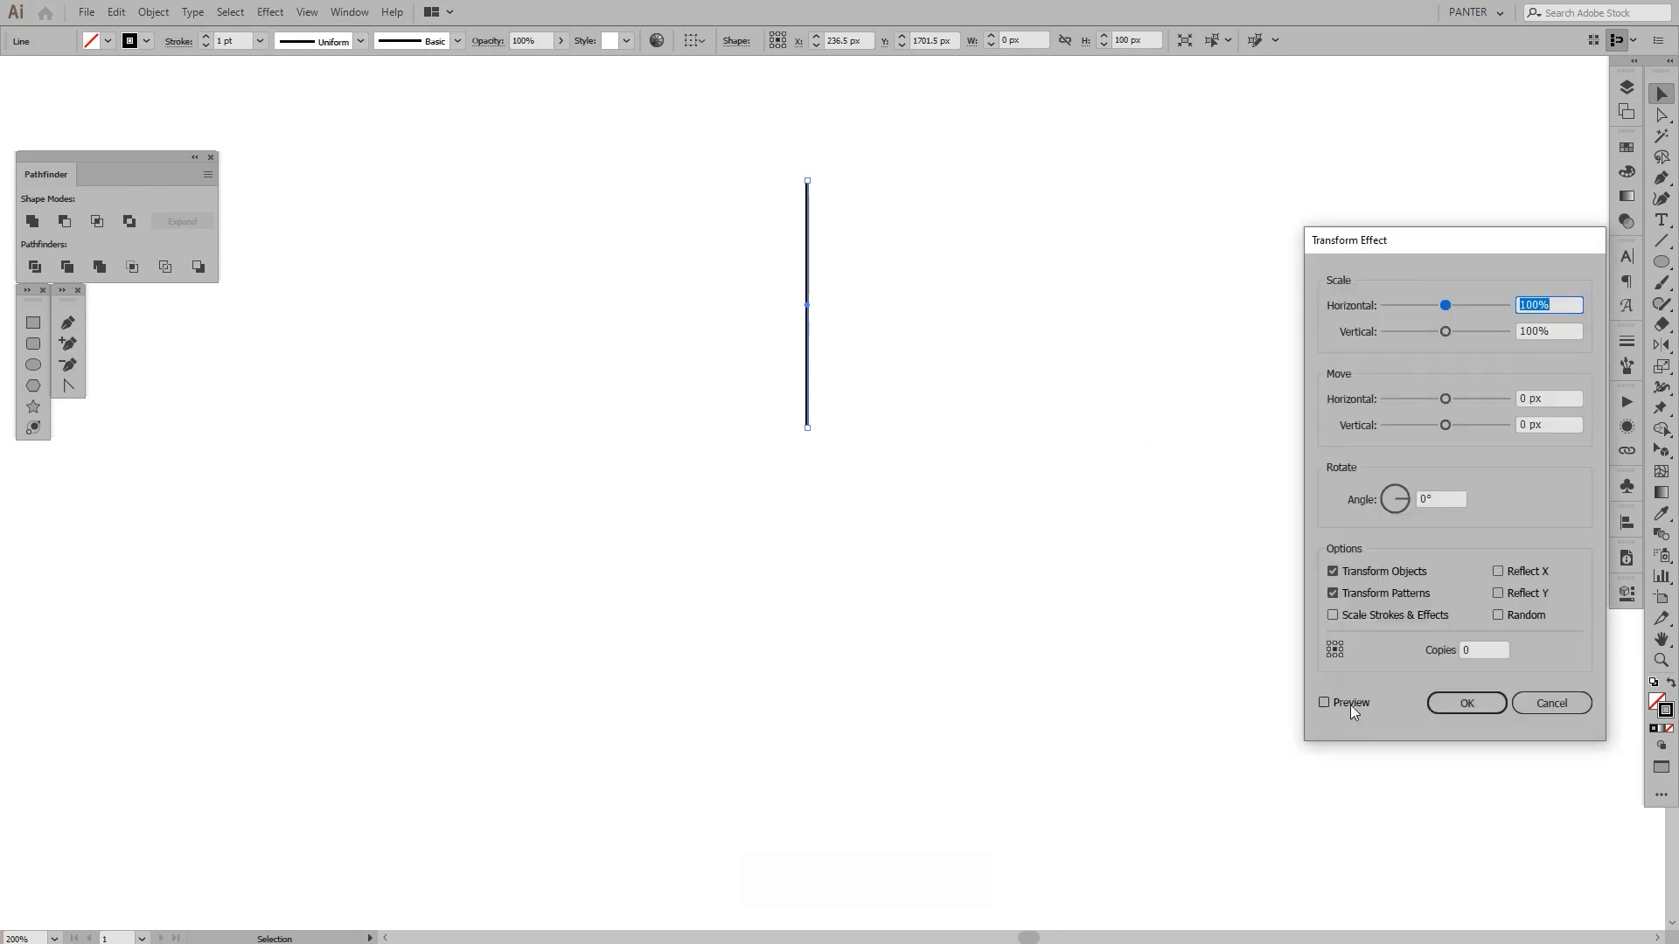
left_click(1325, 703)
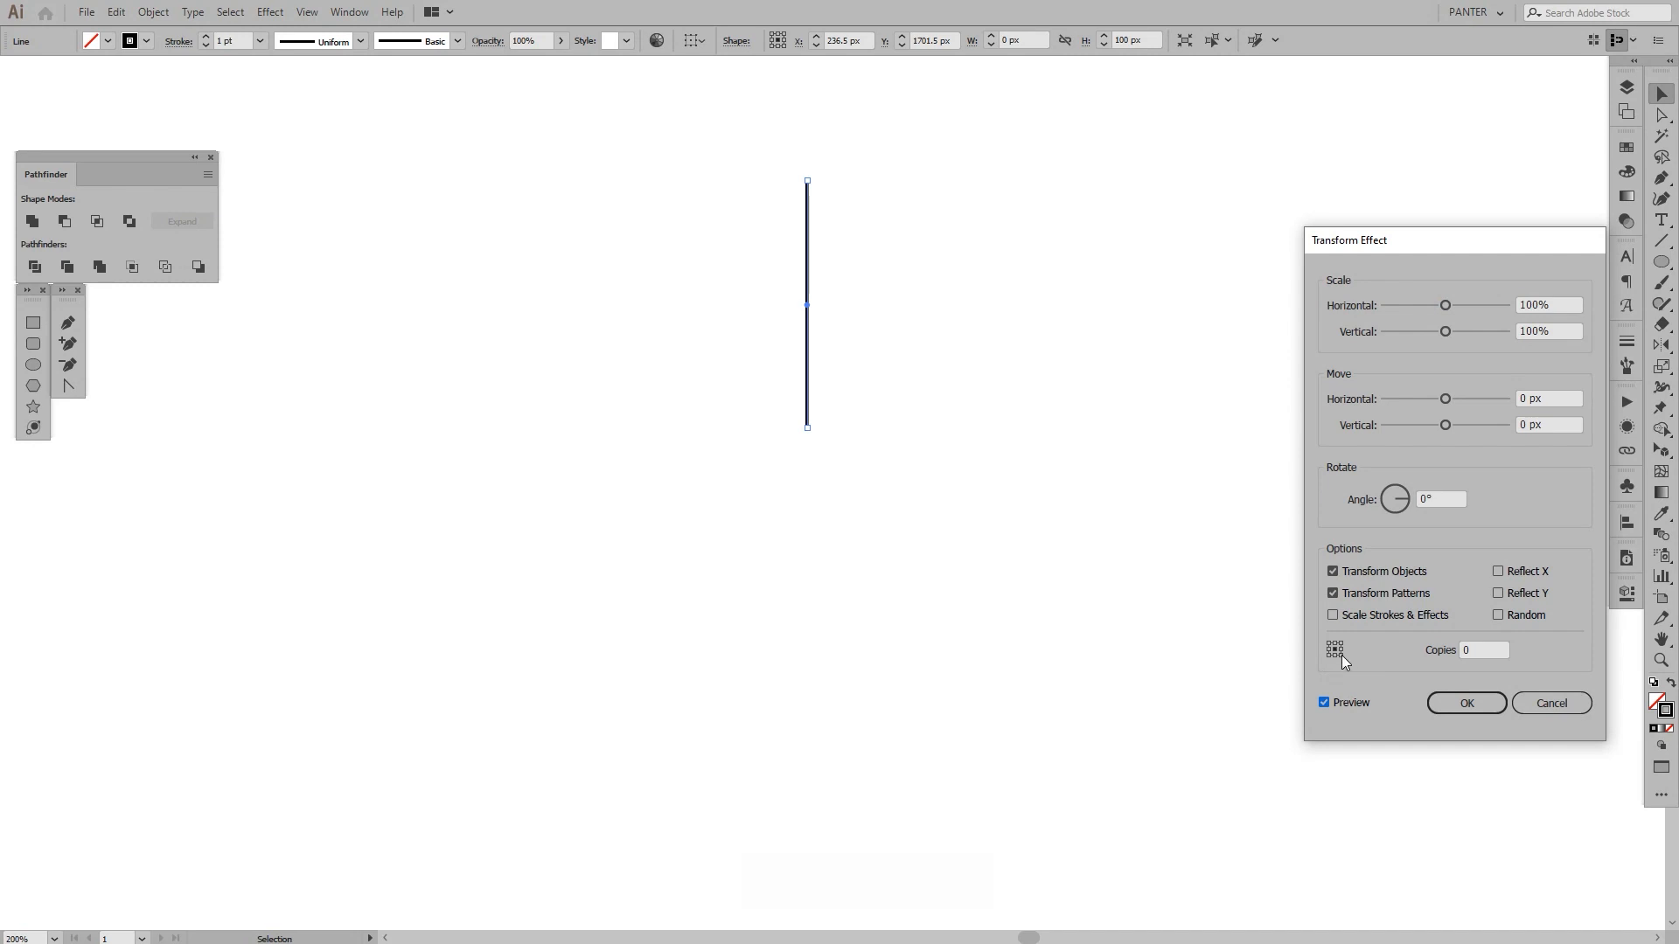
mouse_move(1341, 663)
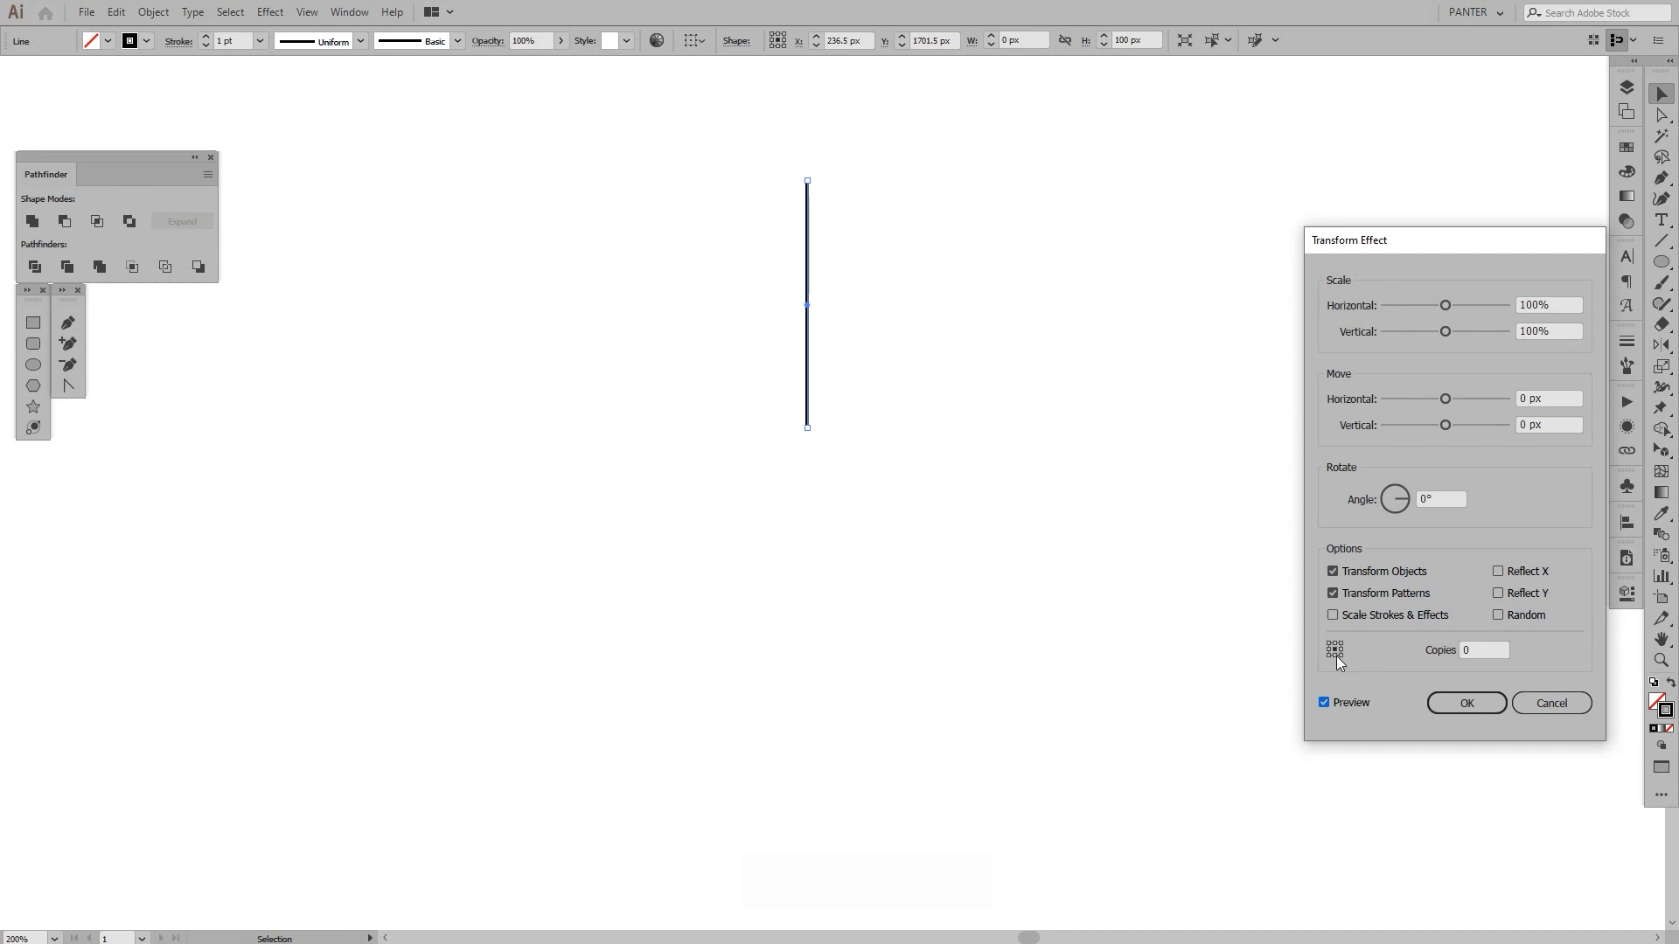
left_click(1483, 650)
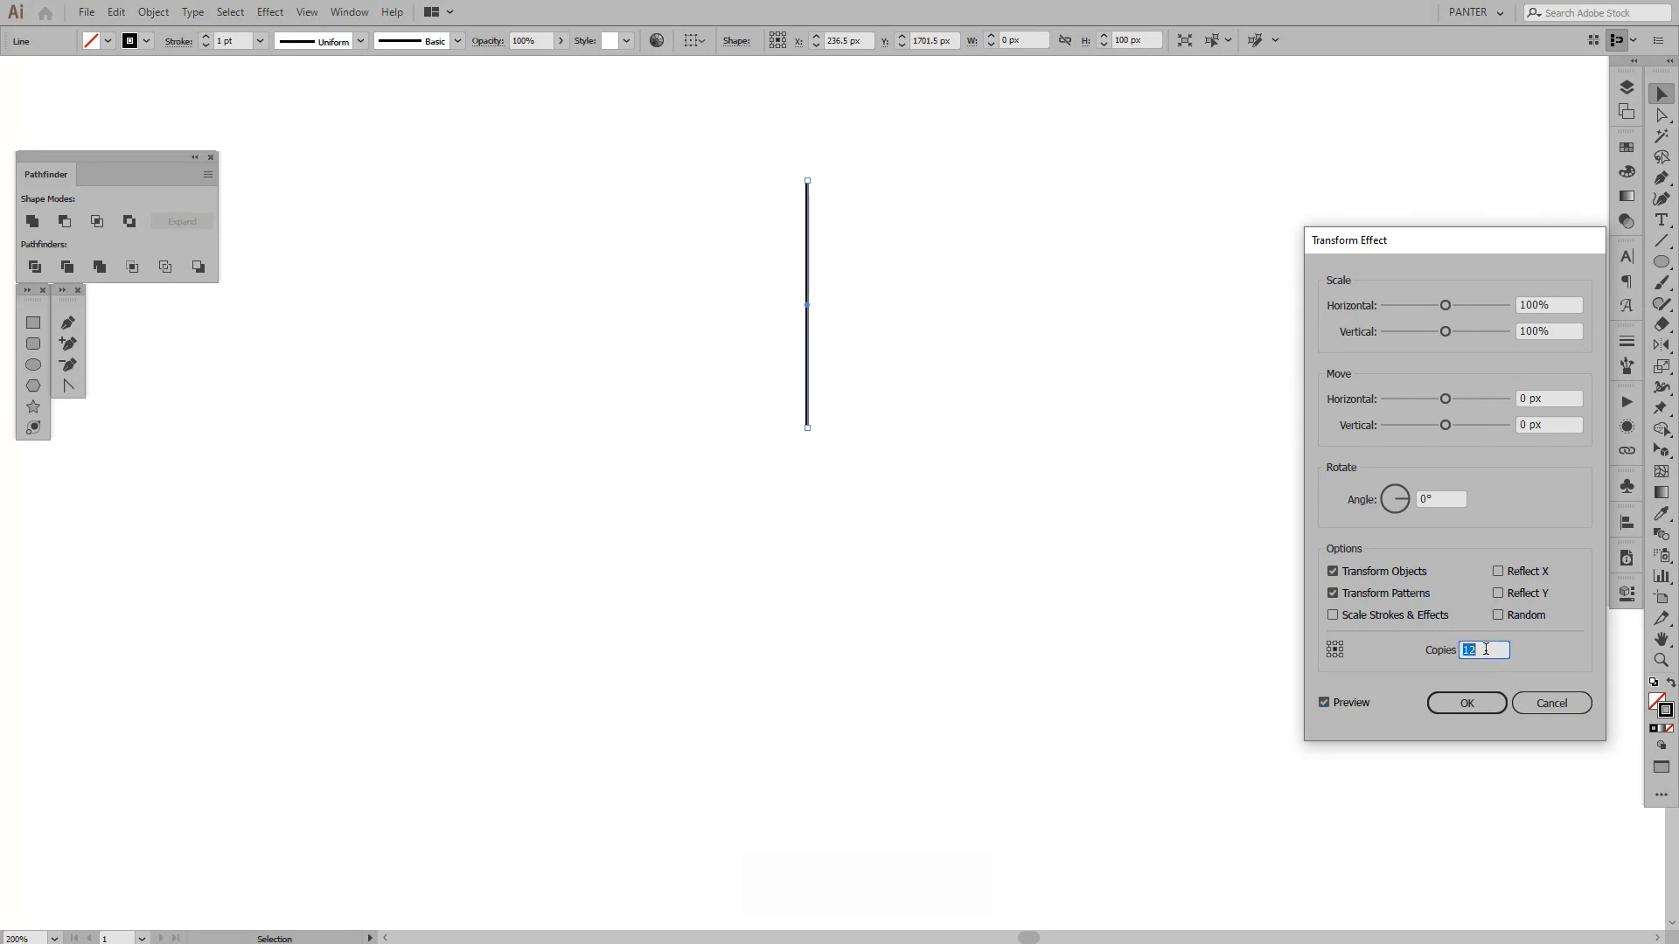
Step: Set the bottom pivot and try rotation and copy values (10, 15, 4, 65, 70) toward a -6° angle
left_click(1441, 499)
type("-15")
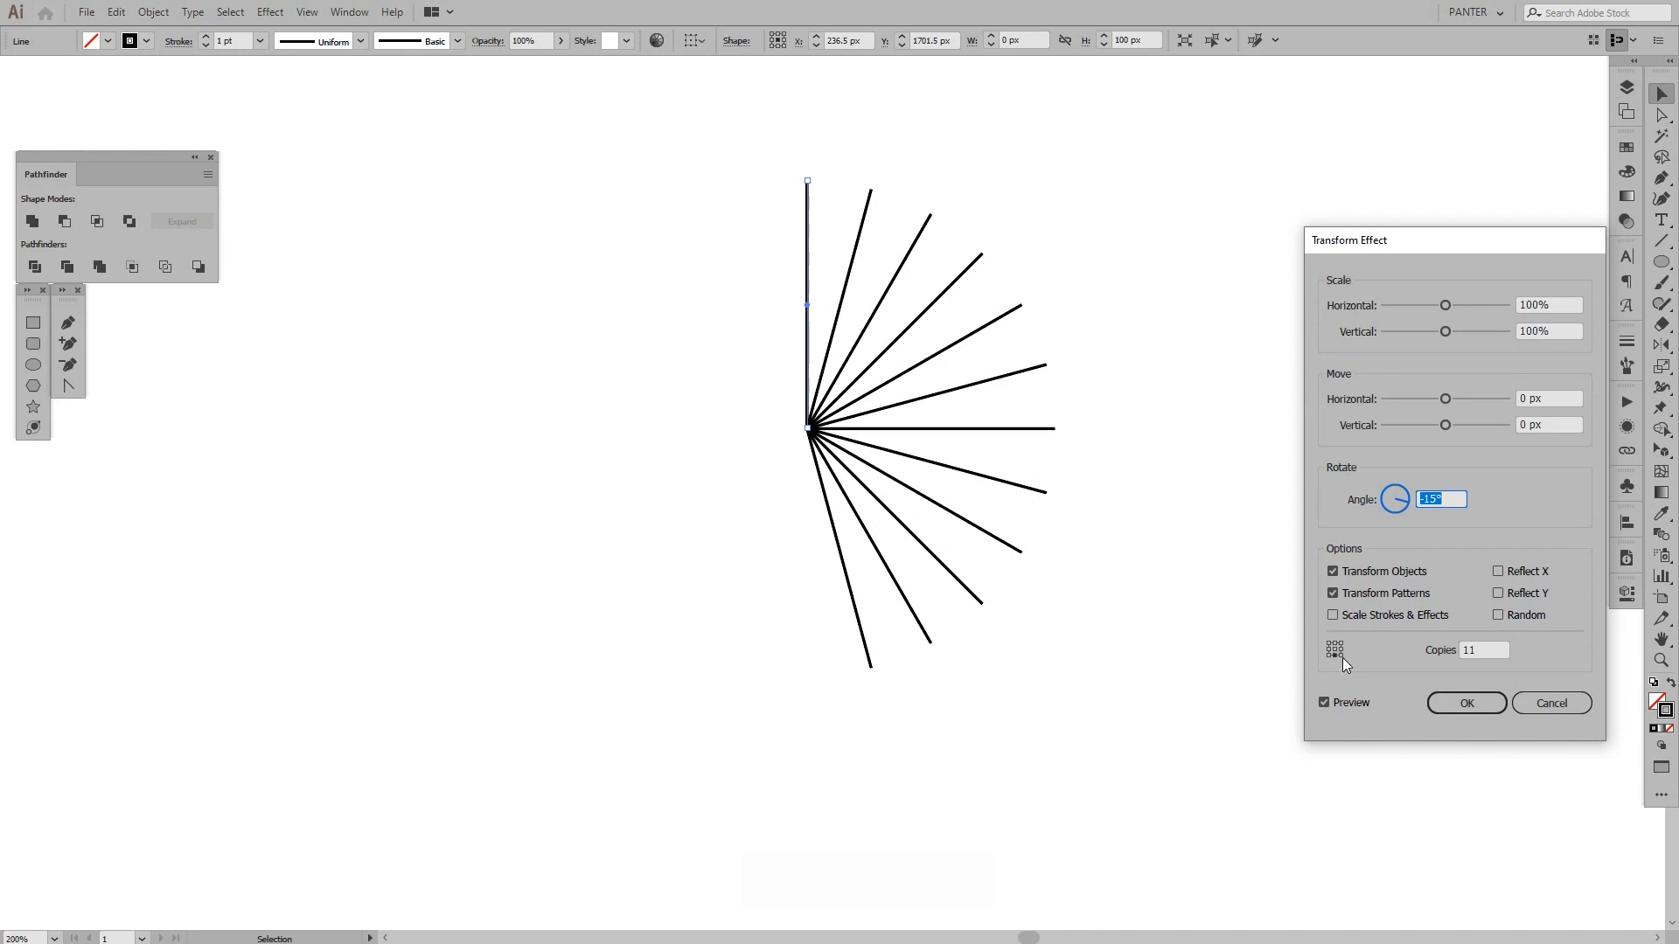
mouse_move(1338, 651)
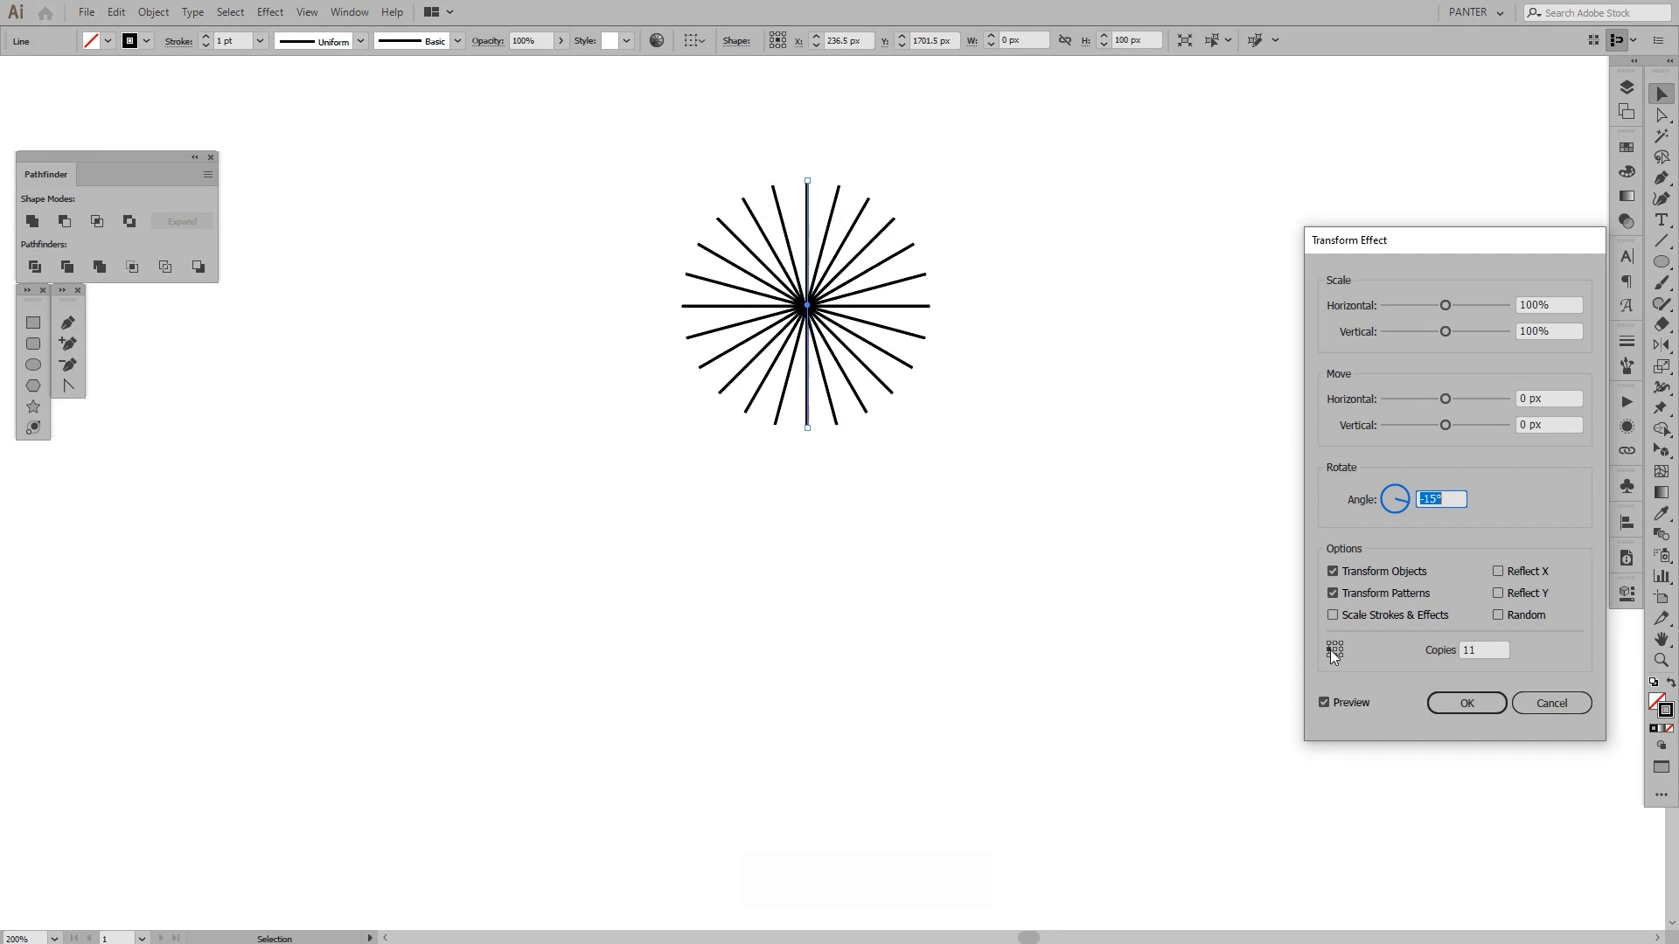
left_click(1335, 650)
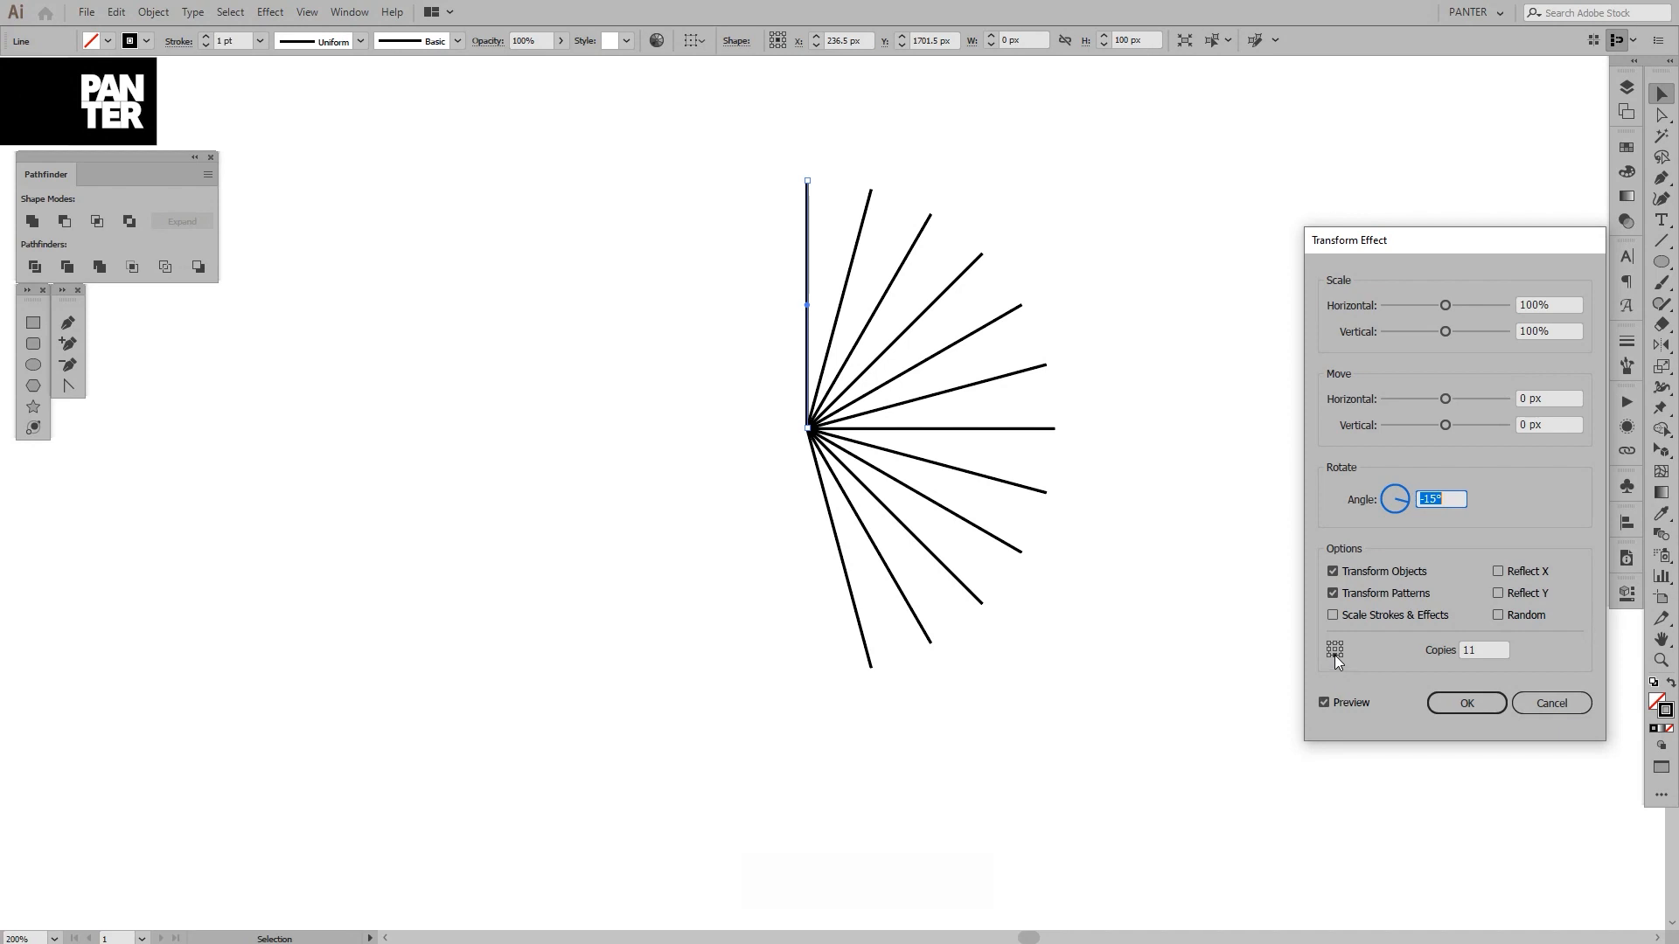
left_click(1482, 651)
type("24")
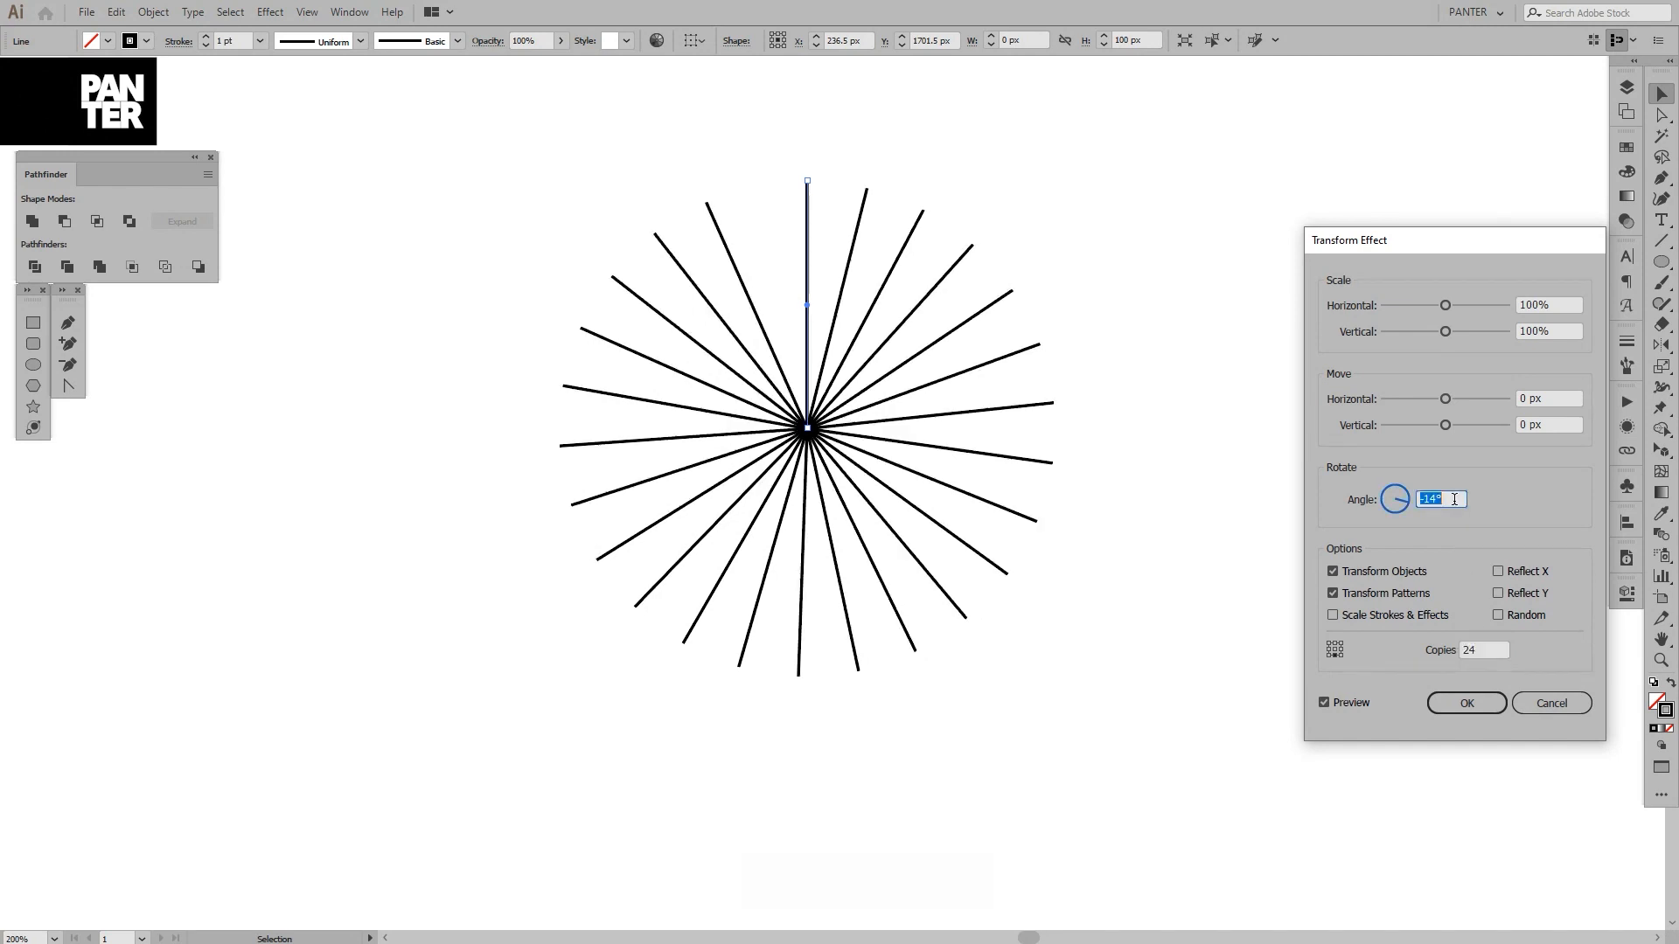
type("10")
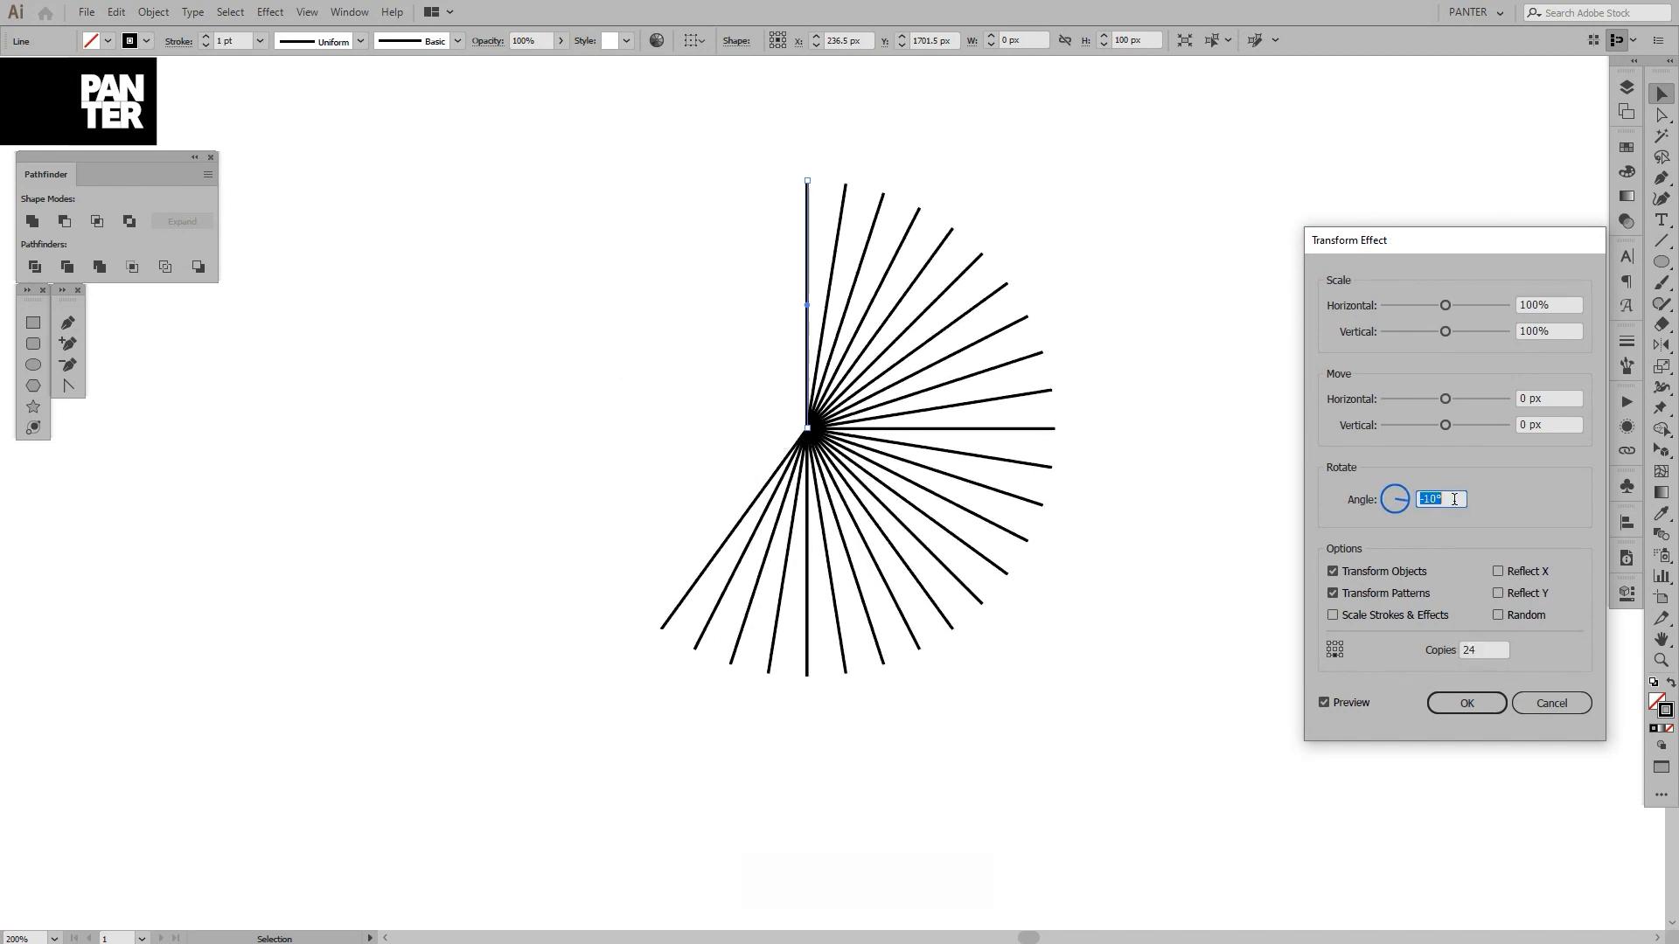
type("15")
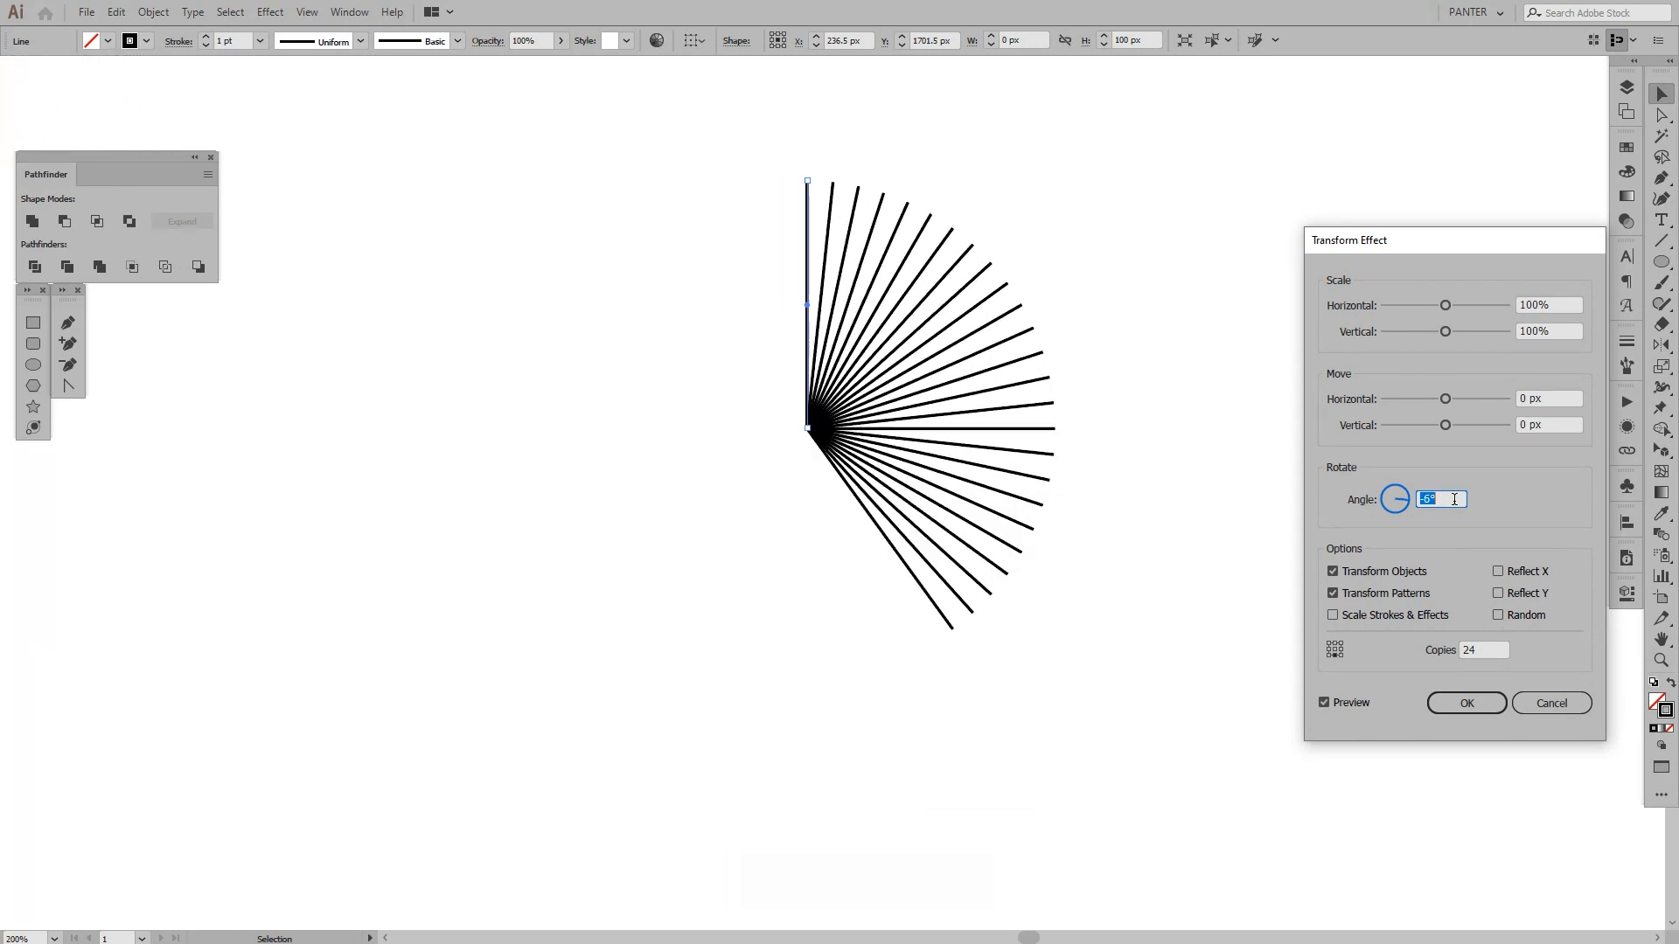
type("4")
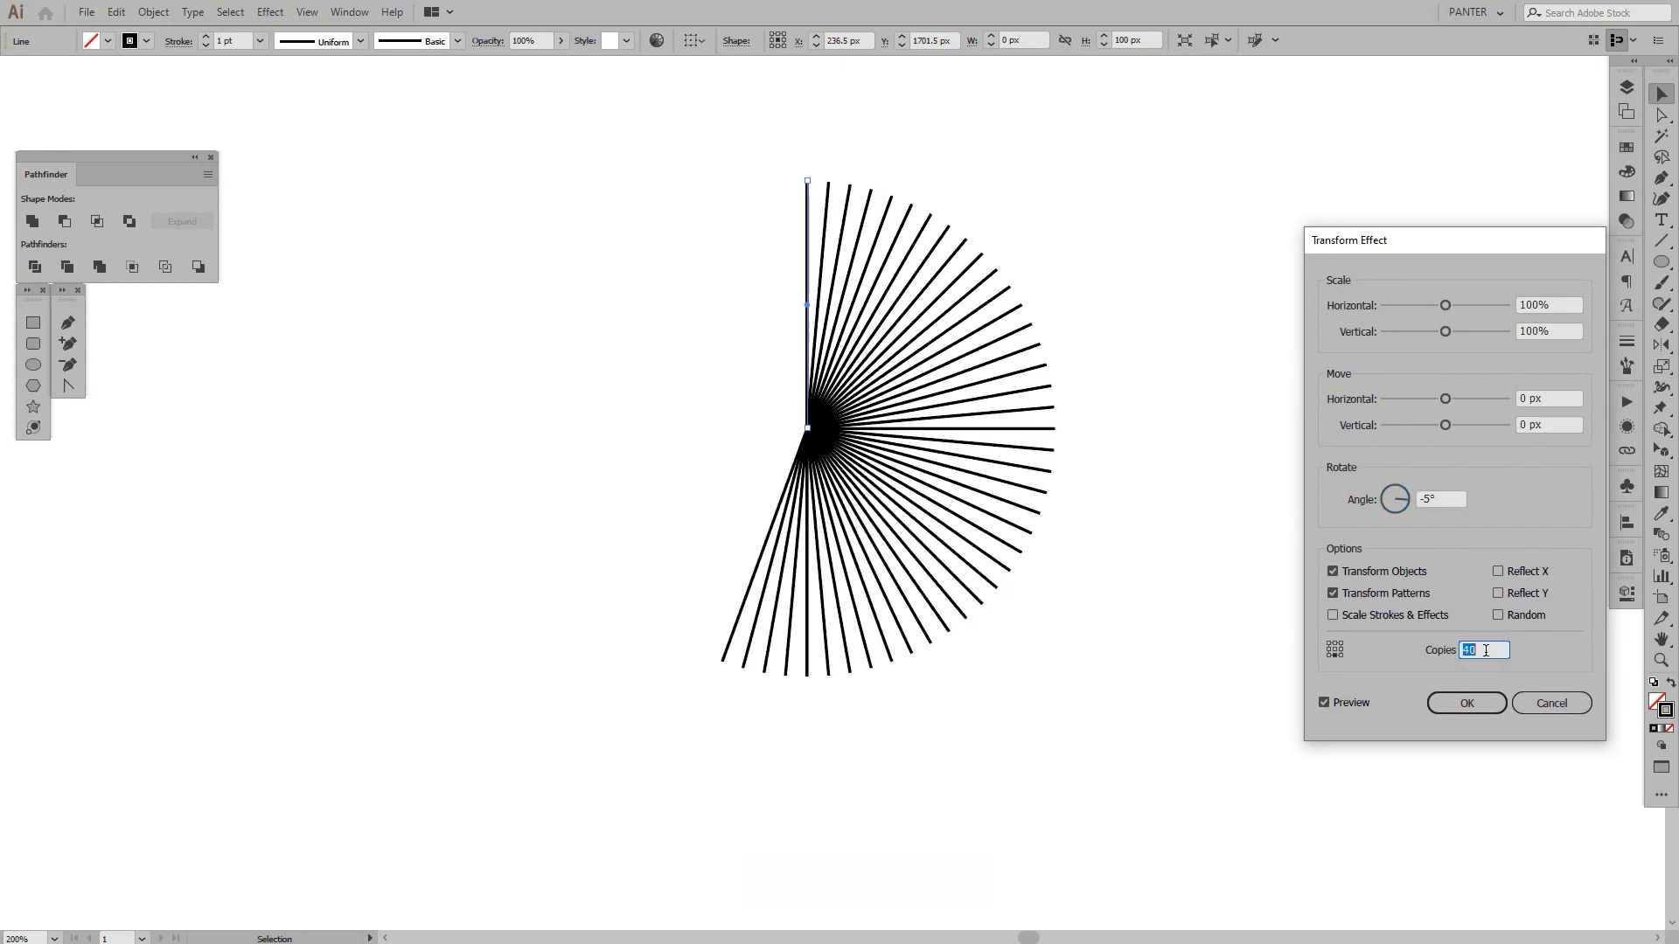
type("65")
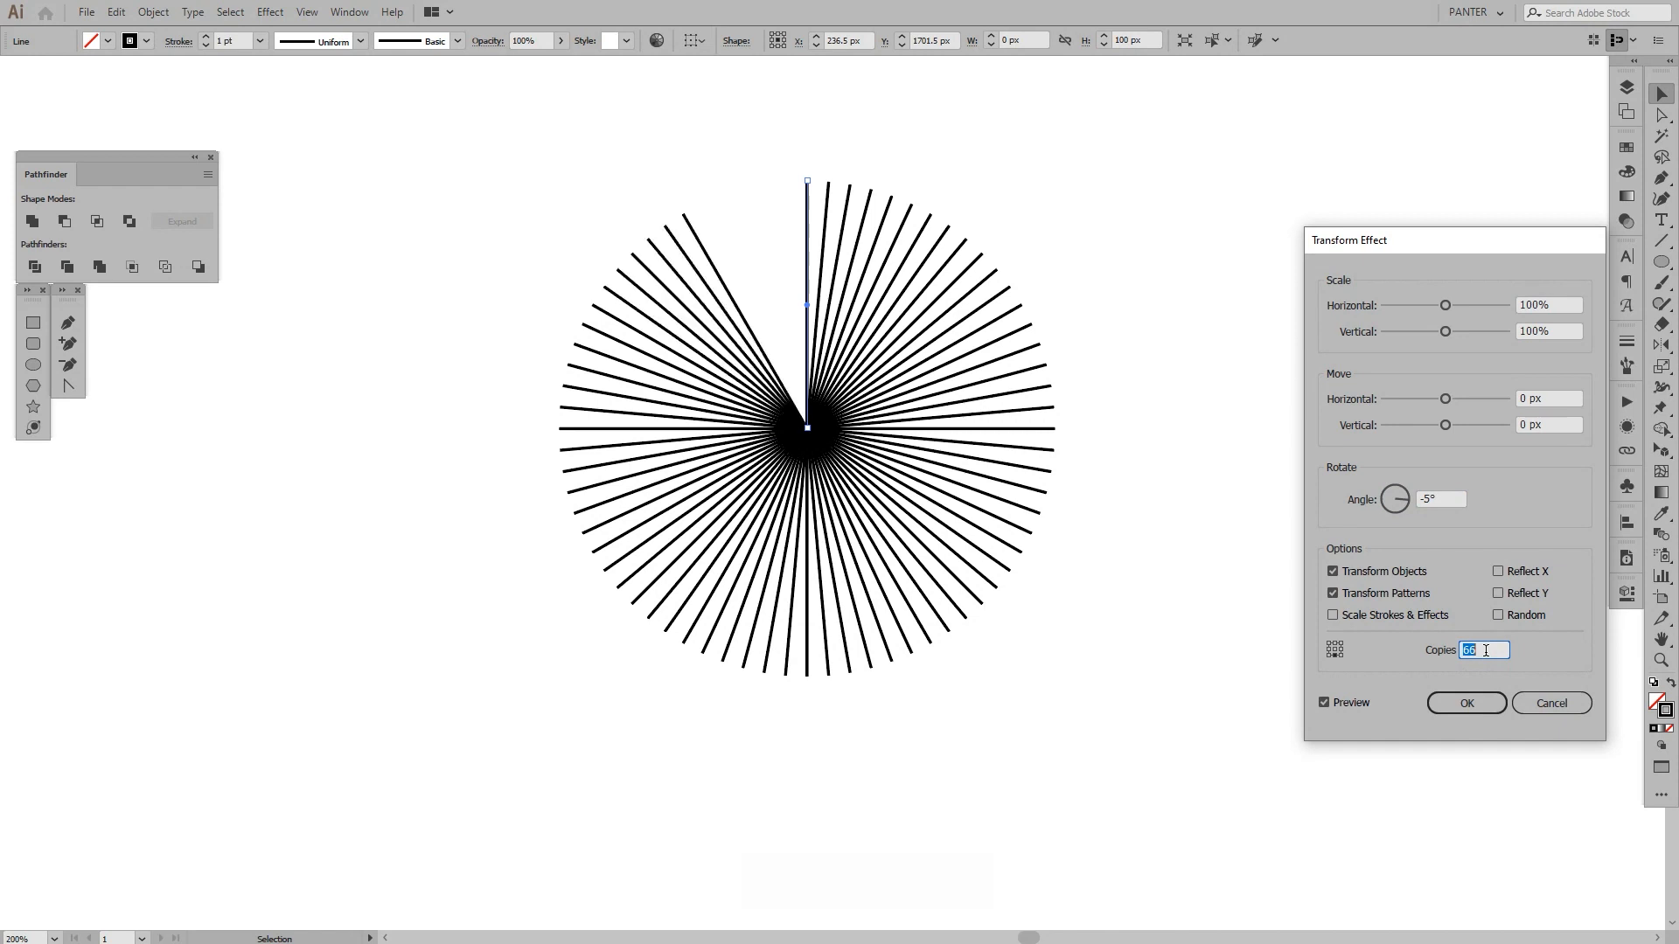
type("70")
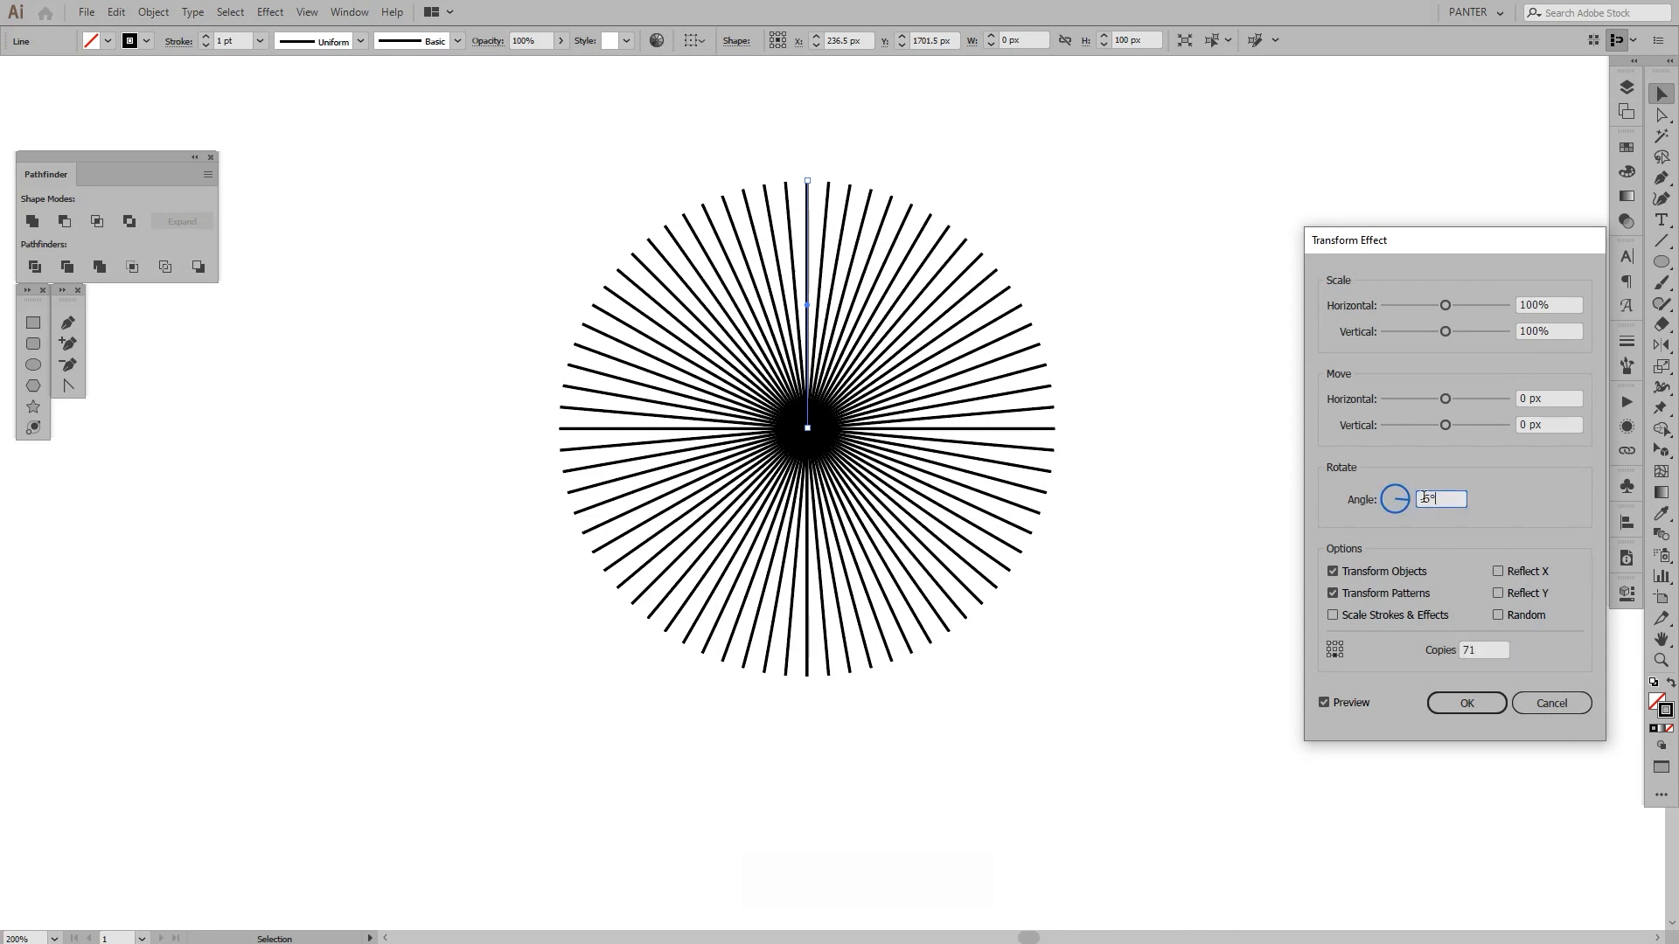
Step: Set Copies to 59 and apply the transform, producing a full radial starburst
left_click(1483, 650)
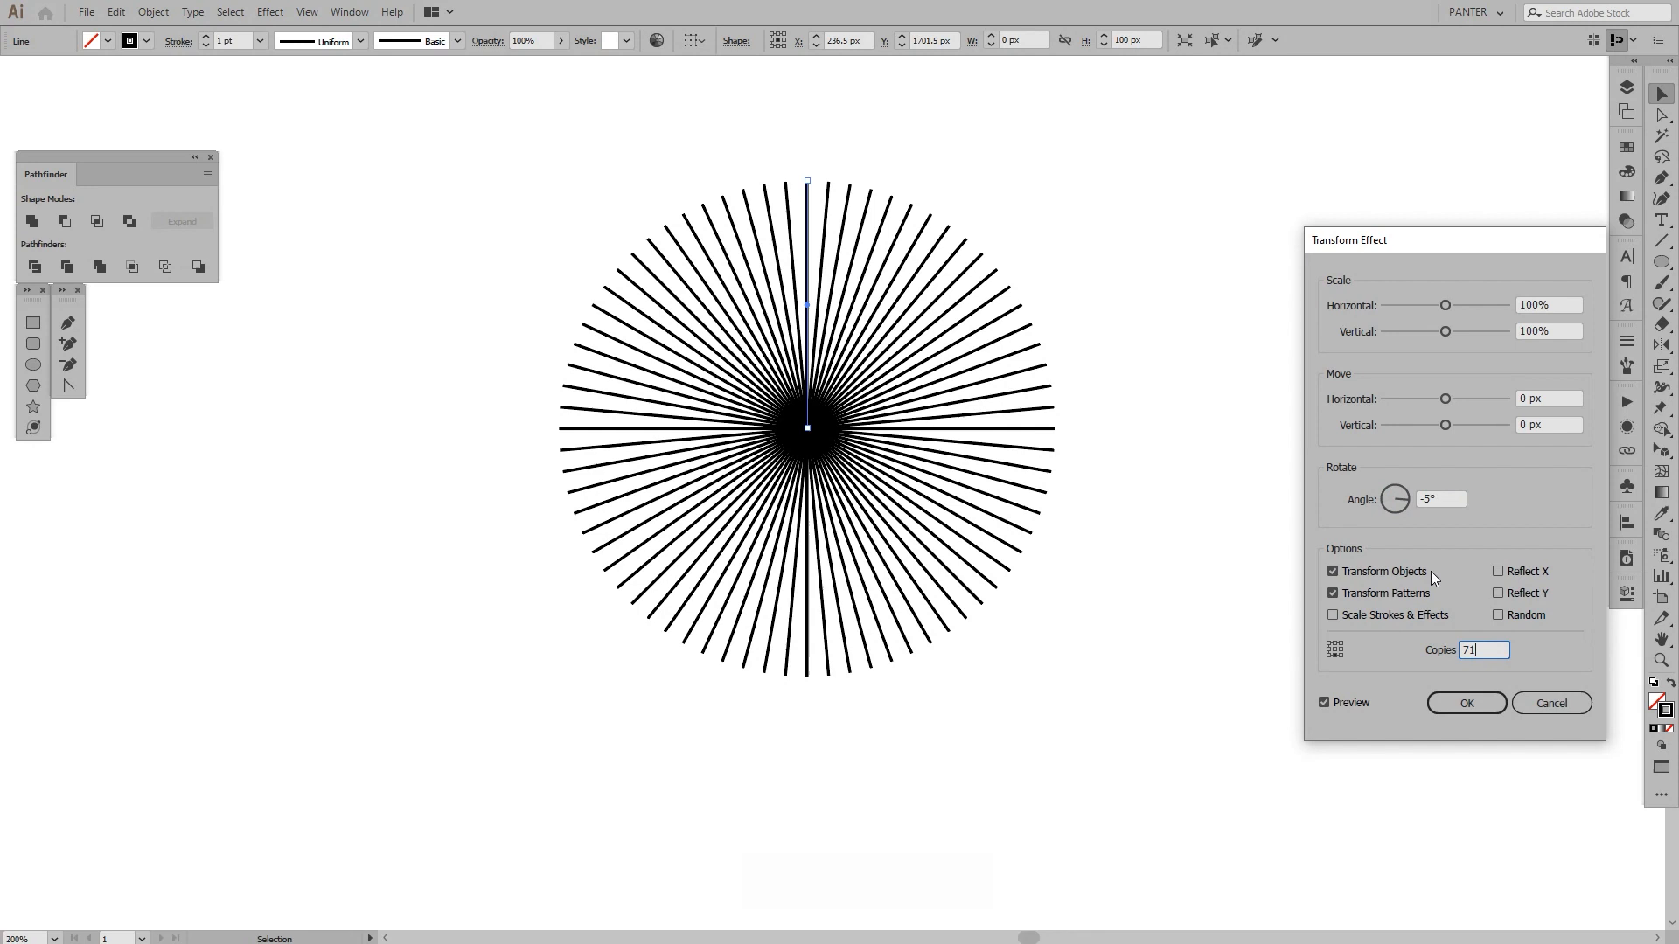
triple_click(1440, 499)
type("59")
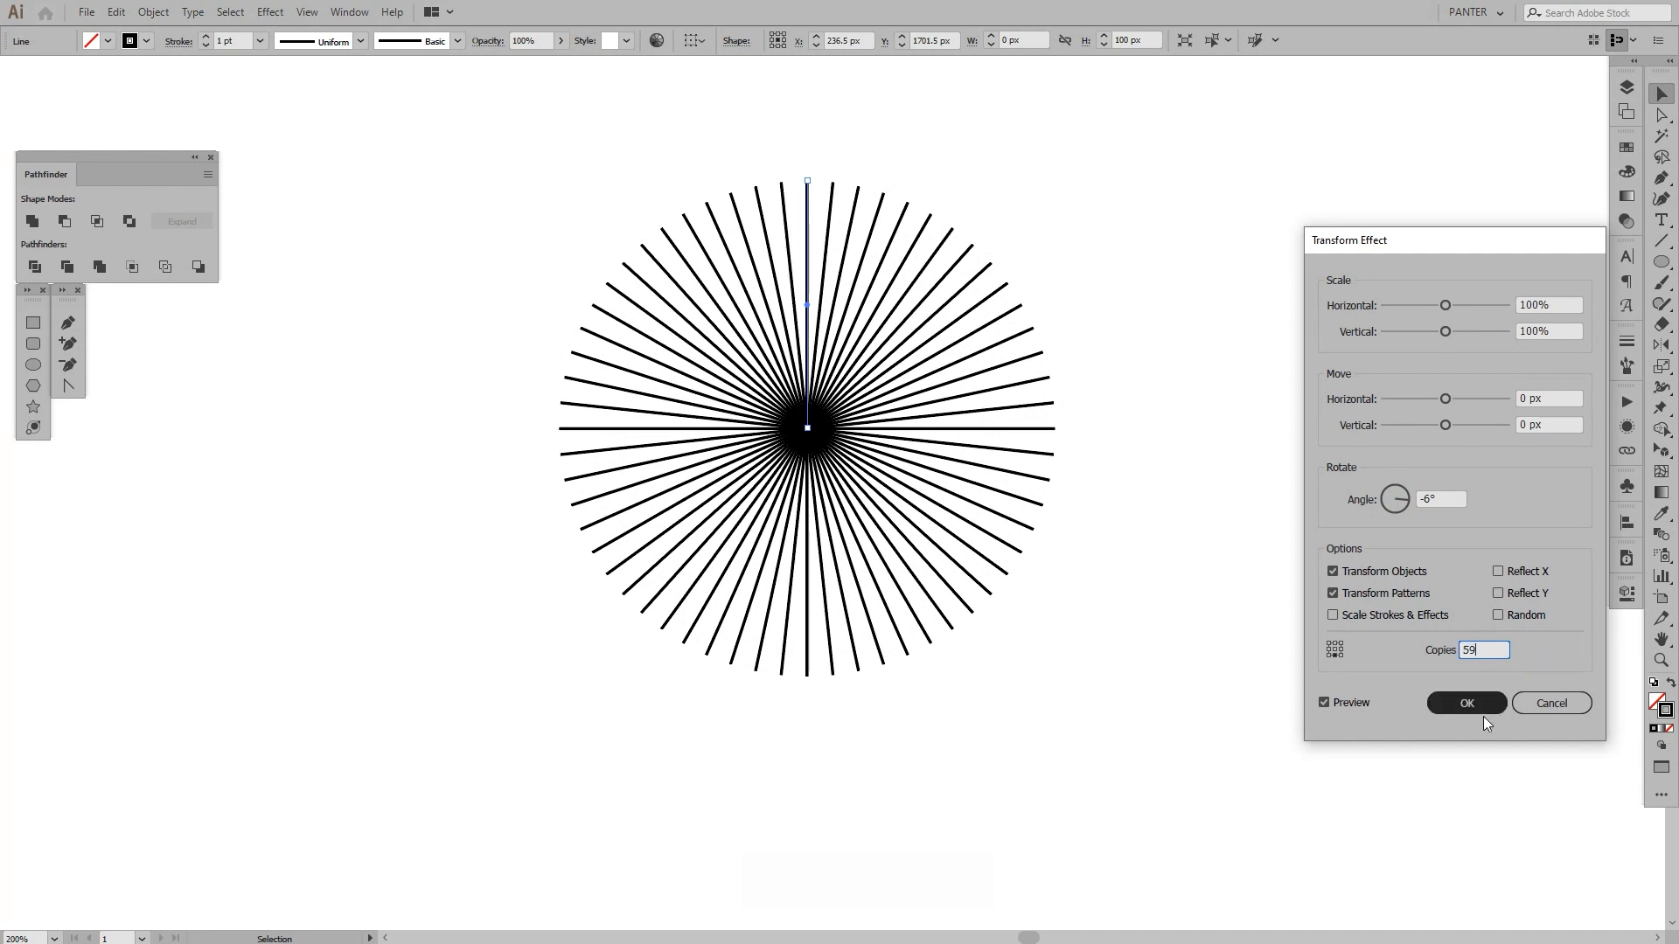
left_click(1466, 703)
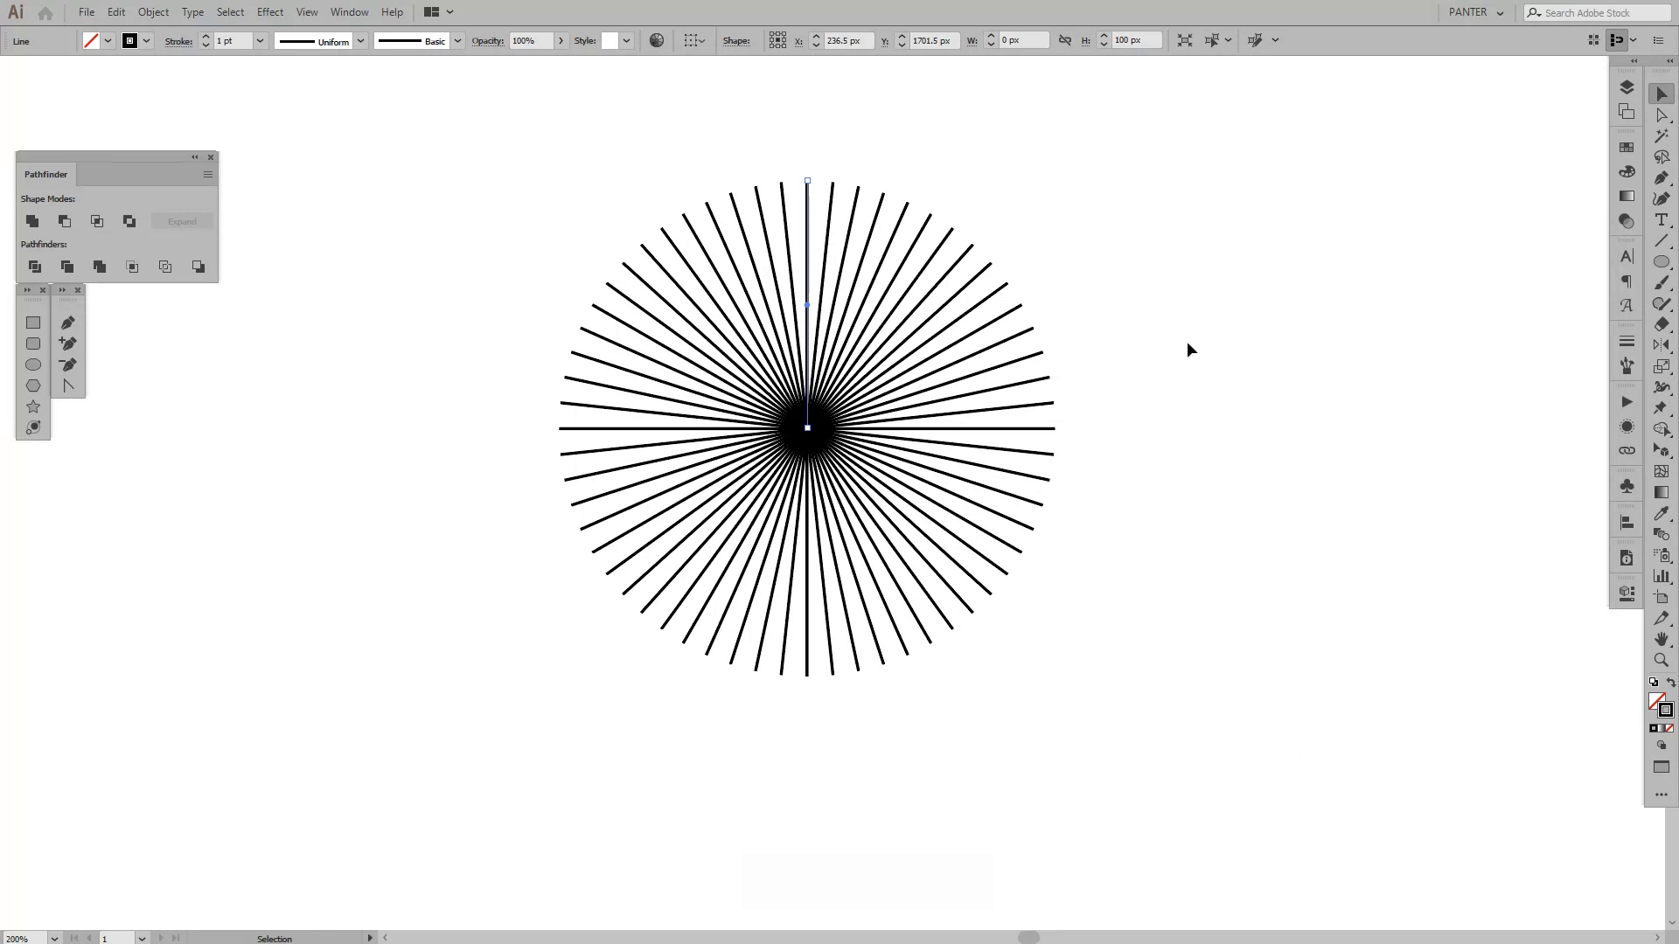
key("space")
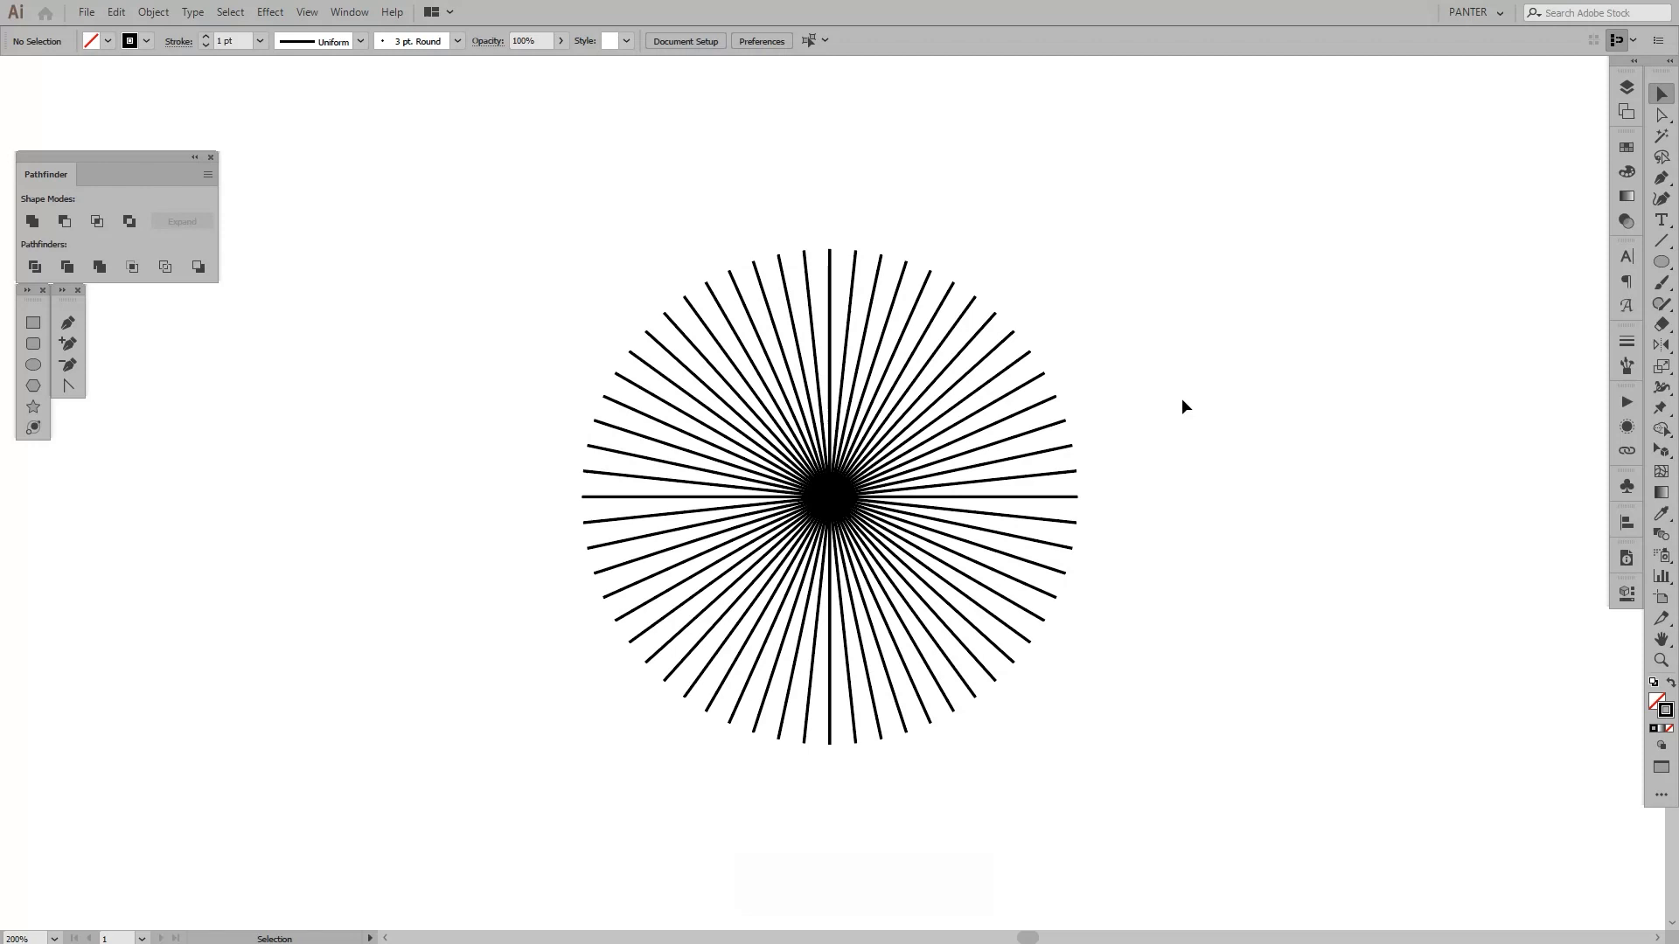
key("space")
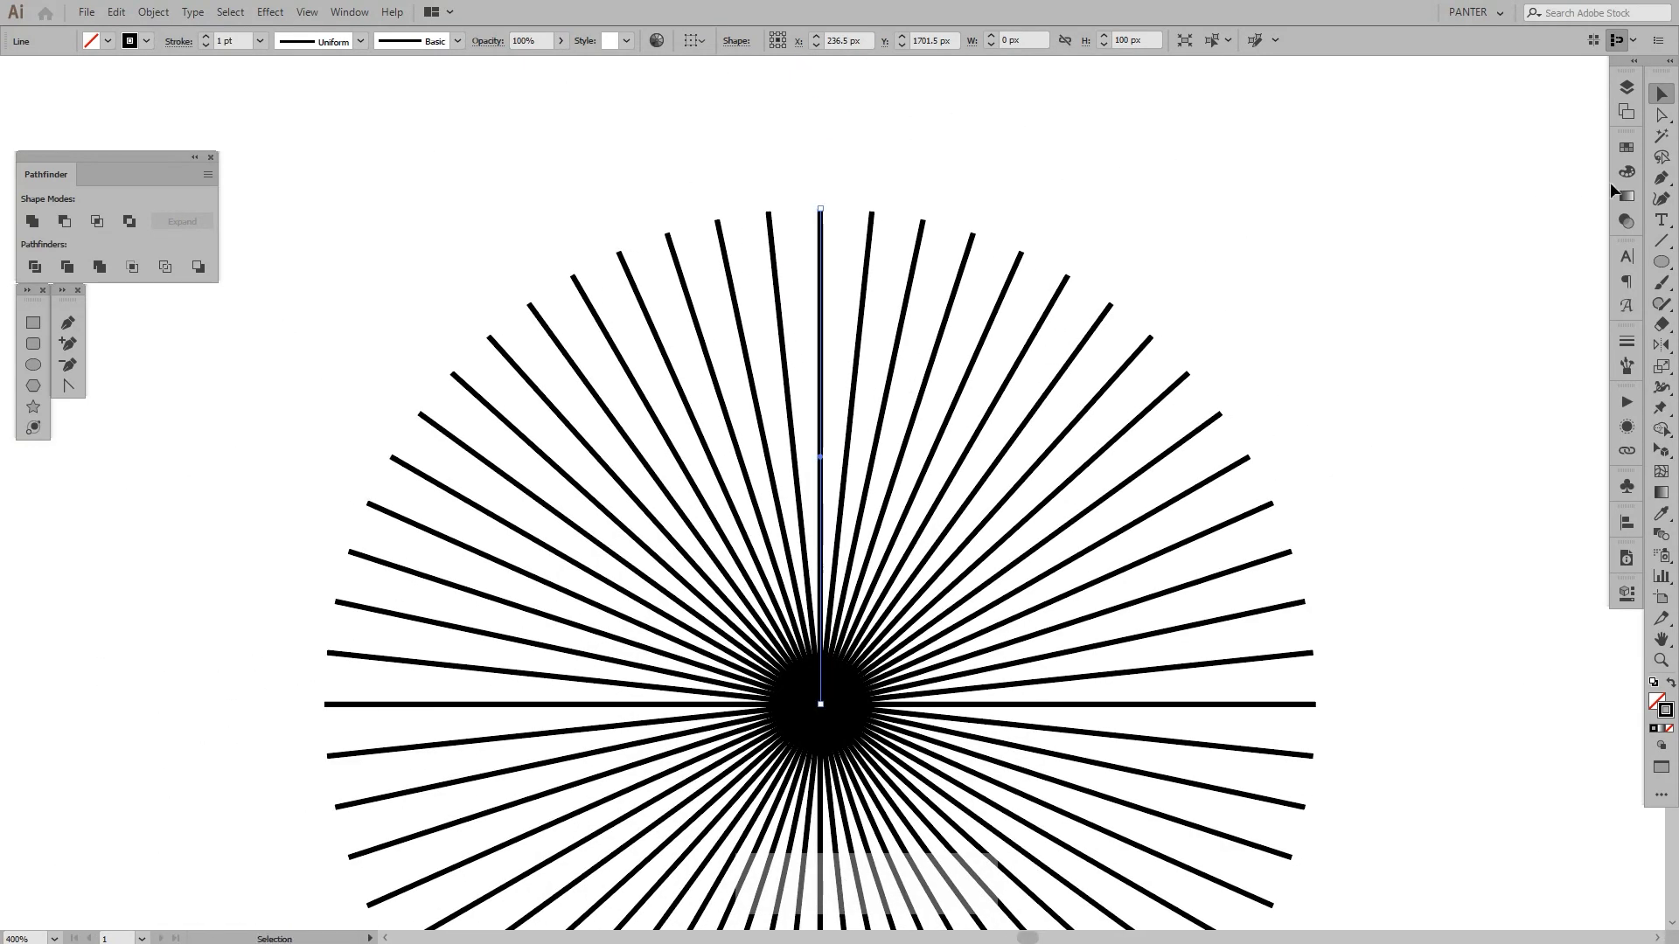
Step: Choose the Add Anchor Point Tool to place extra anchors along the vertical line
left_click(1664, 177)
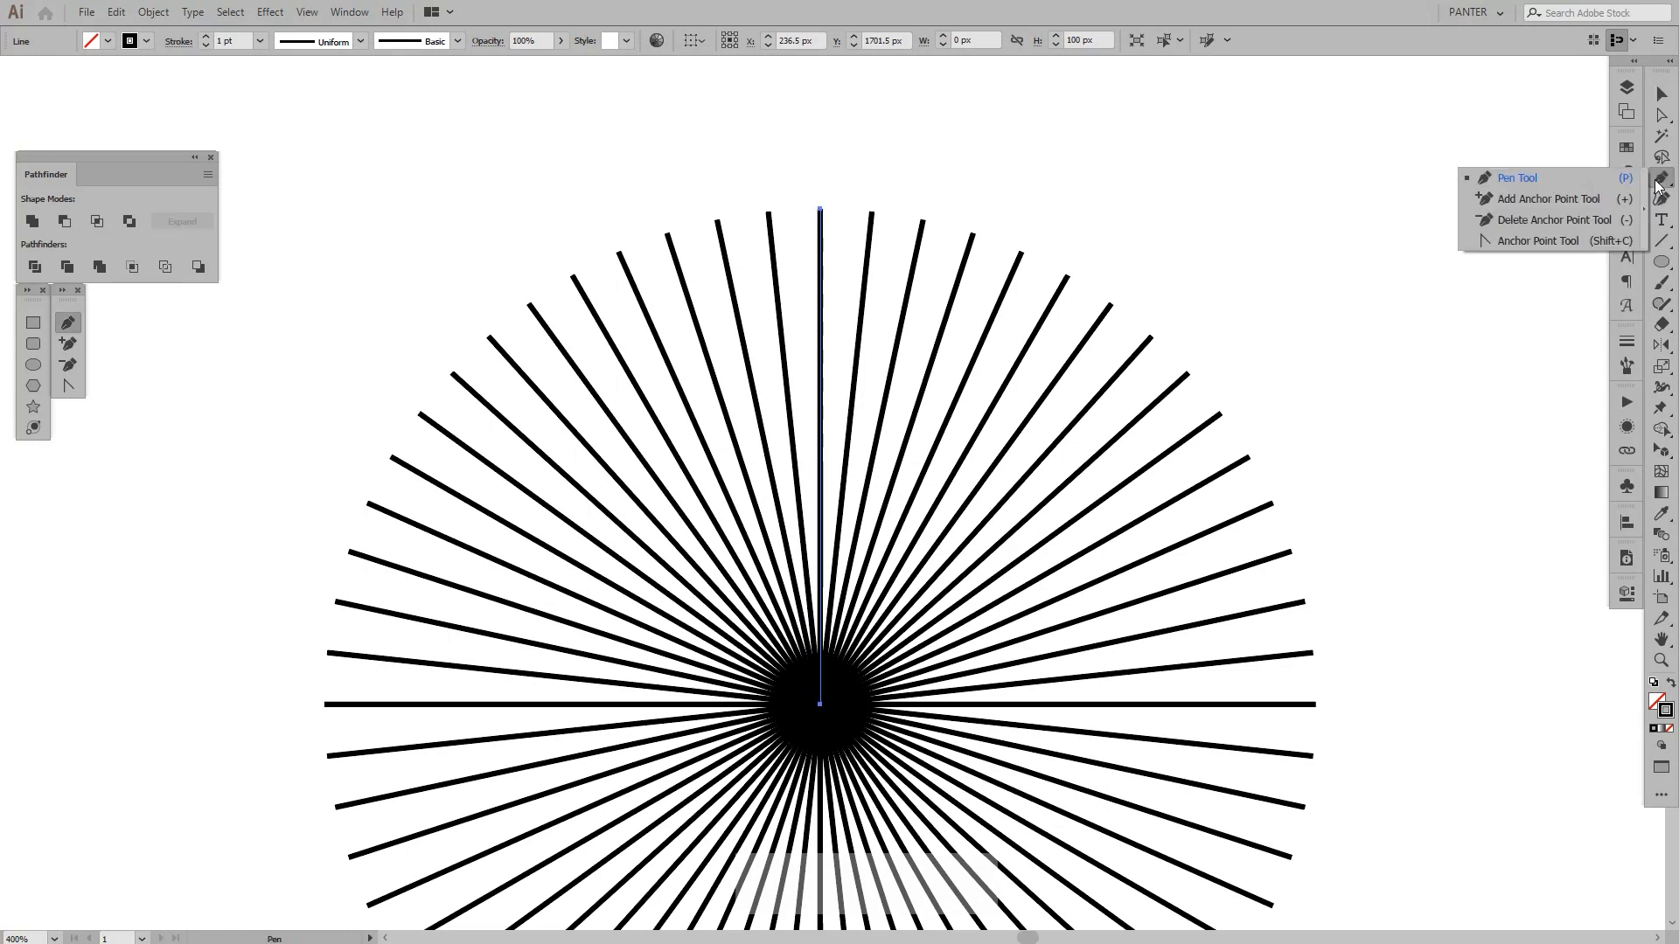
mouse_move(1539, 200)
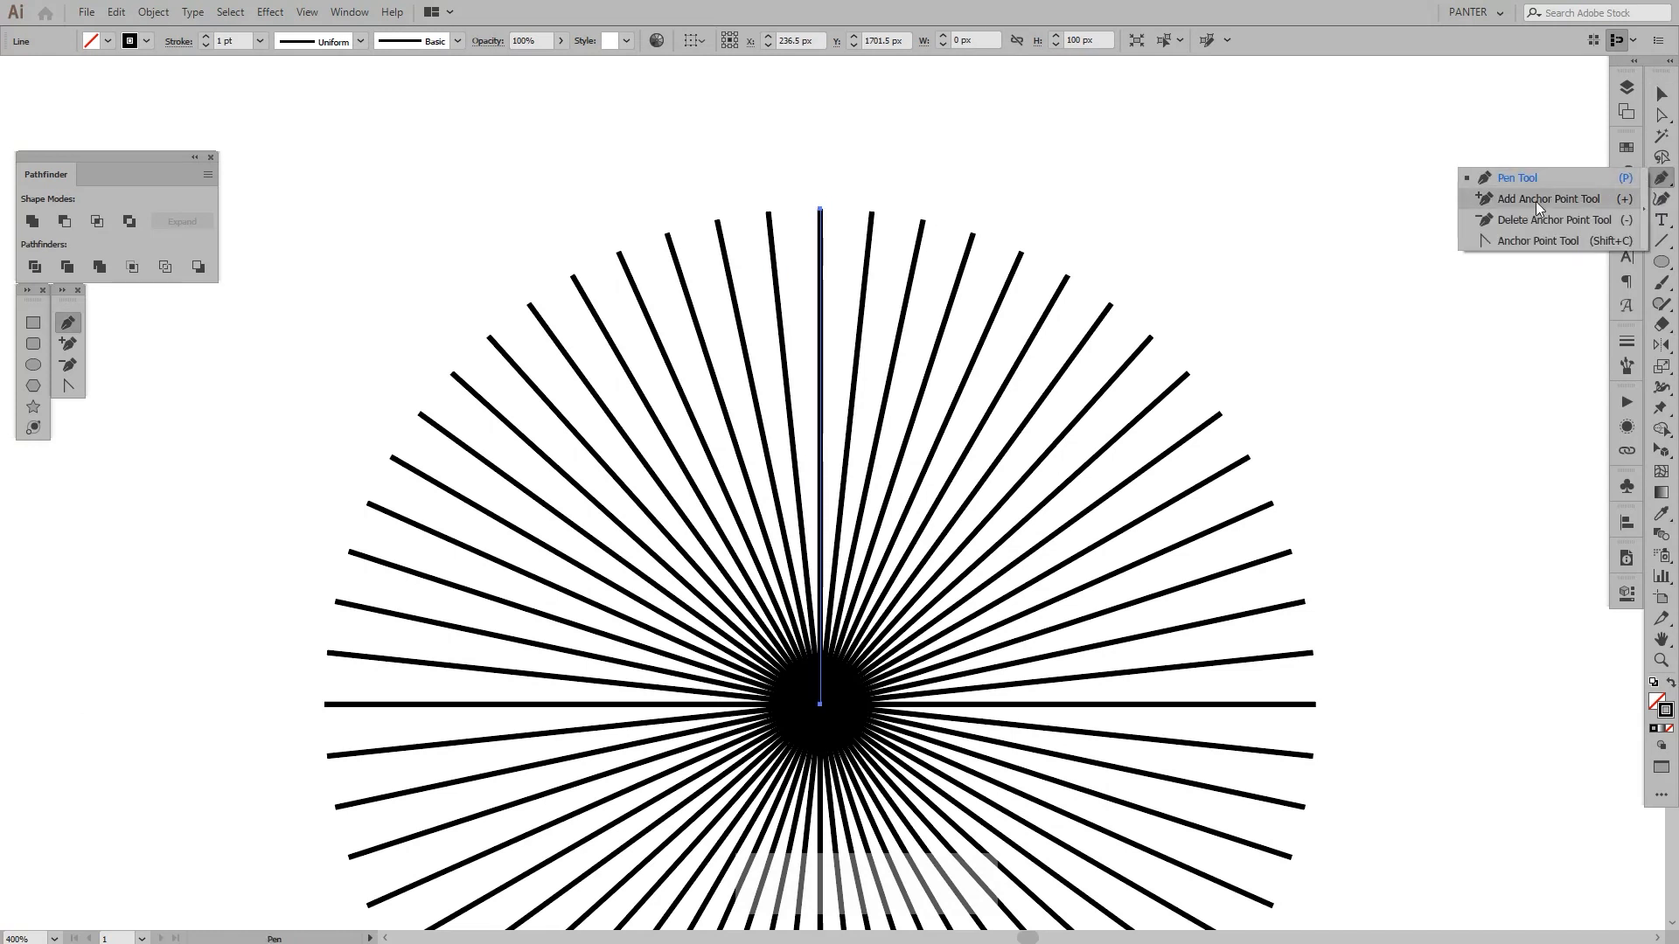
left_click(1539, 197)
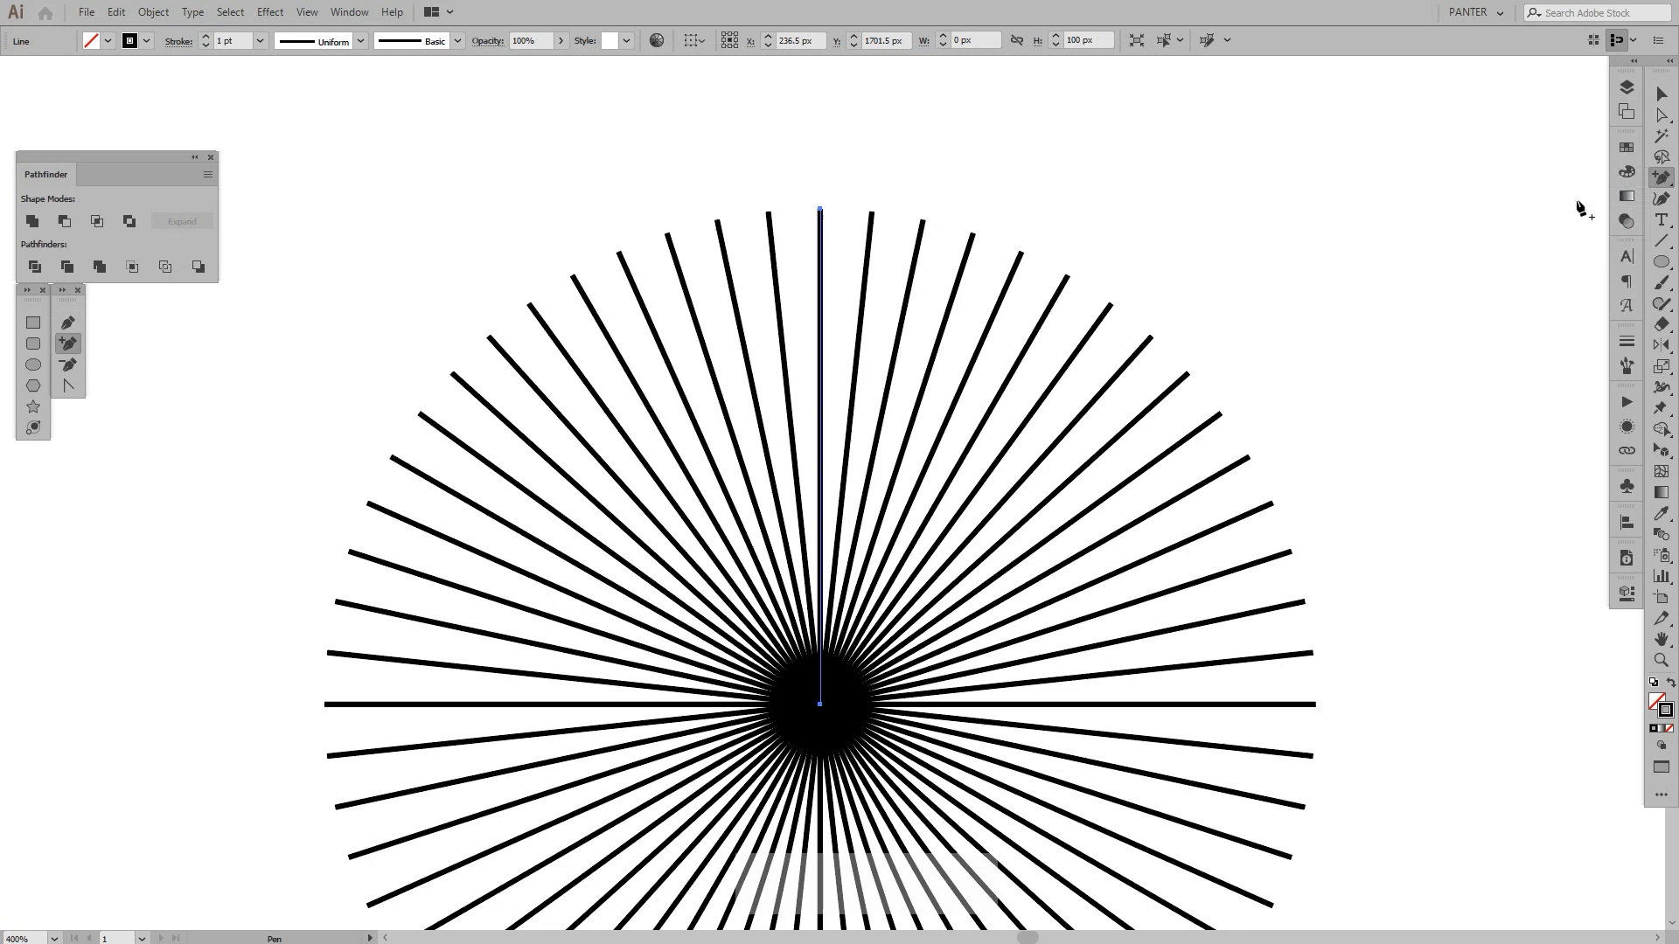
mouse_move(828, 313)
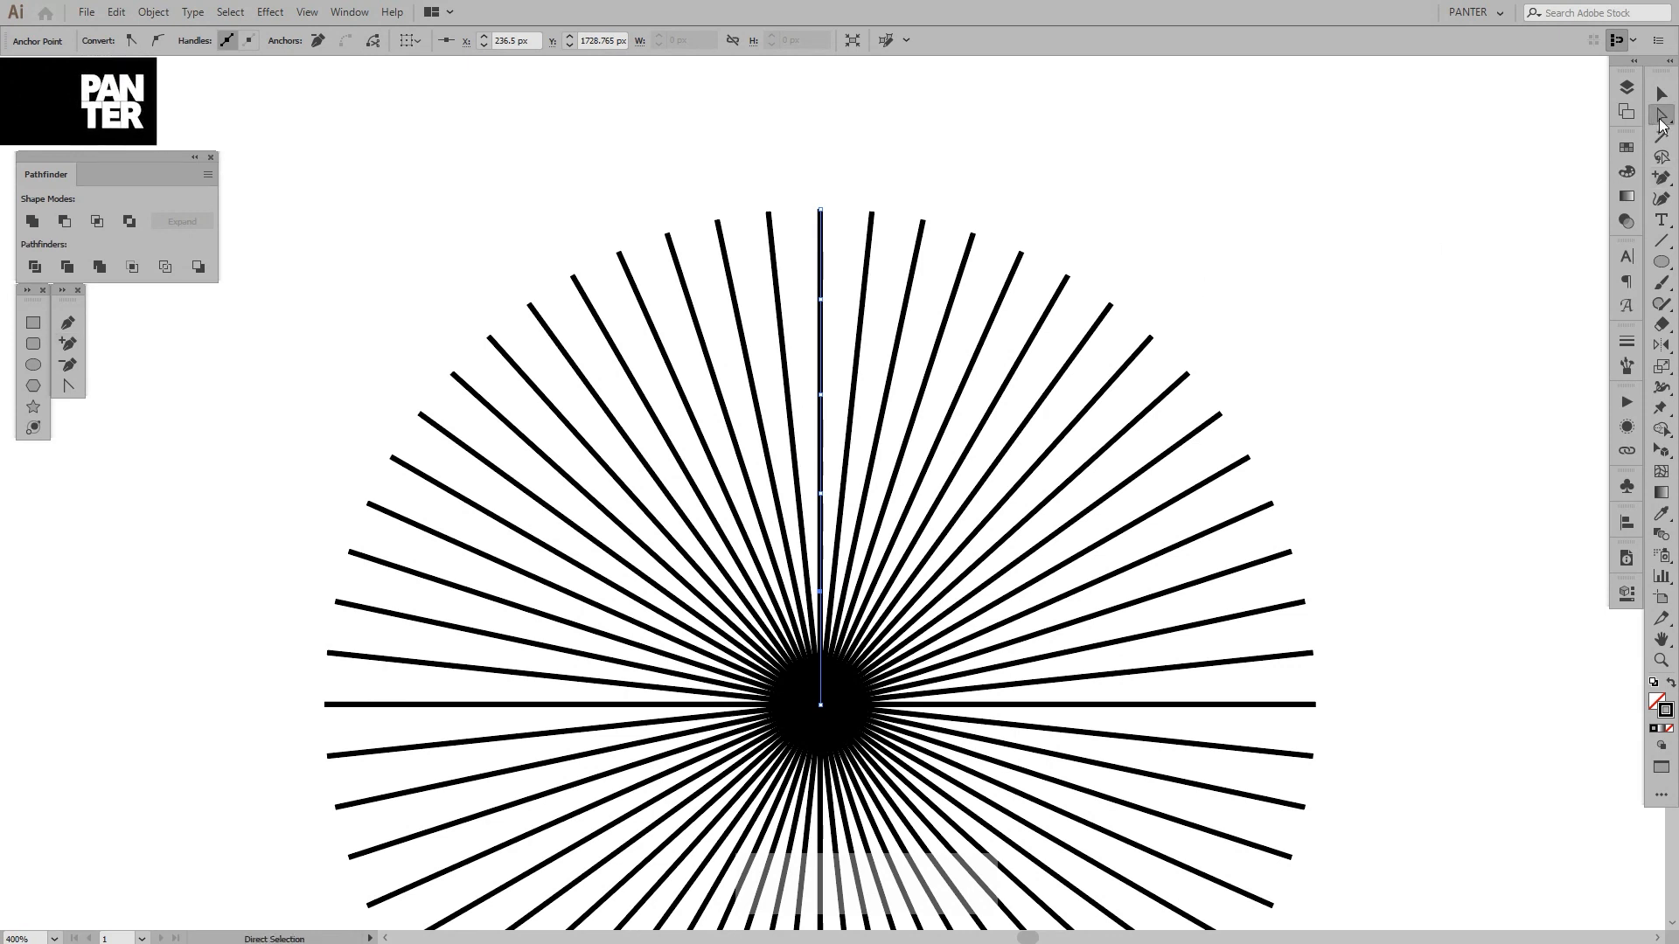
Step: Switch to the Direct Selection tool and uncheck View > Snap to Pixel for free anchor movement
left_click(1663, 93)
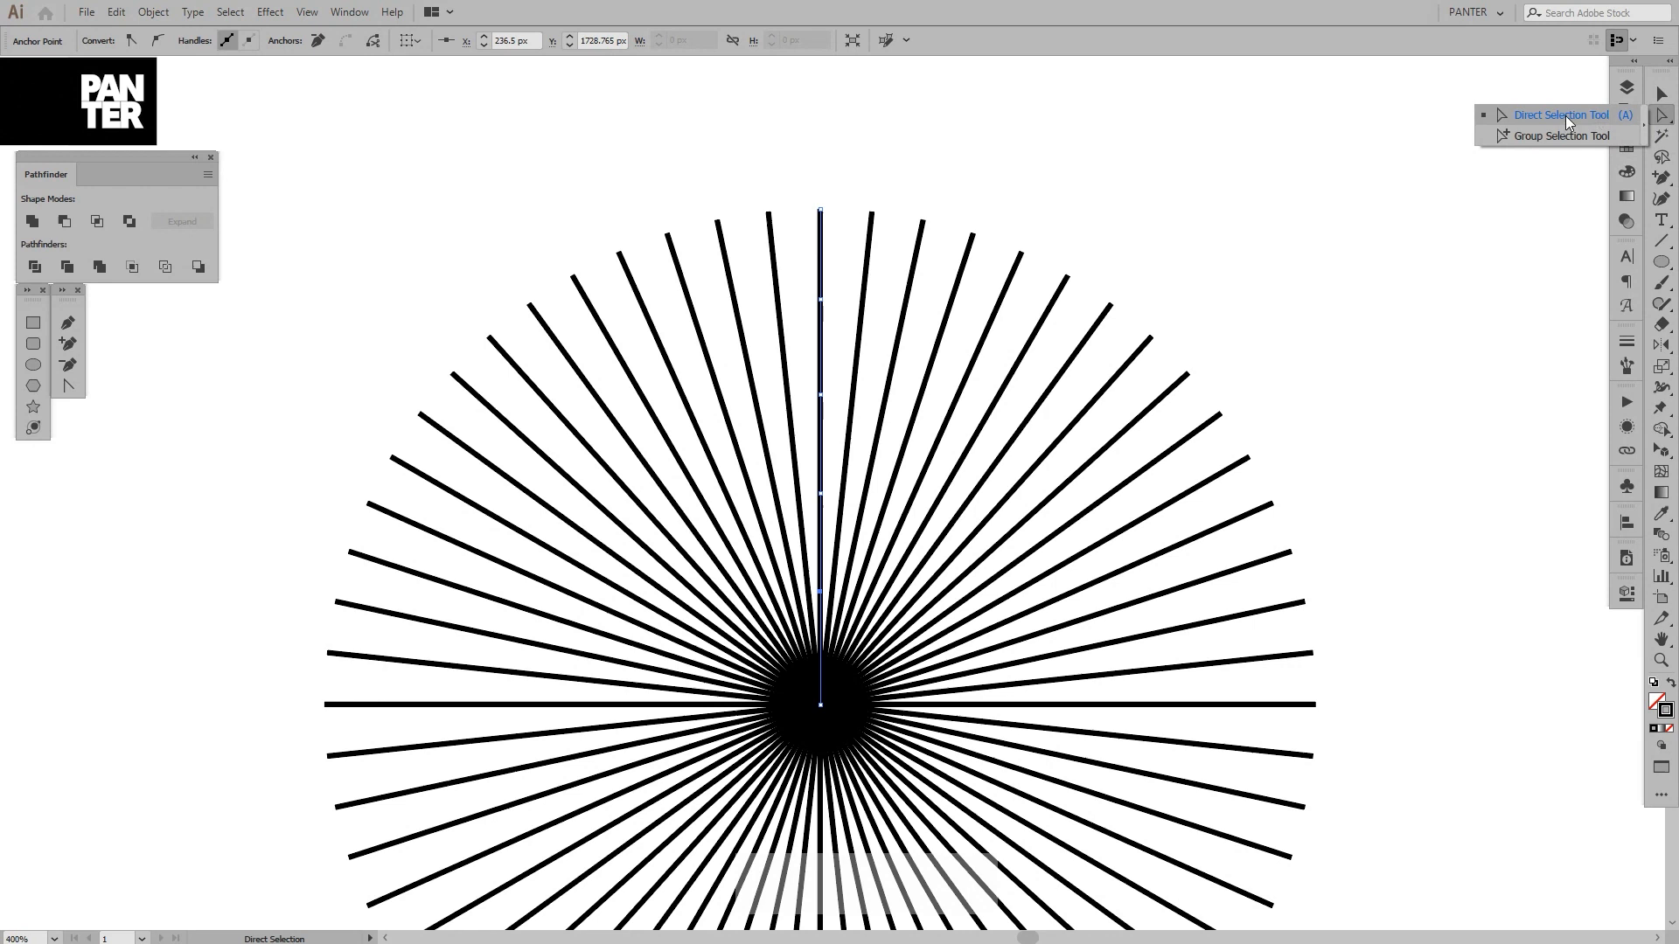
left_click(1562, 116)
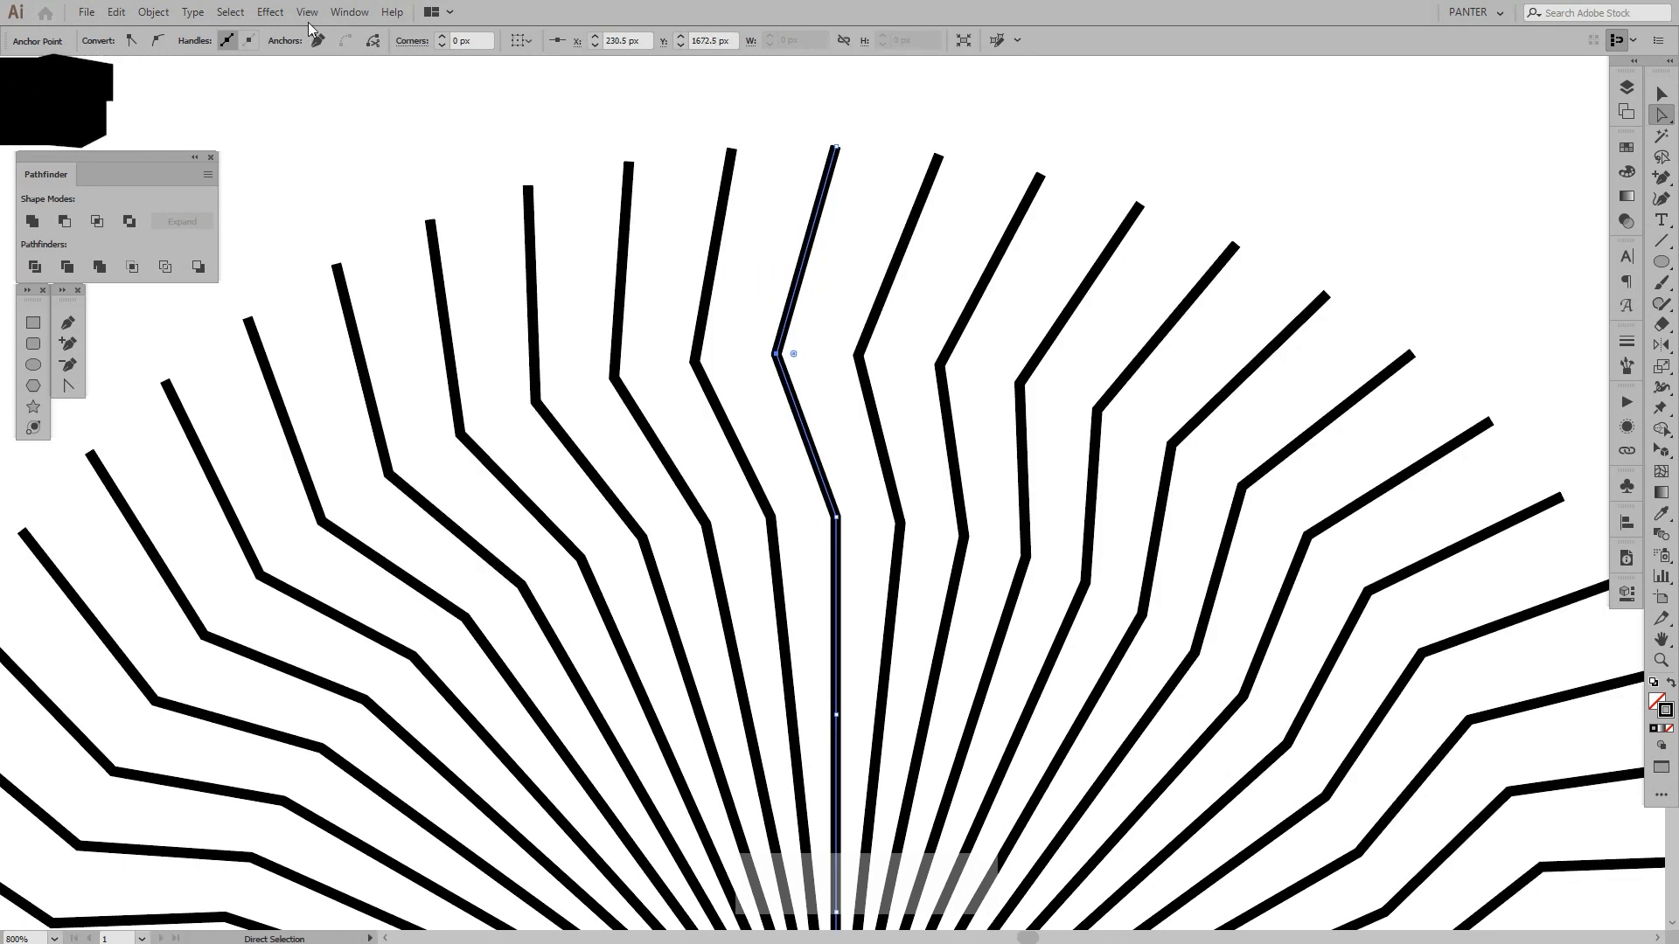
left_click(306, 13)
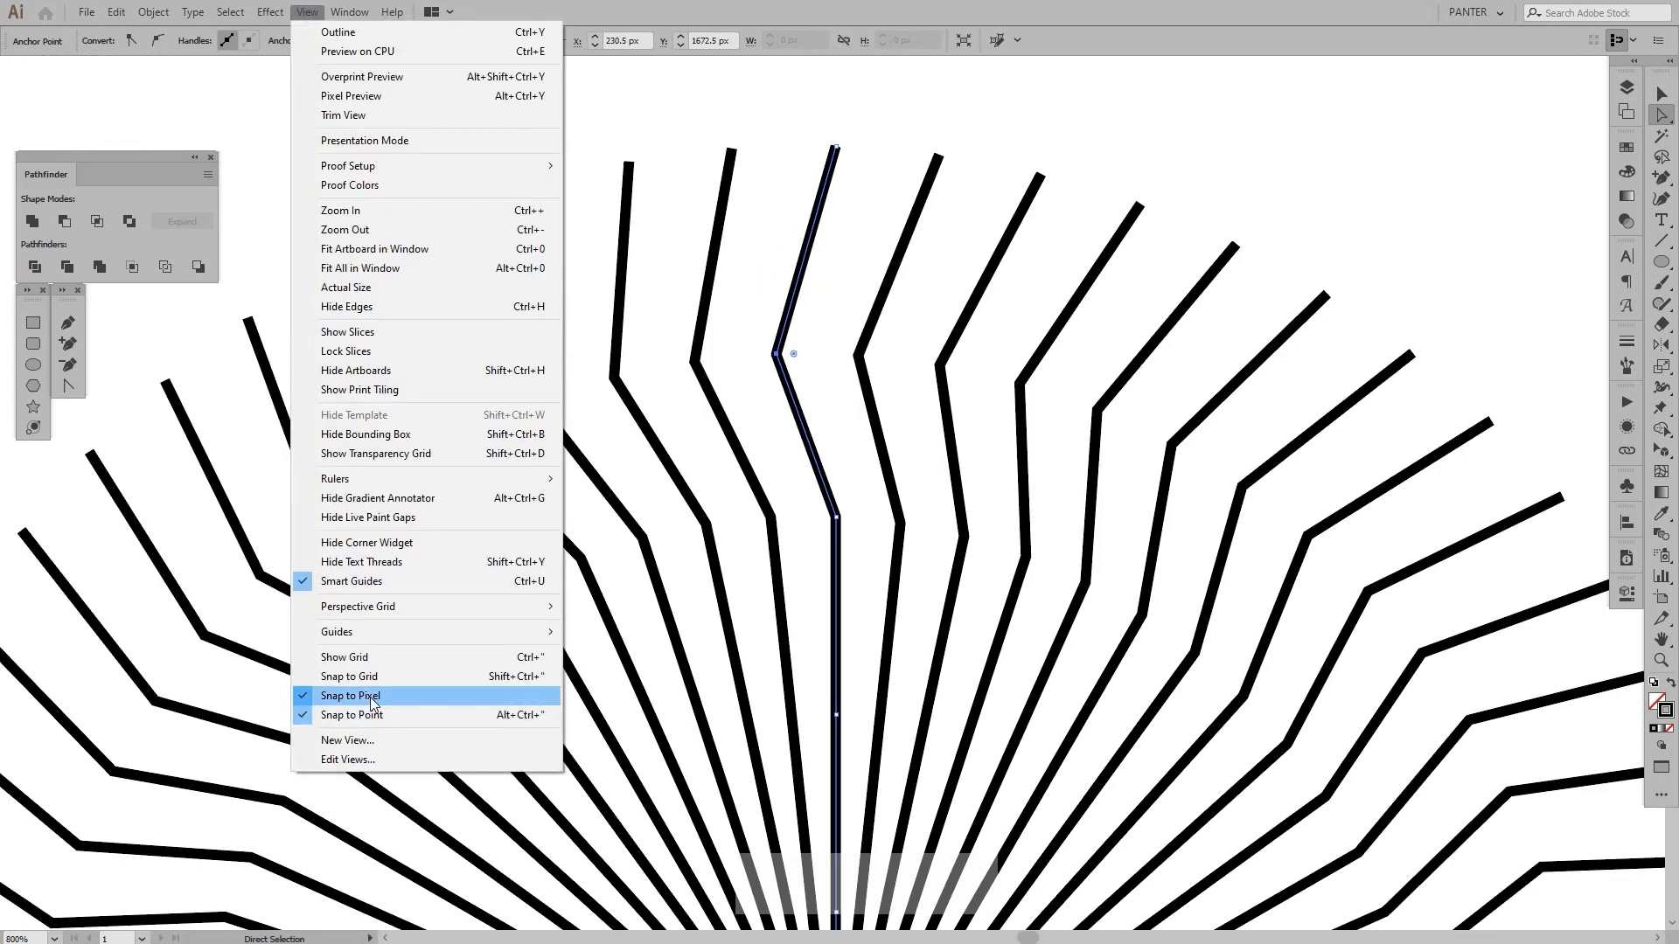
left_click(351, 696)
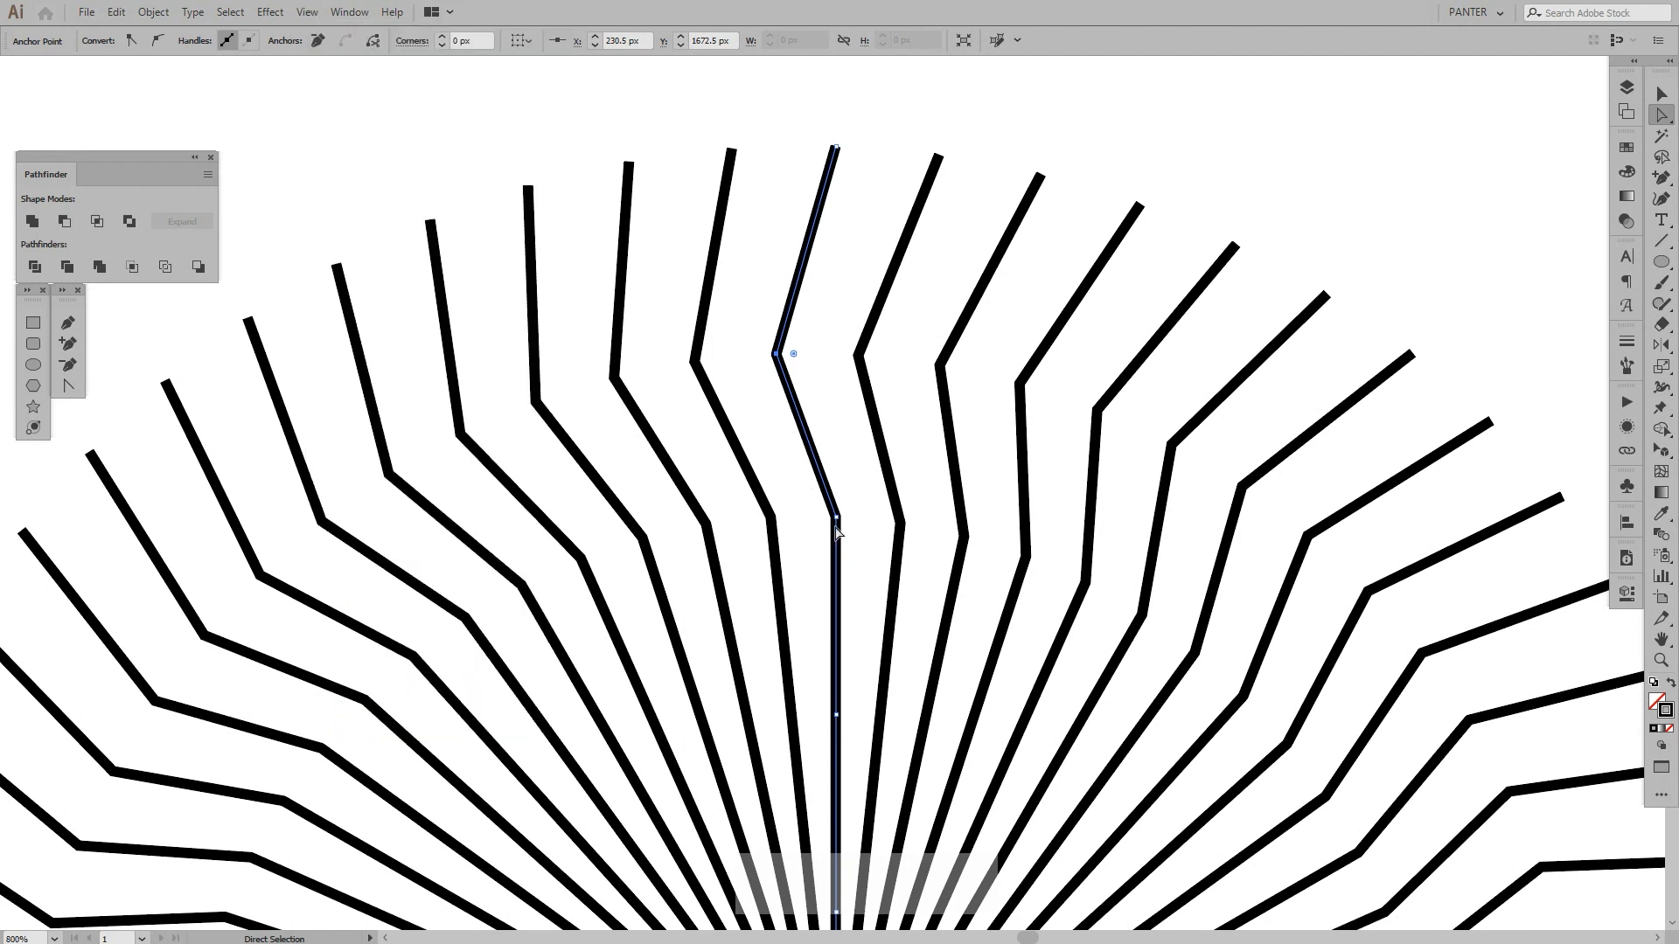
scroll("down", 3)
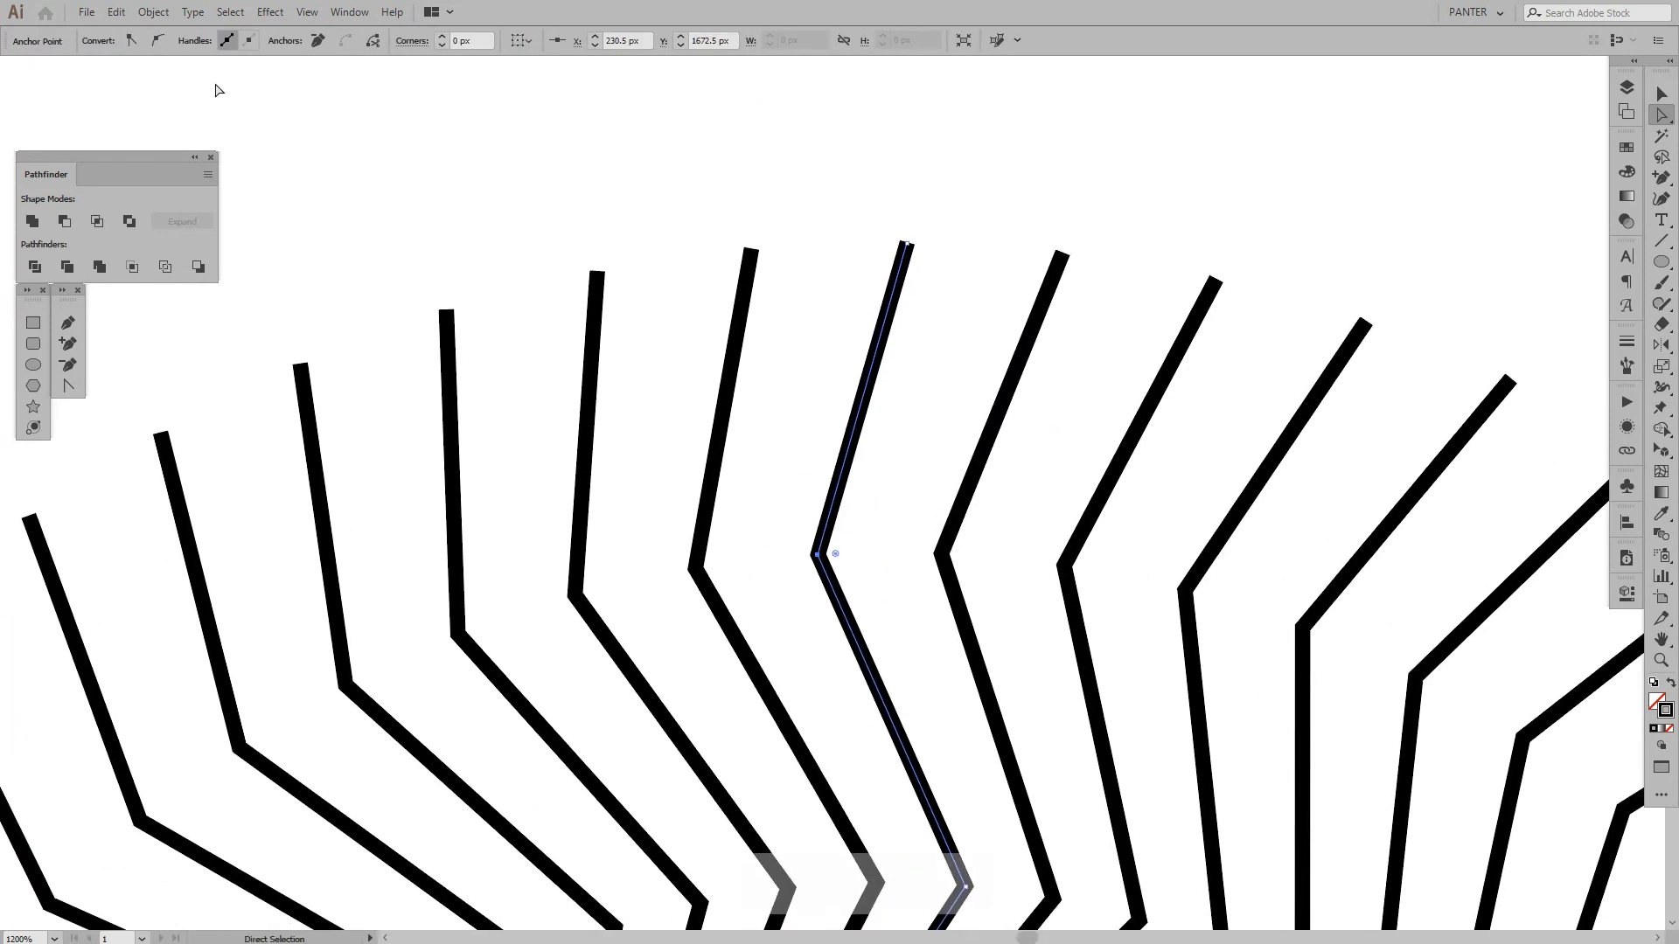
mouse_move(432, 168)
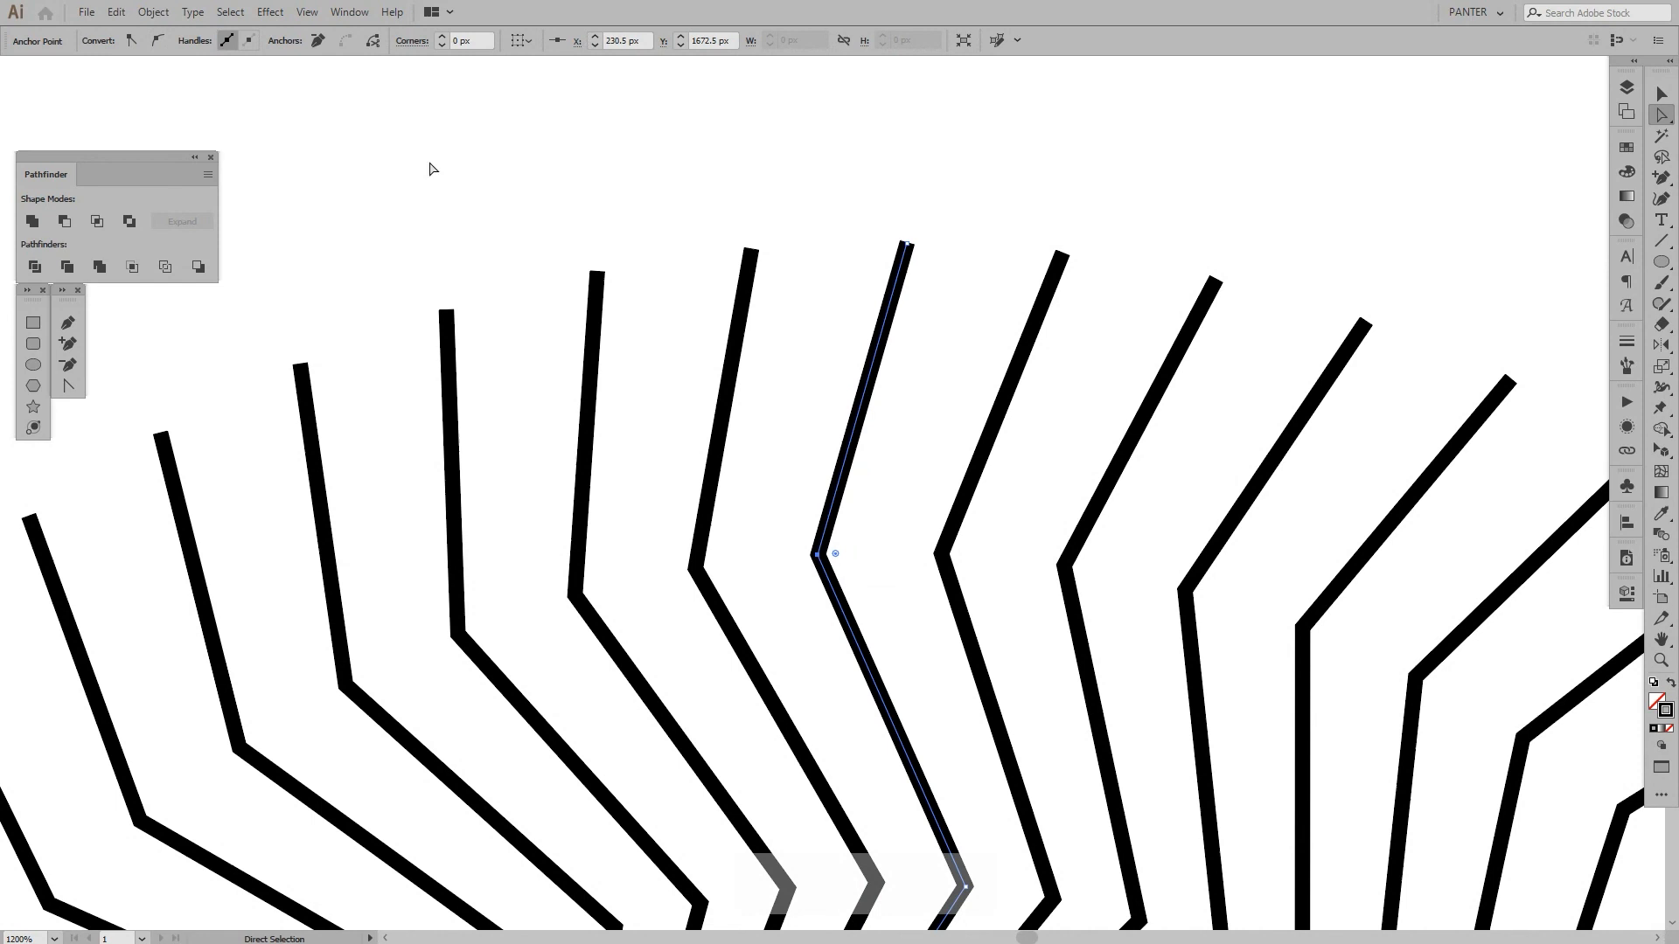
mouse_move(156, 40)
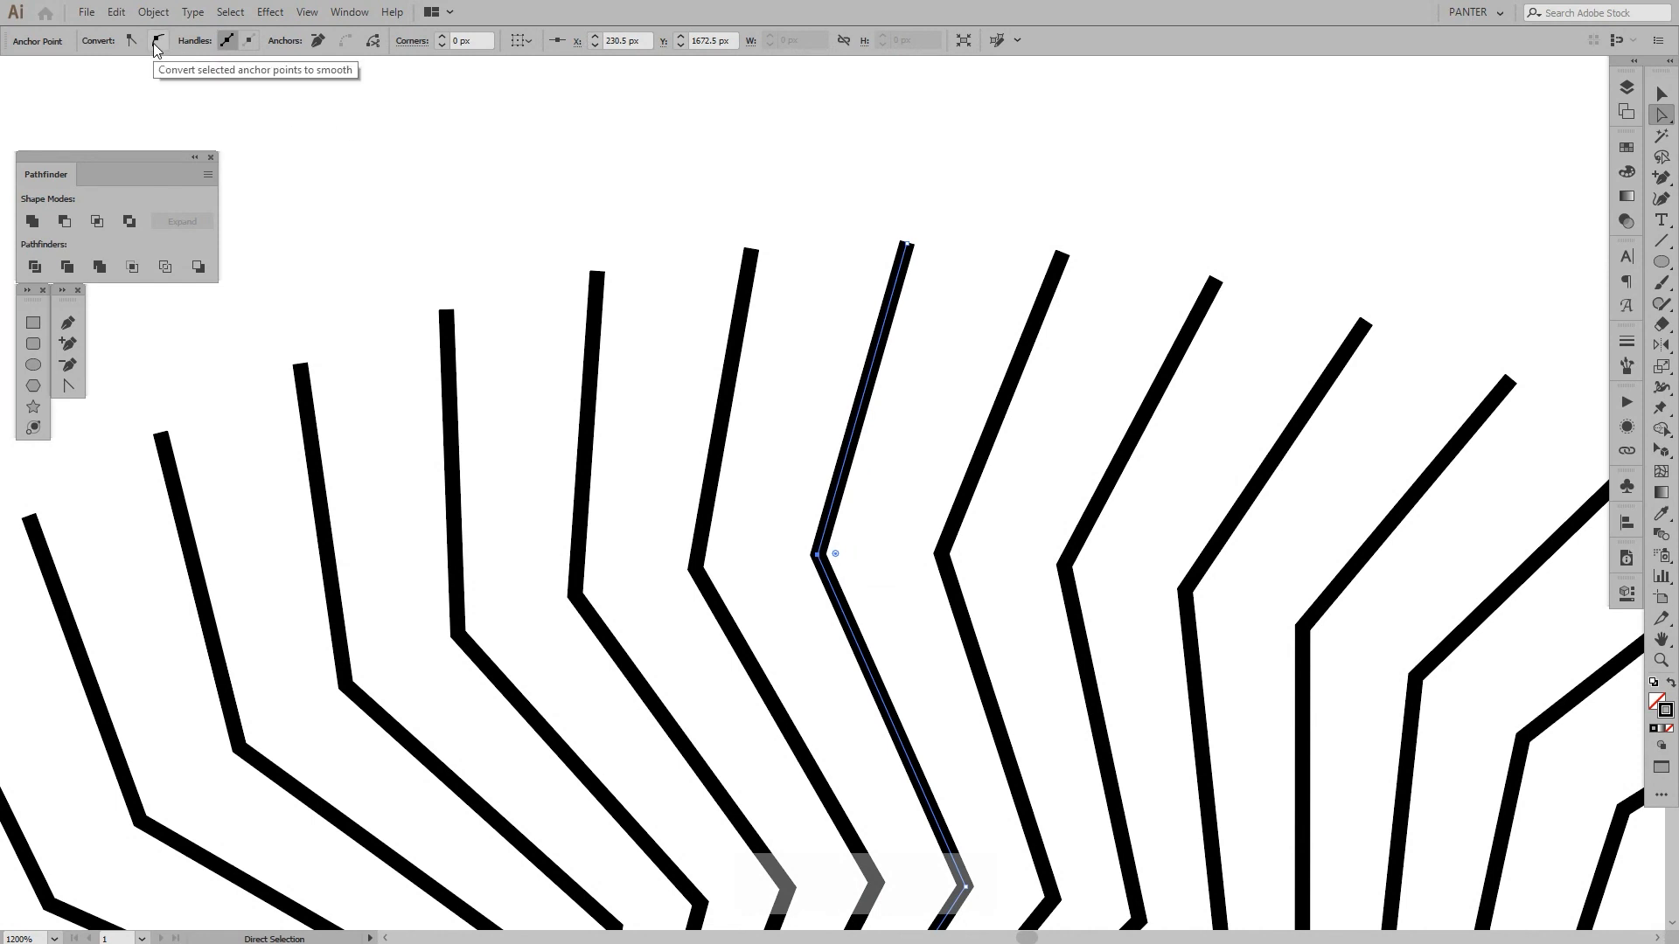
Step: Convert the ray's corner anchor to a smooth point so all copies become wavy curves
left_click(155, 40)
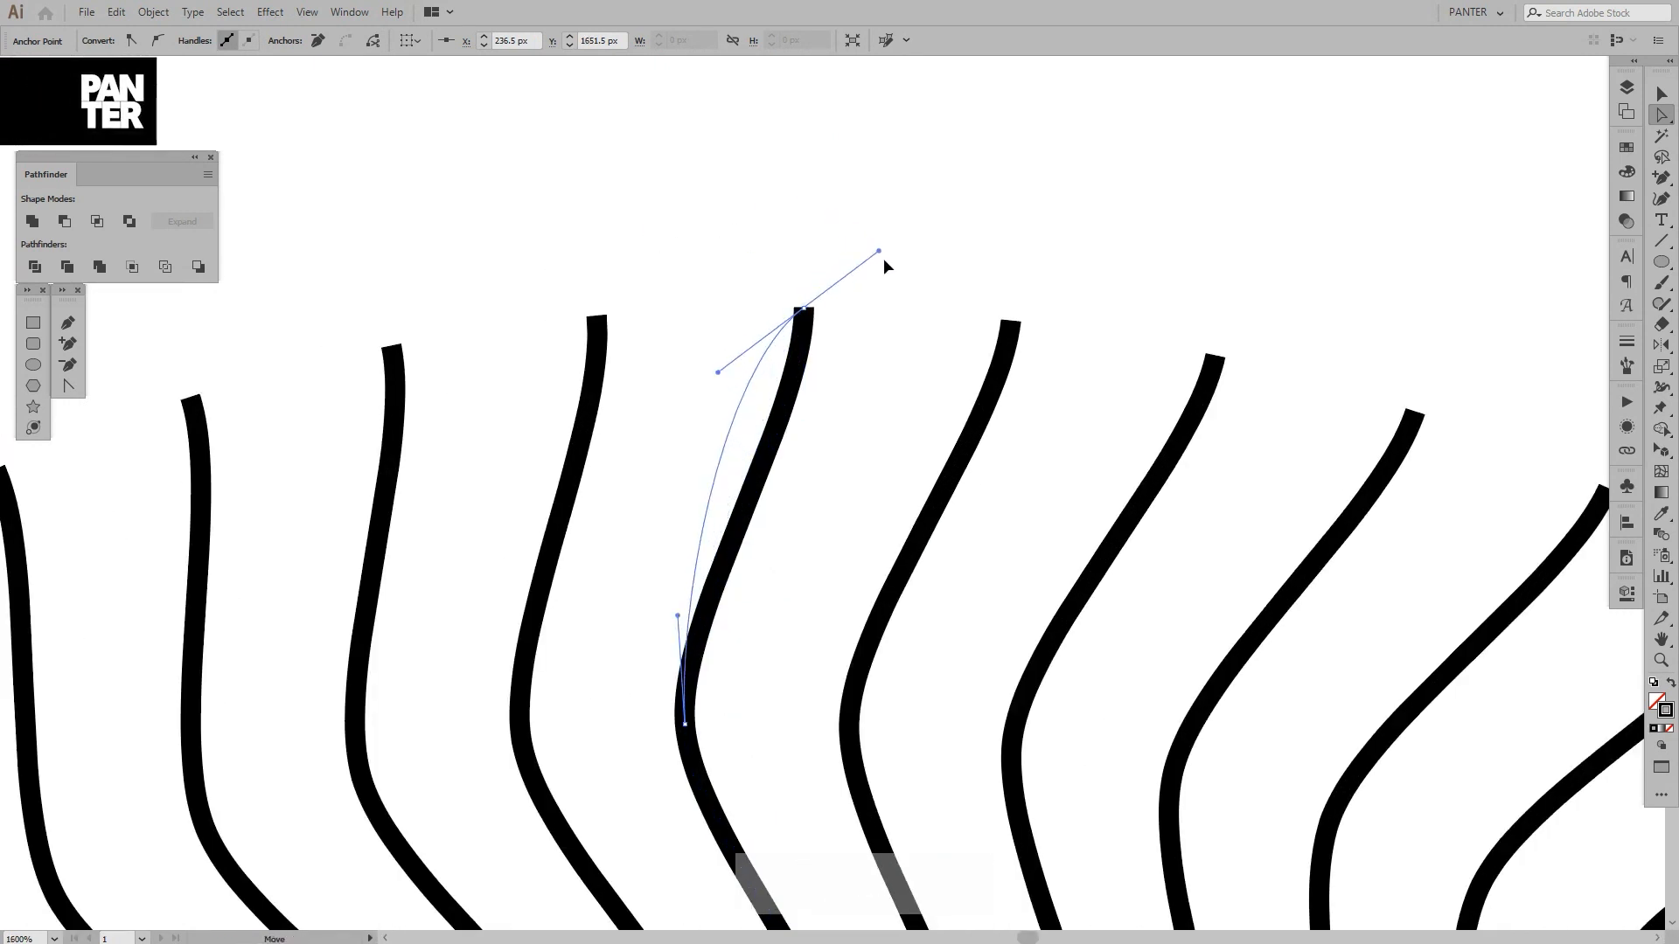
key("space")
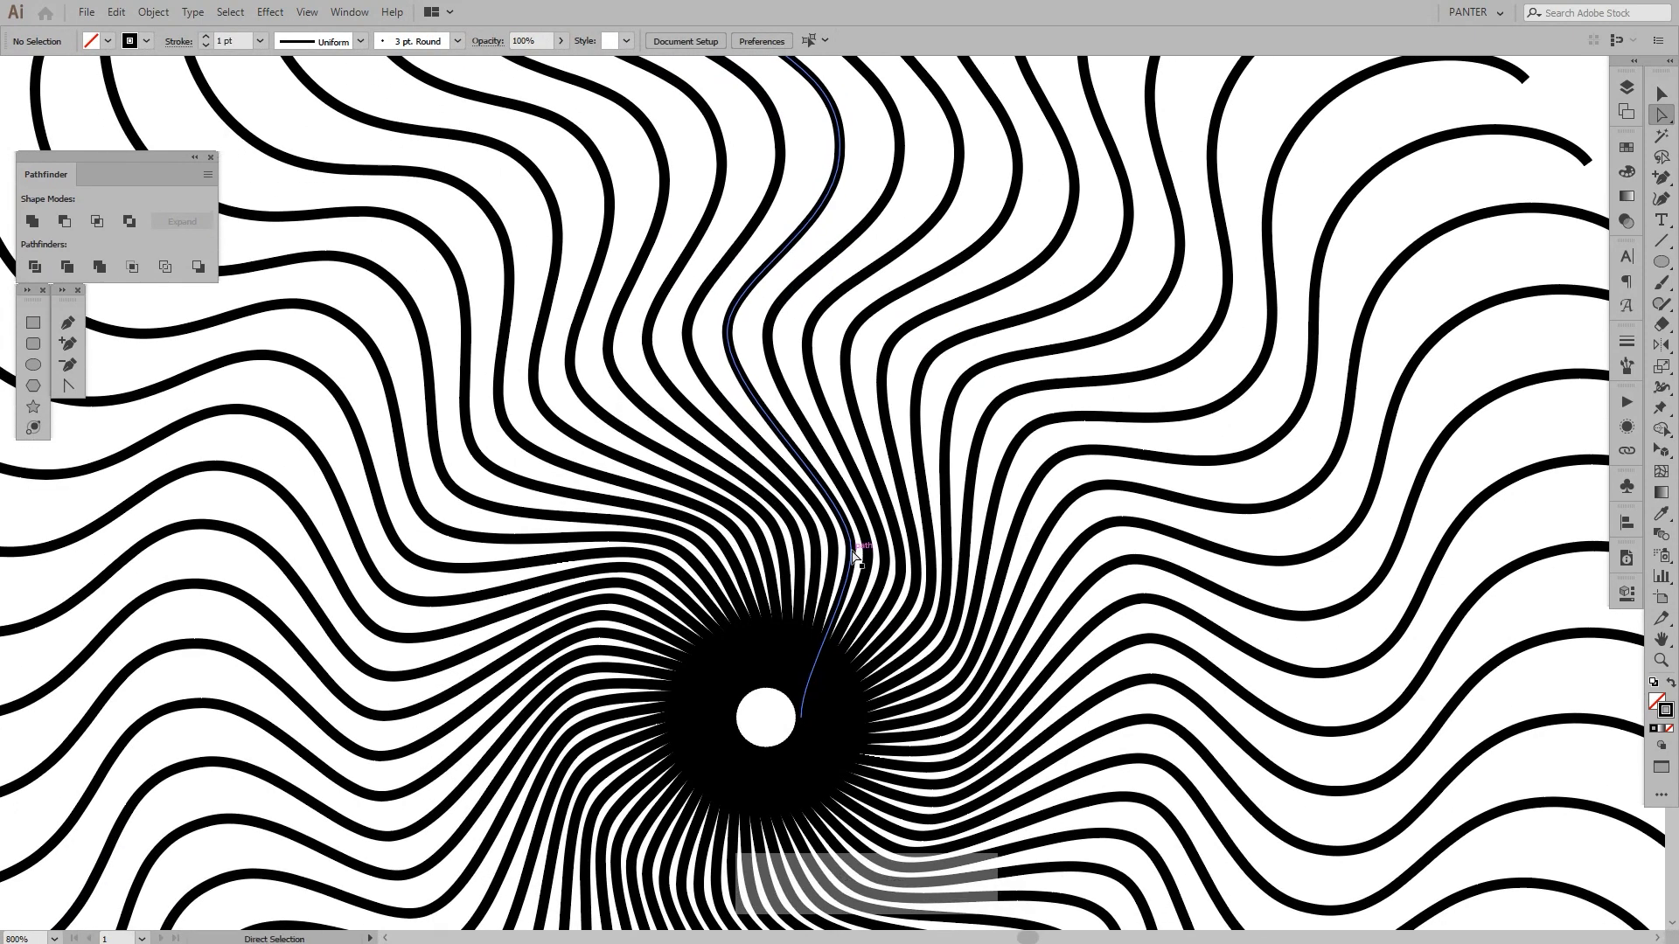
left_click(857, 549)
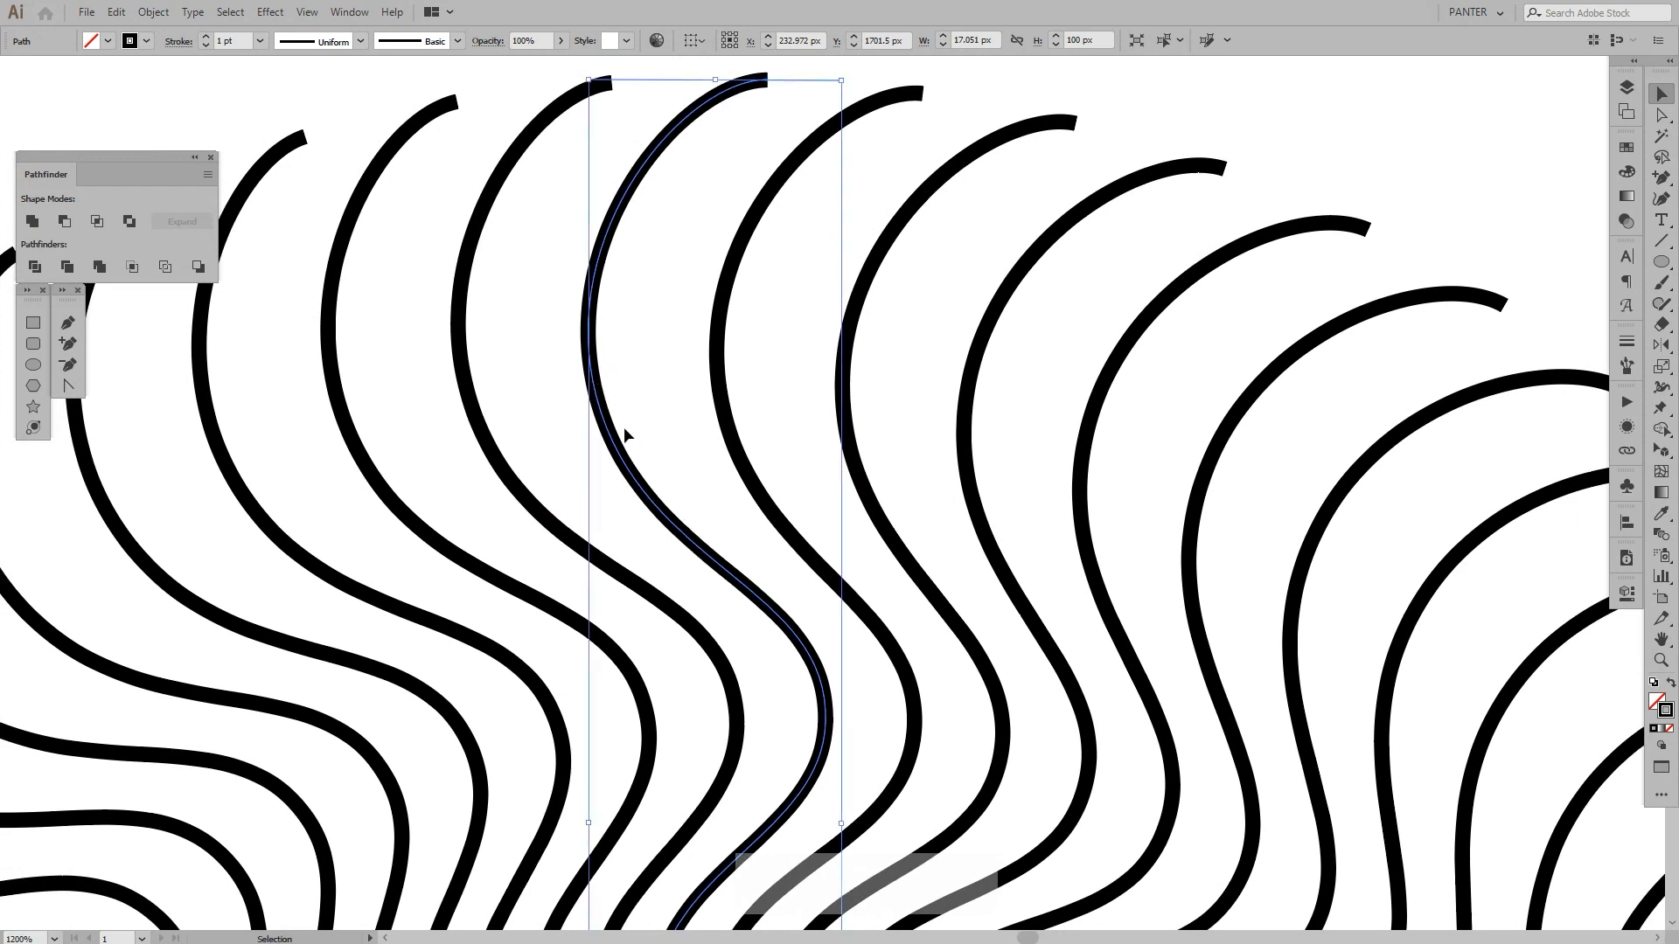
mouse_move(666, 512)
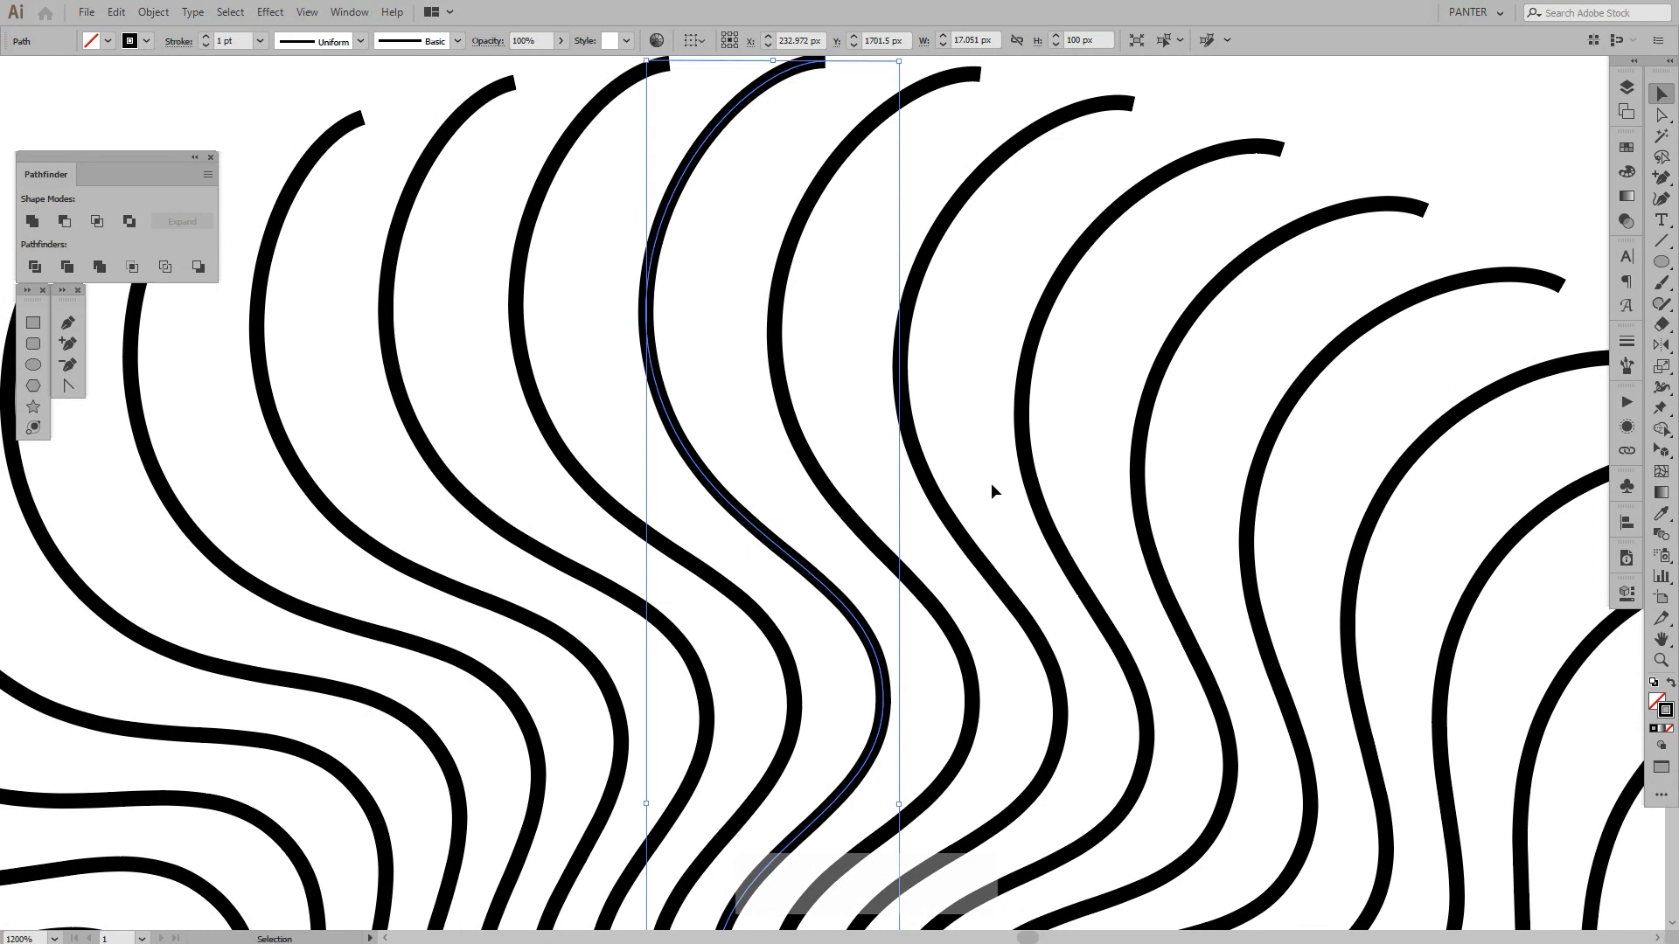
Step: Use the Width tool (Shift+W) to widen the ray's outer end and thin its middle
key("shift")
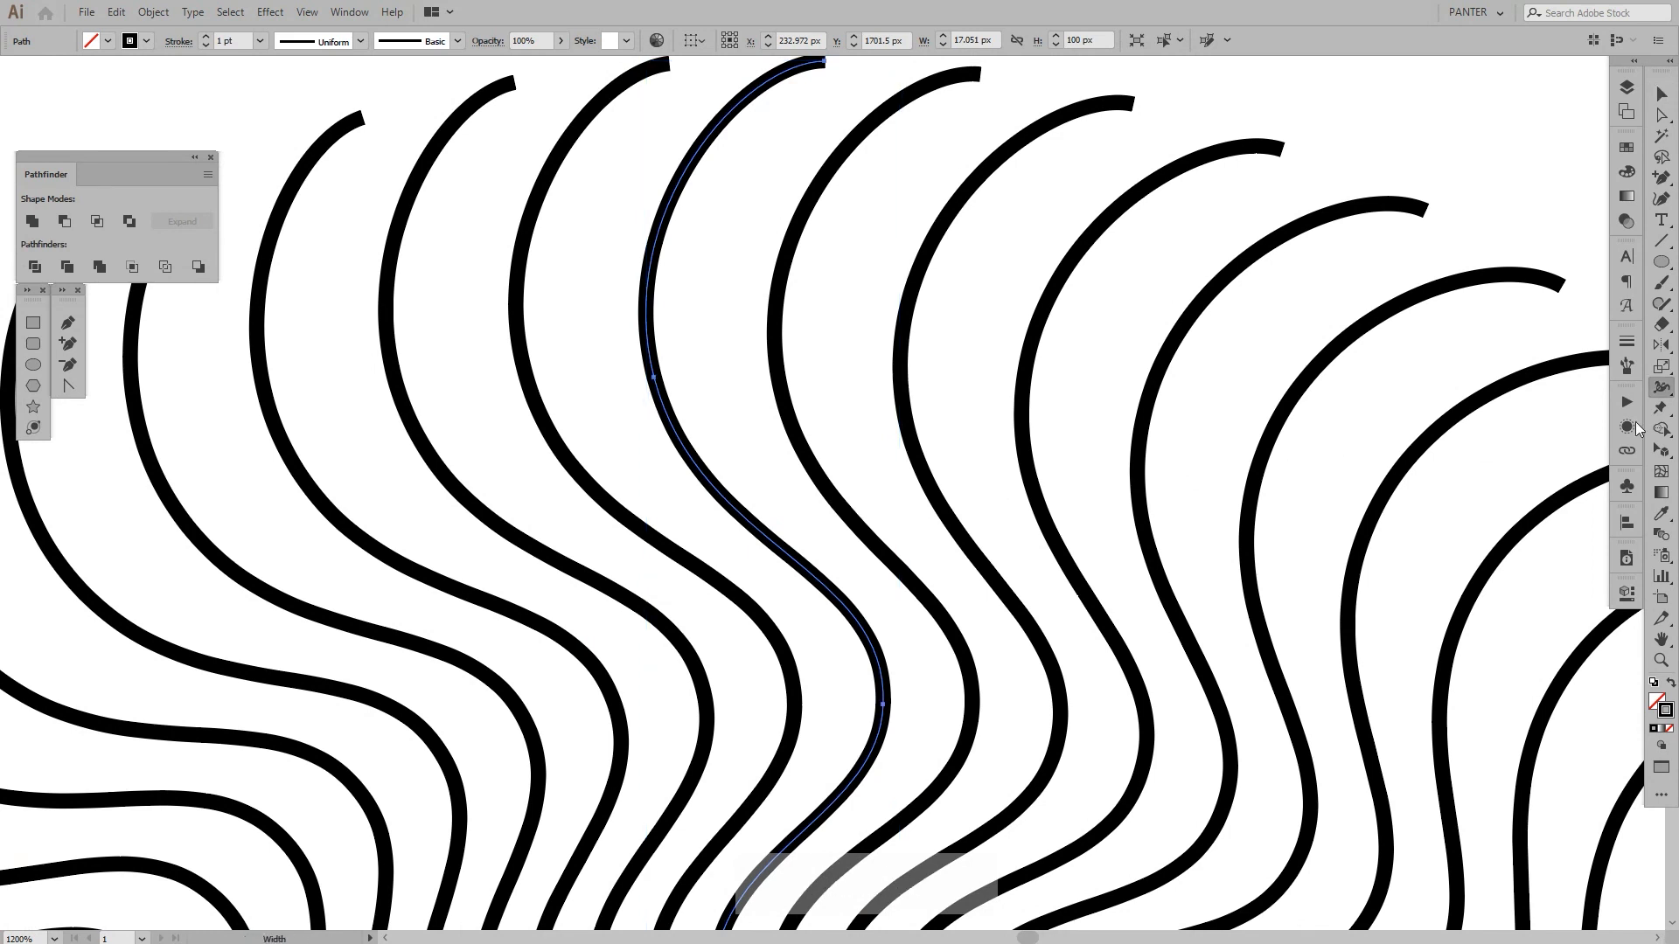
left_click(1625, 384)
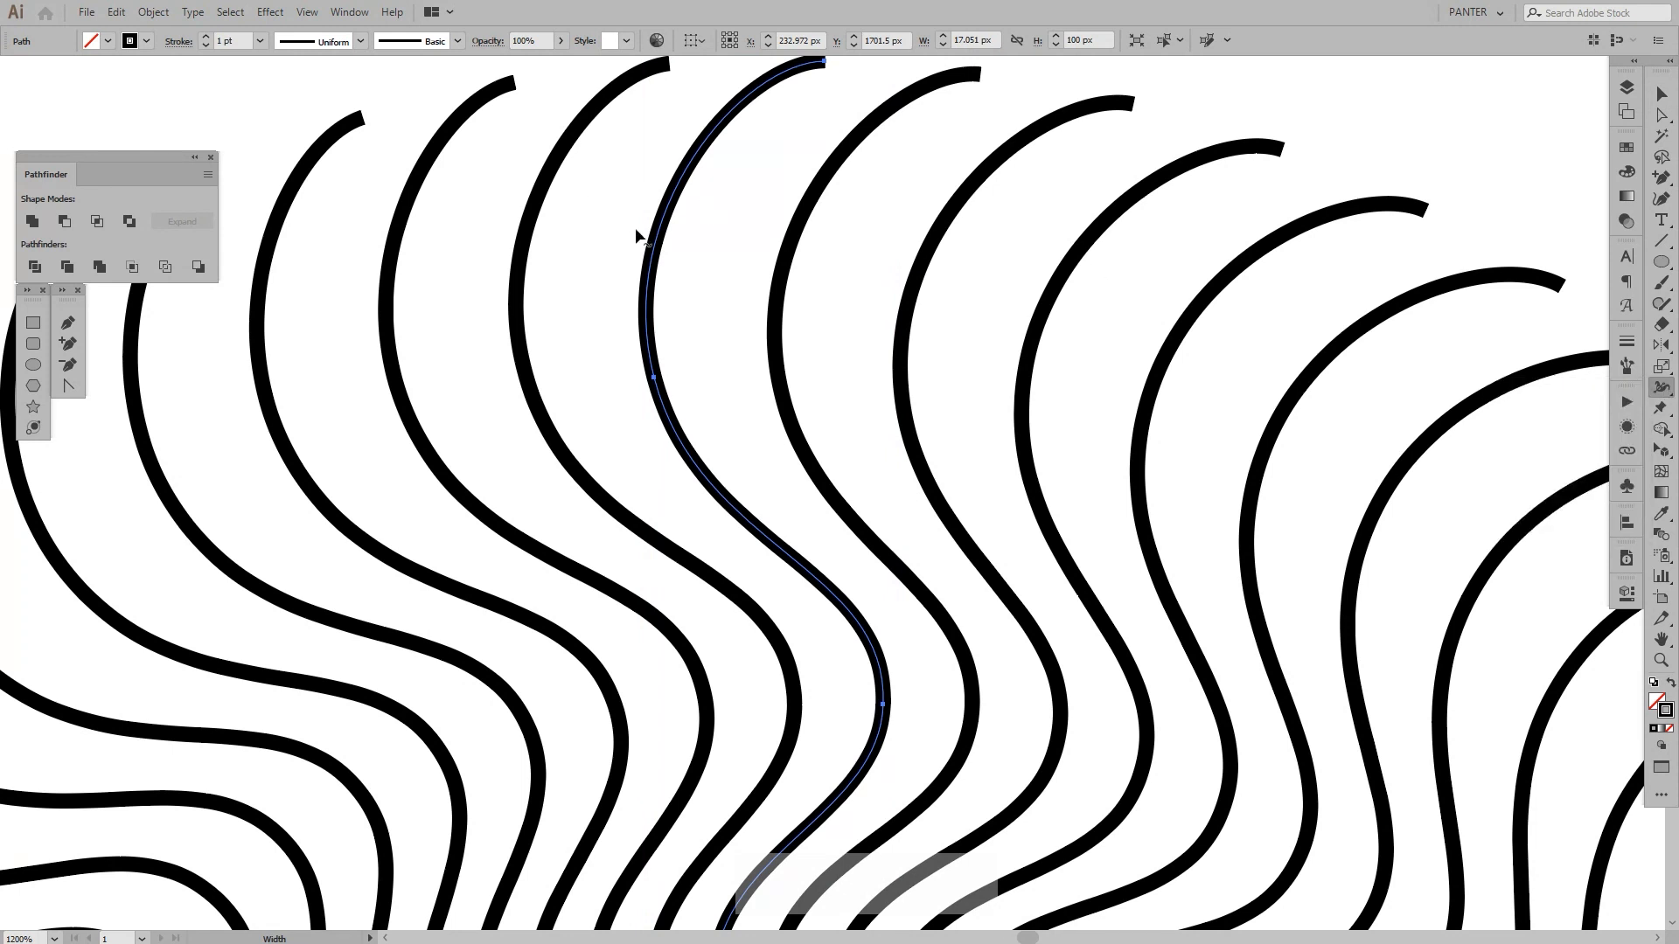
key("space")
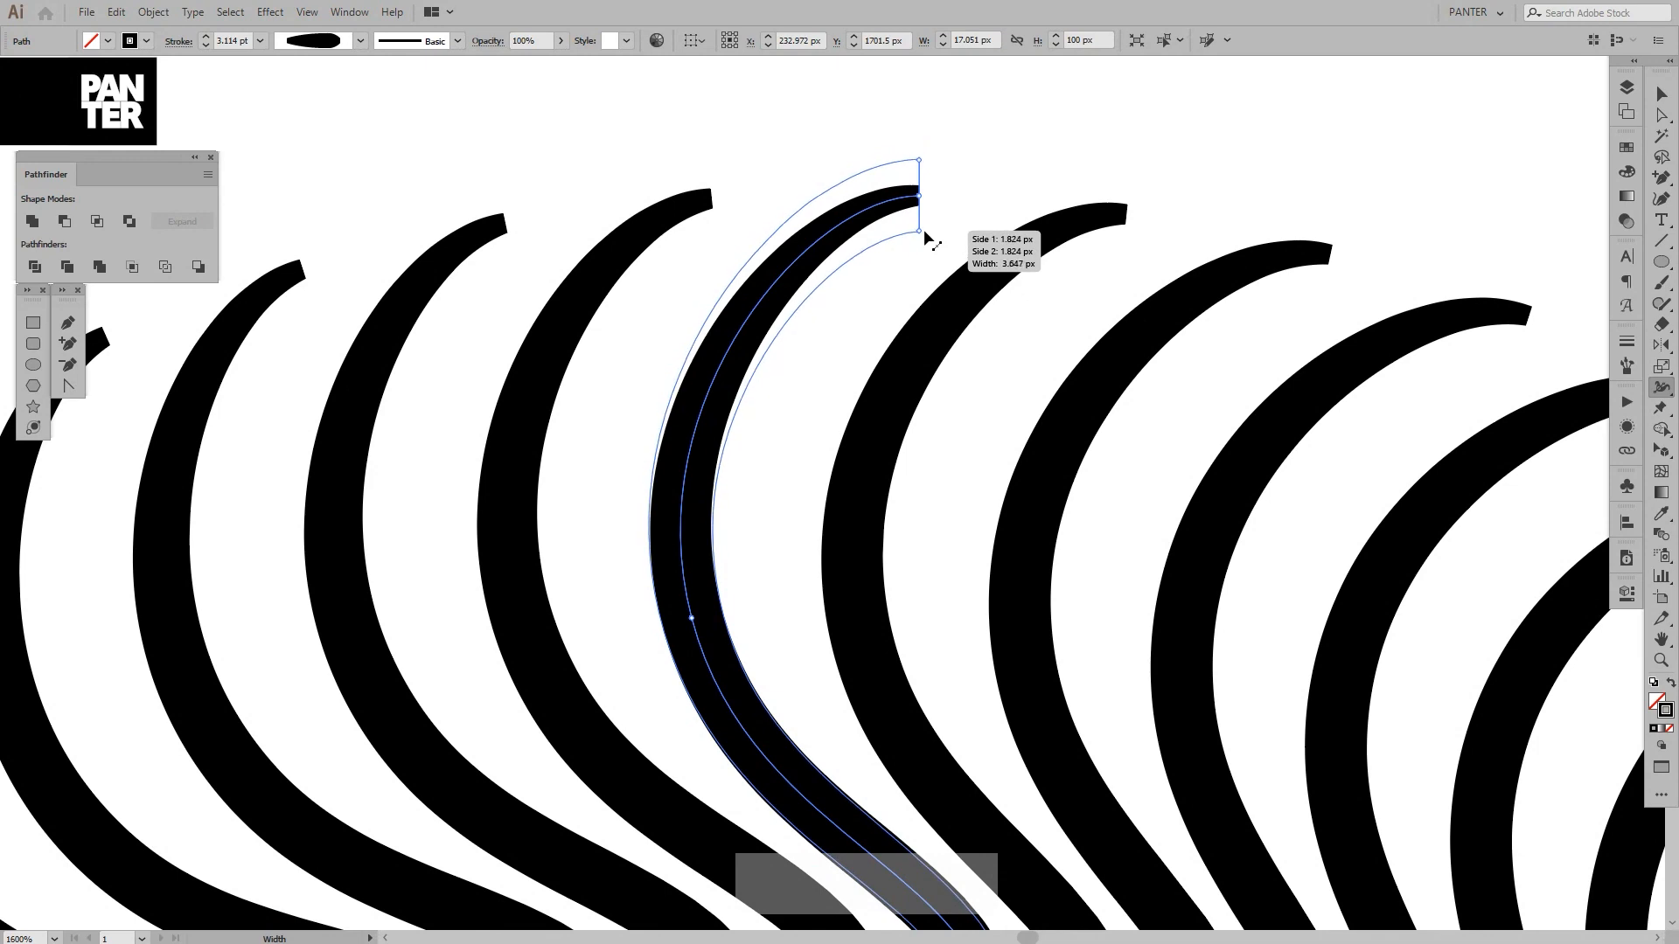
key("space")
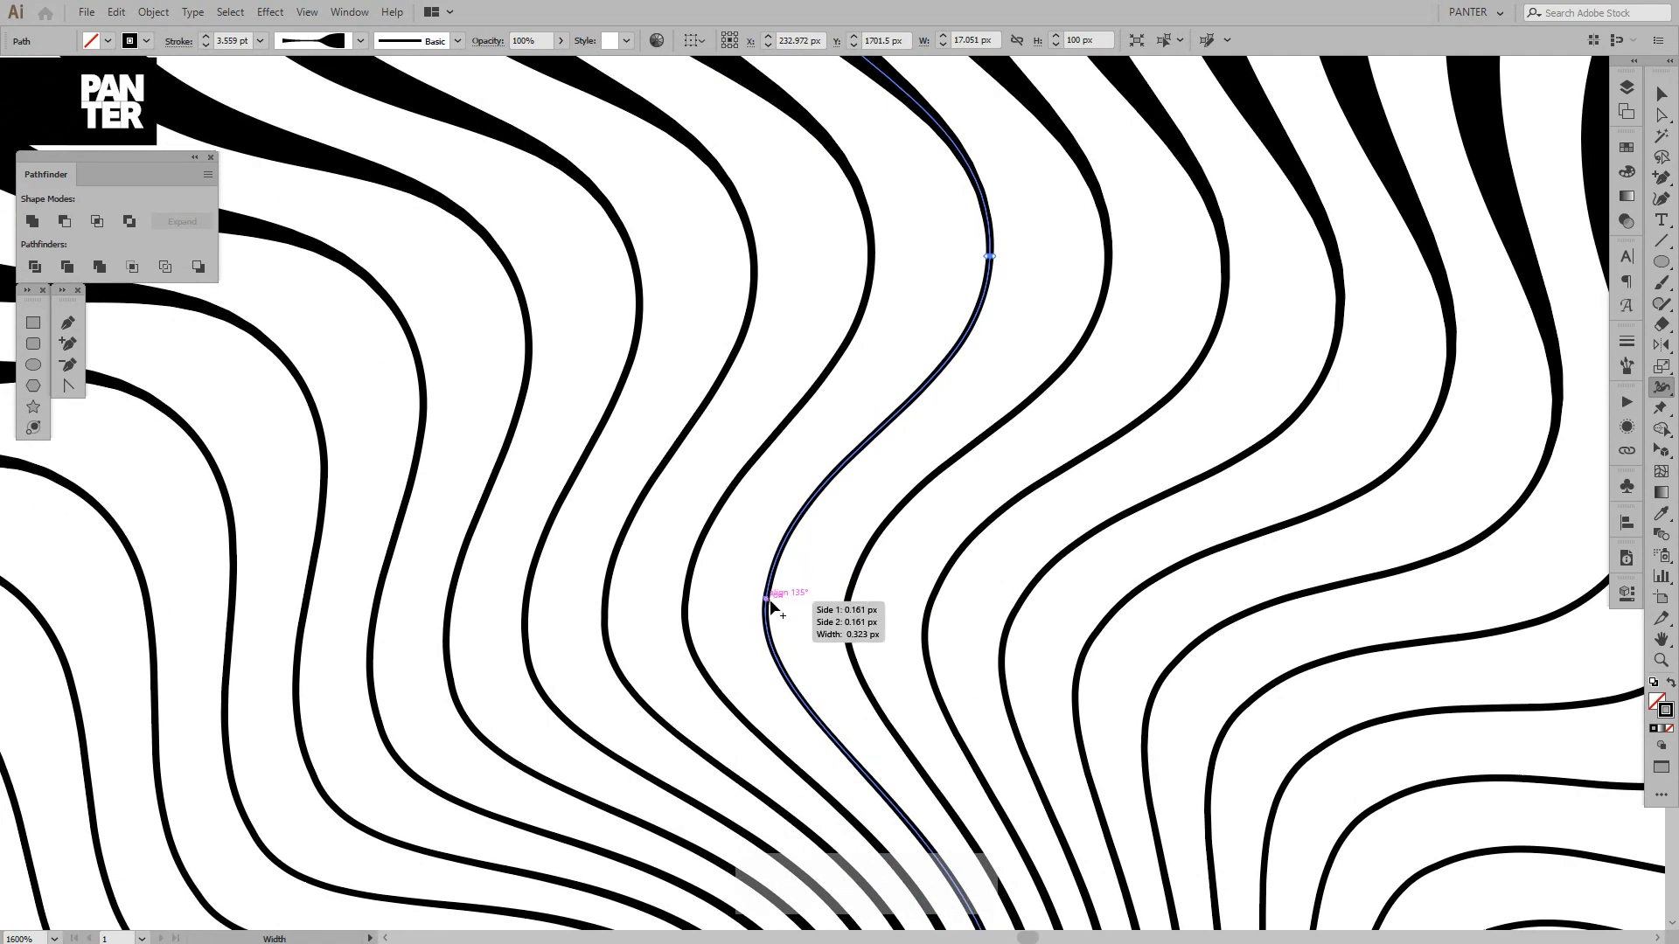
key("space")
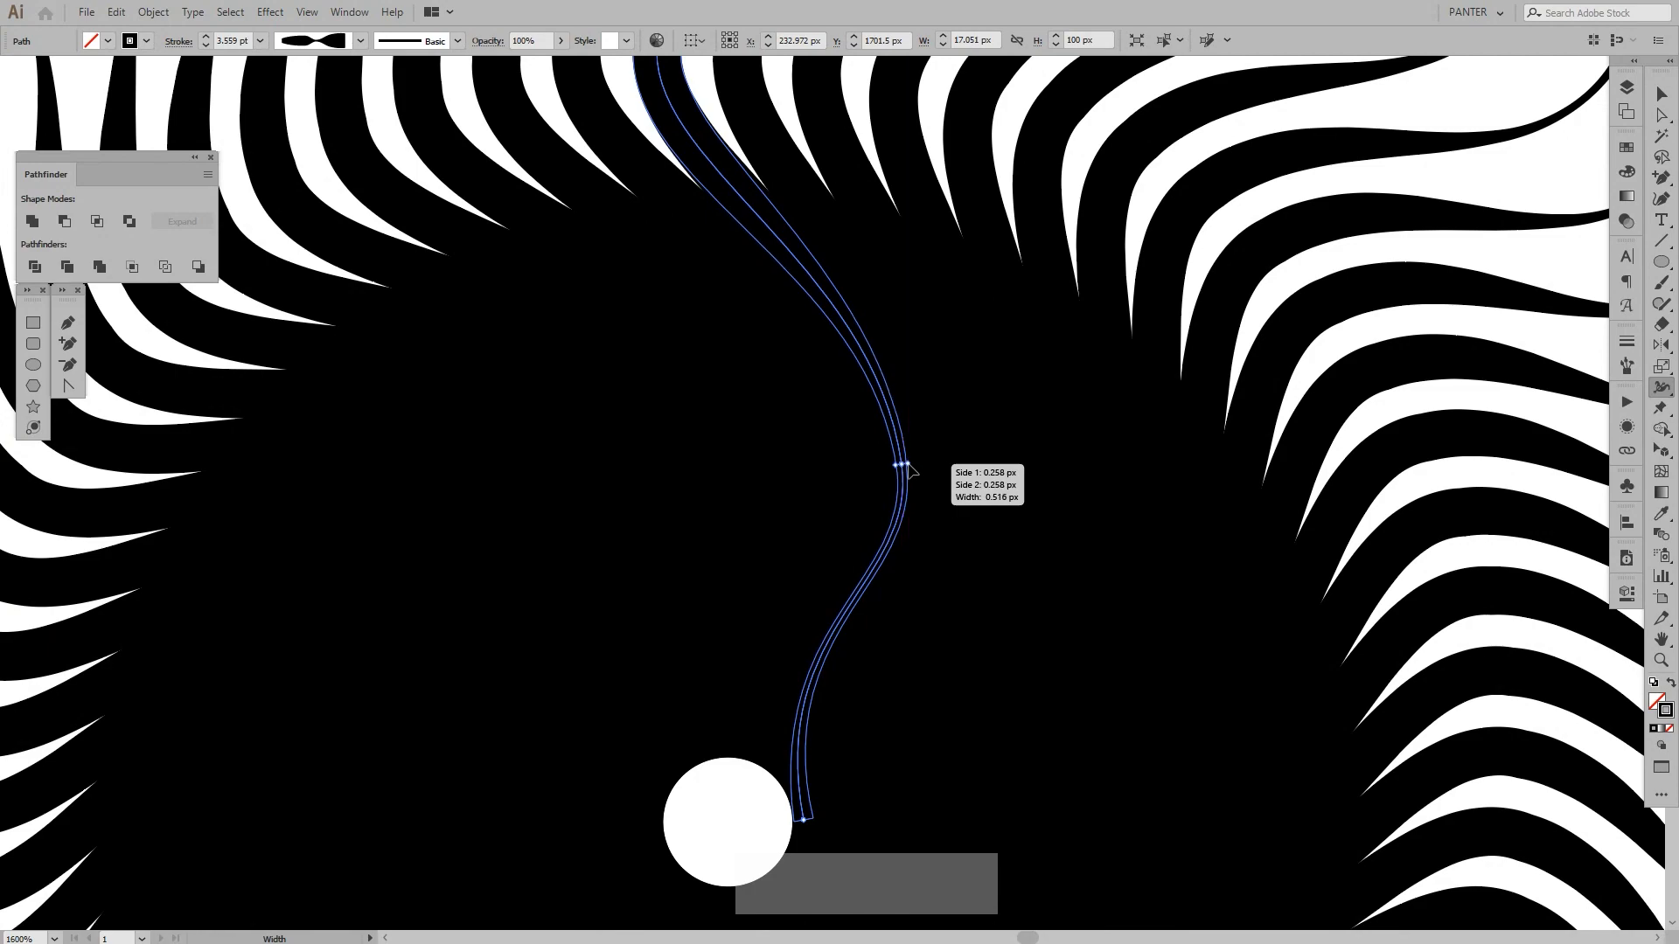
key("space")
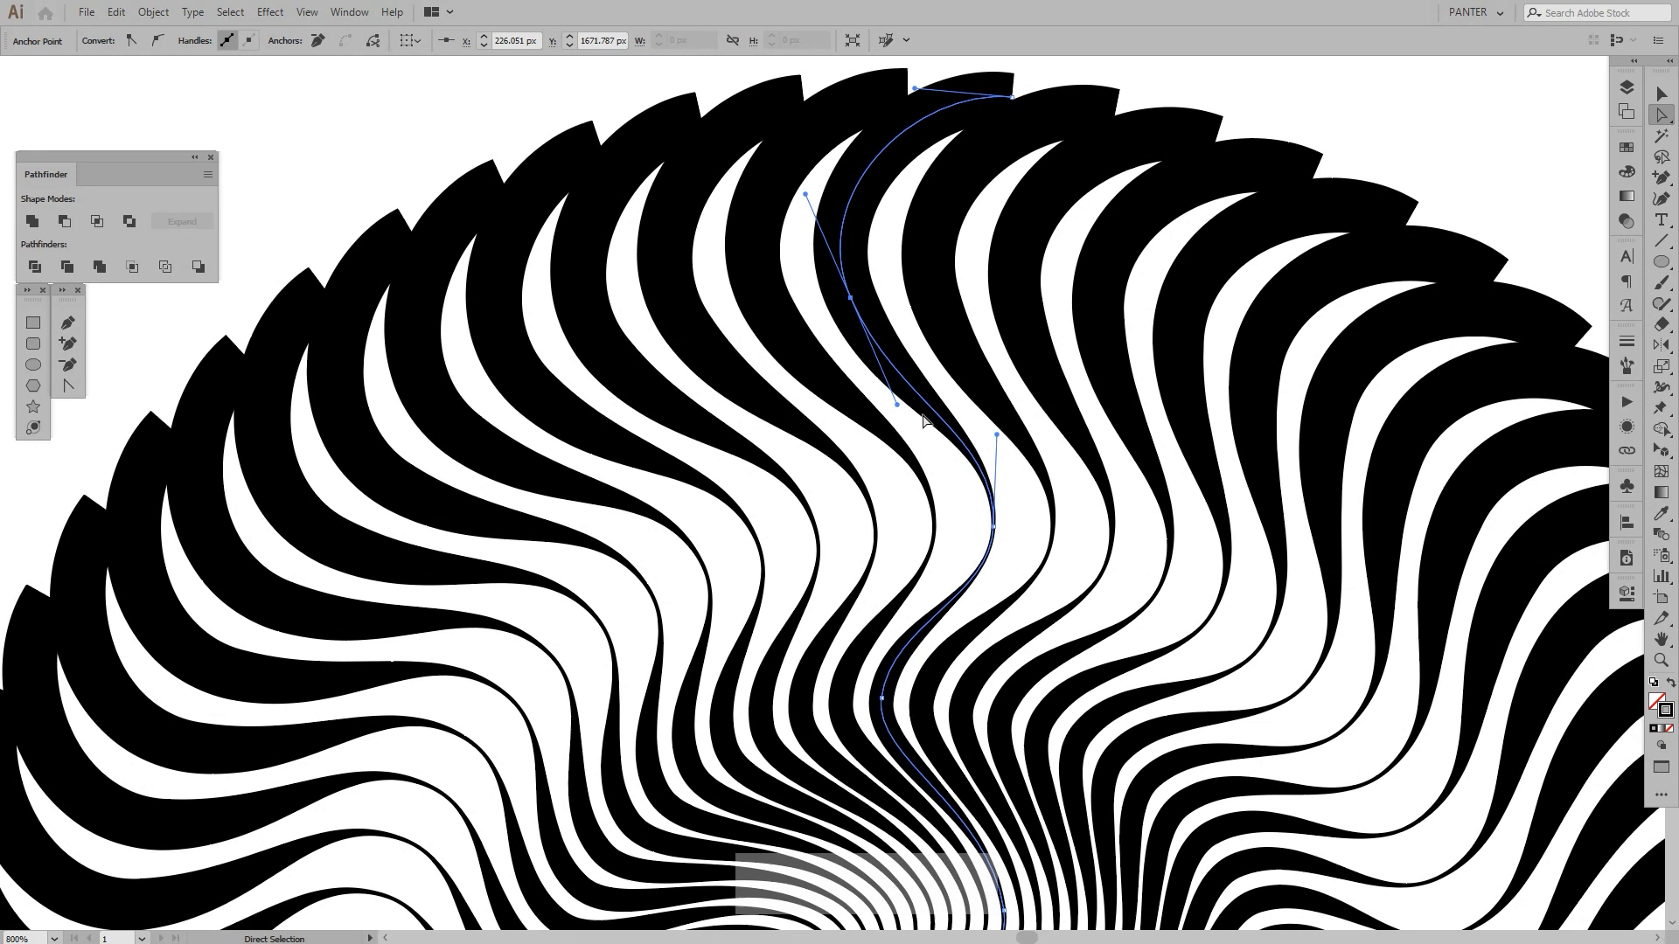
Step: Refine the width points and zoom out to view the complete tapered vortex disc
key("space")
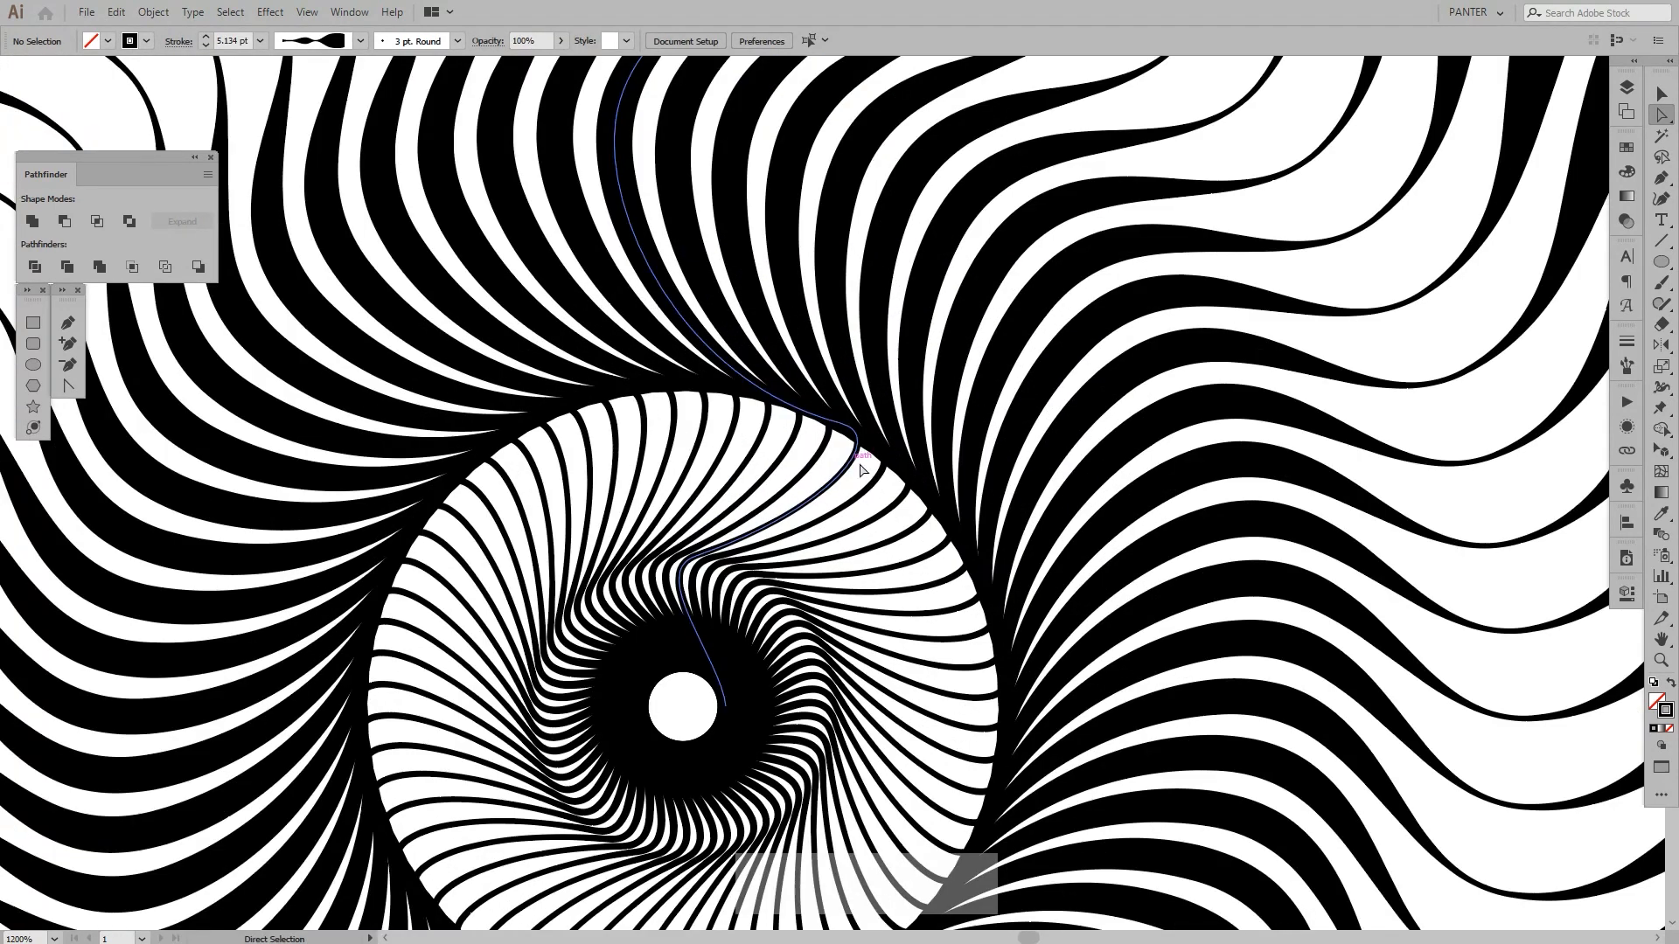
left_click(861, 446)
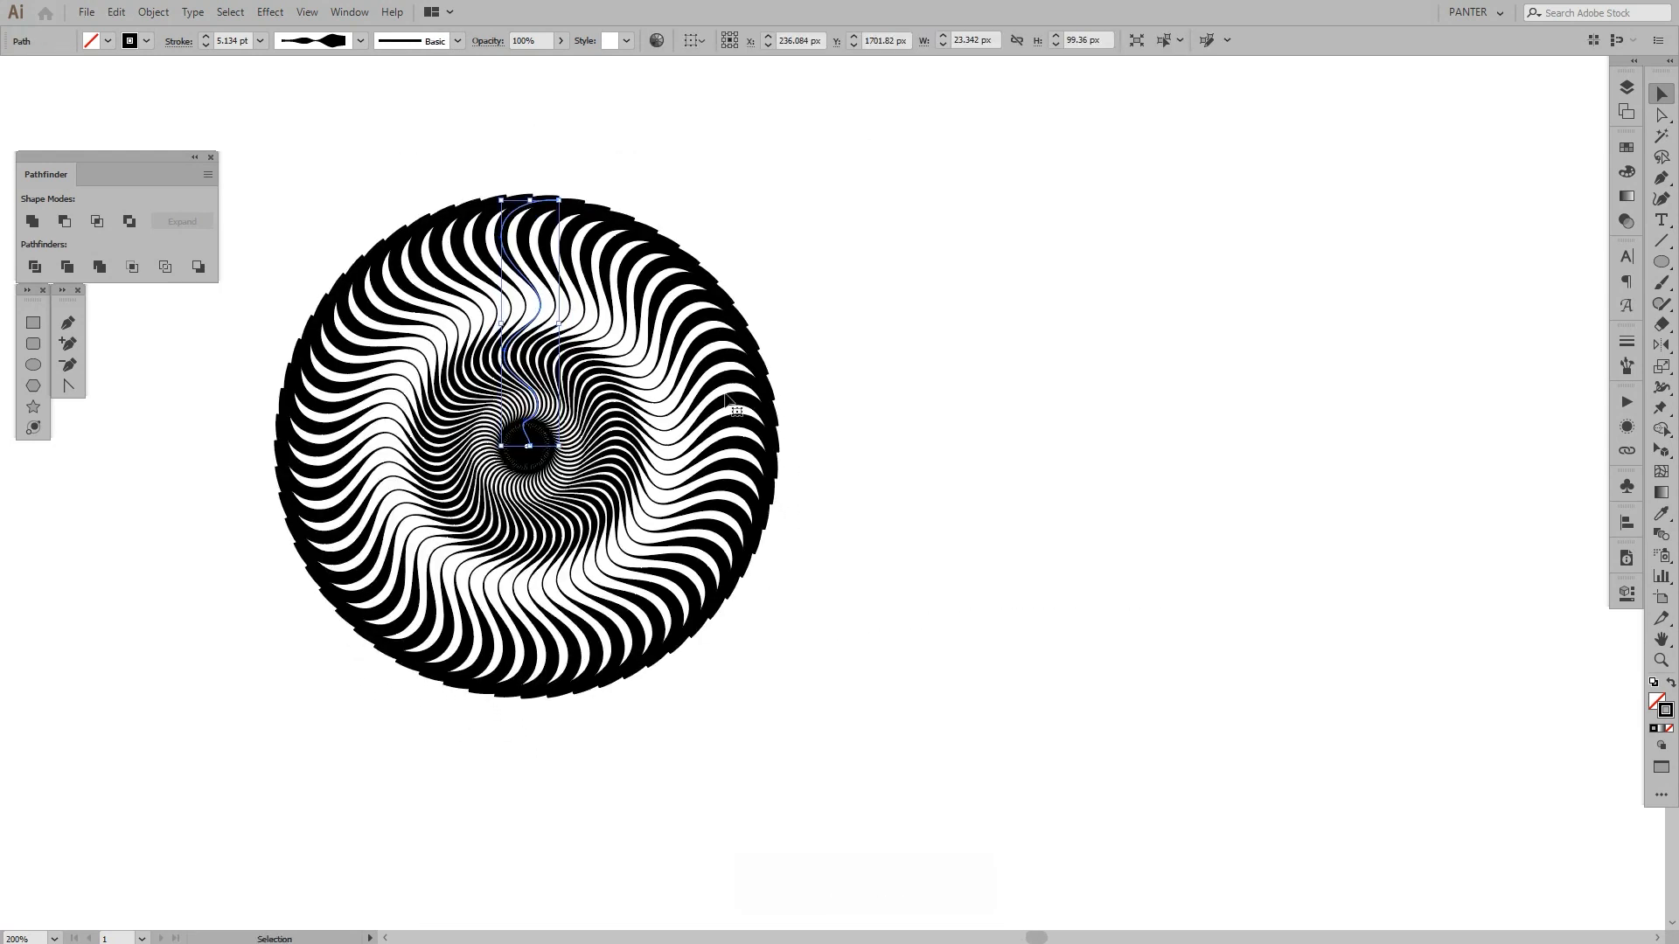
Step: Zoom onto the vortex and bring up the Object menu for it
key("alt")
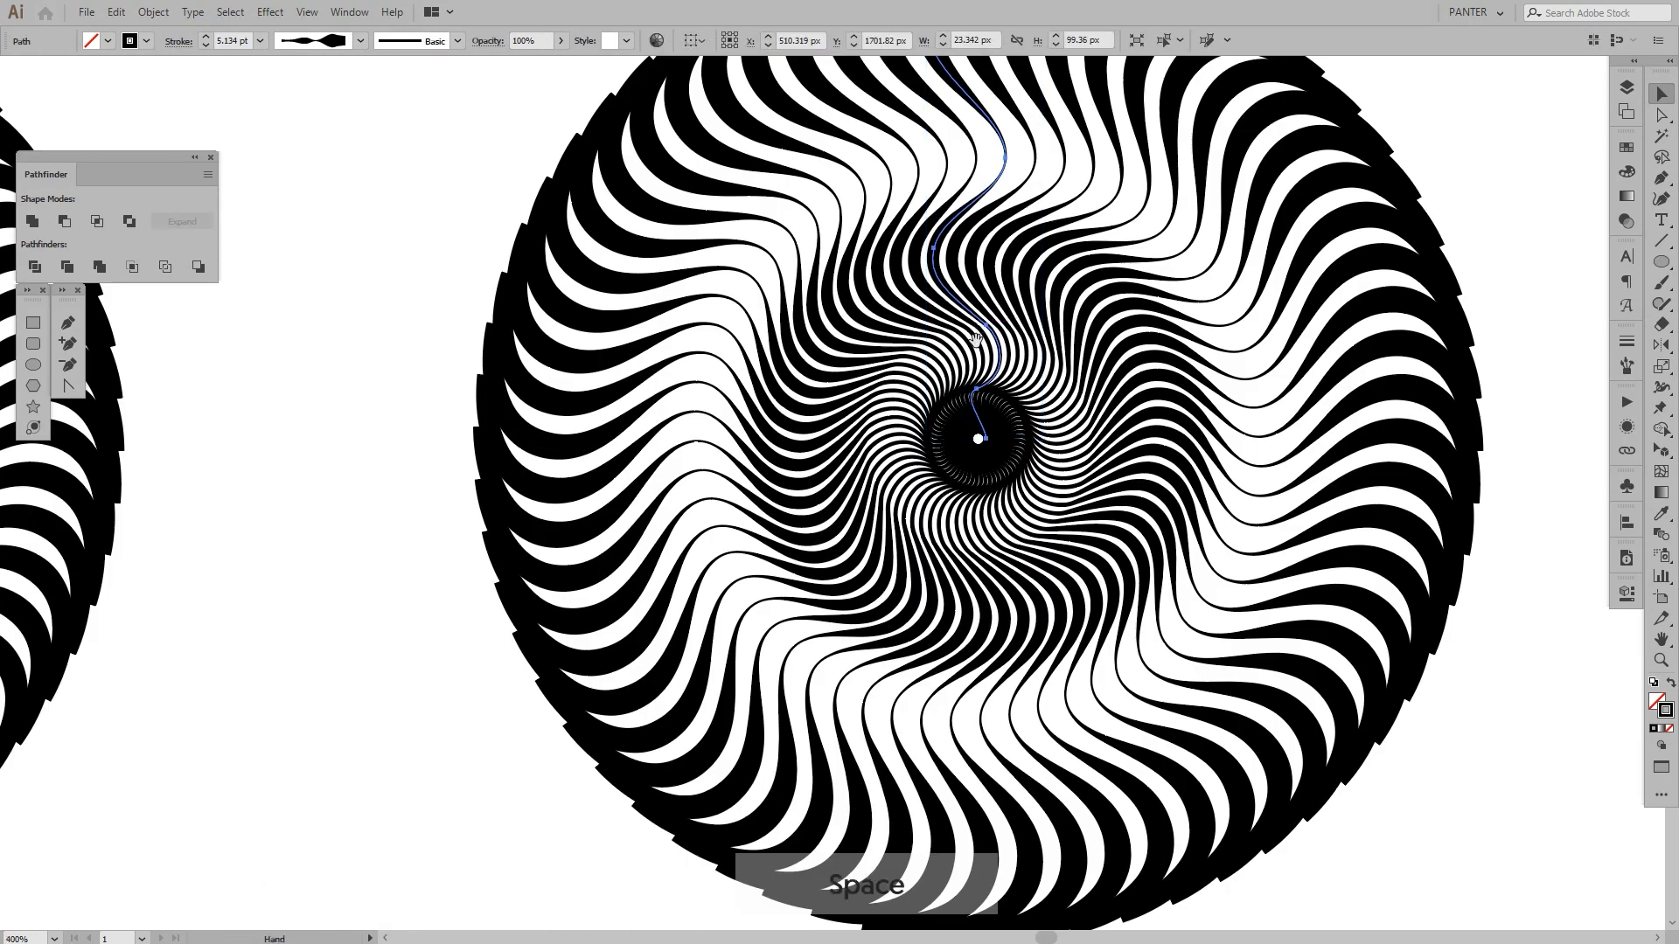
left_click(152, 12)
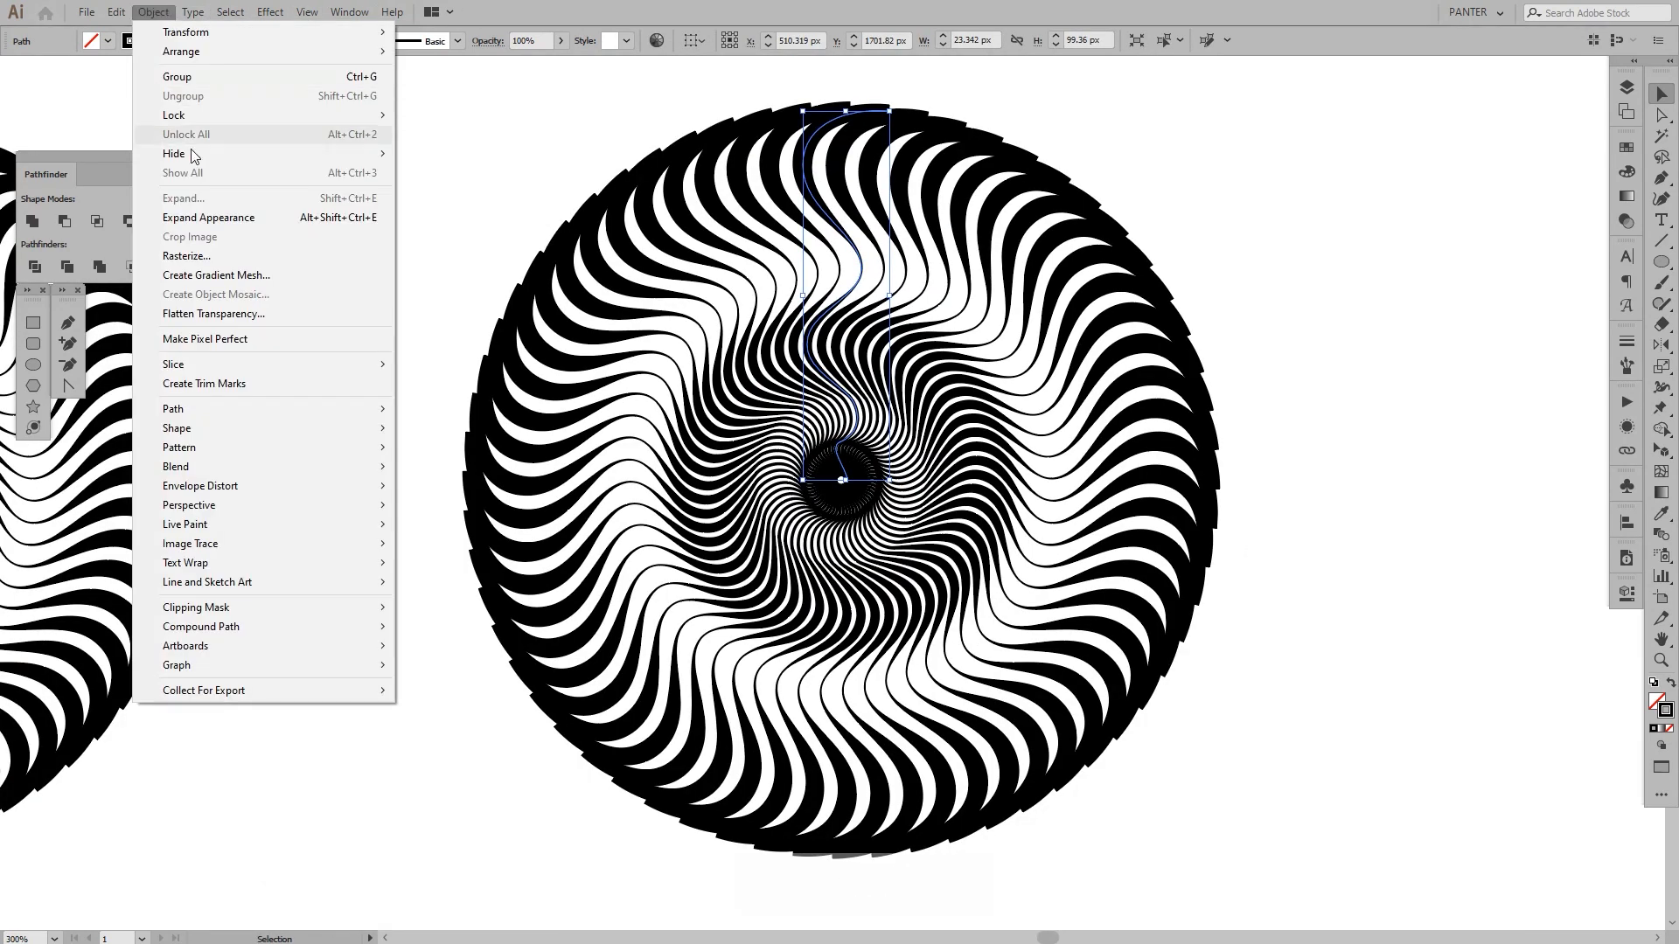
Step: Expand Appearance to turn the tapered stroked rays into solid filled shapes
left_click(176, 75)
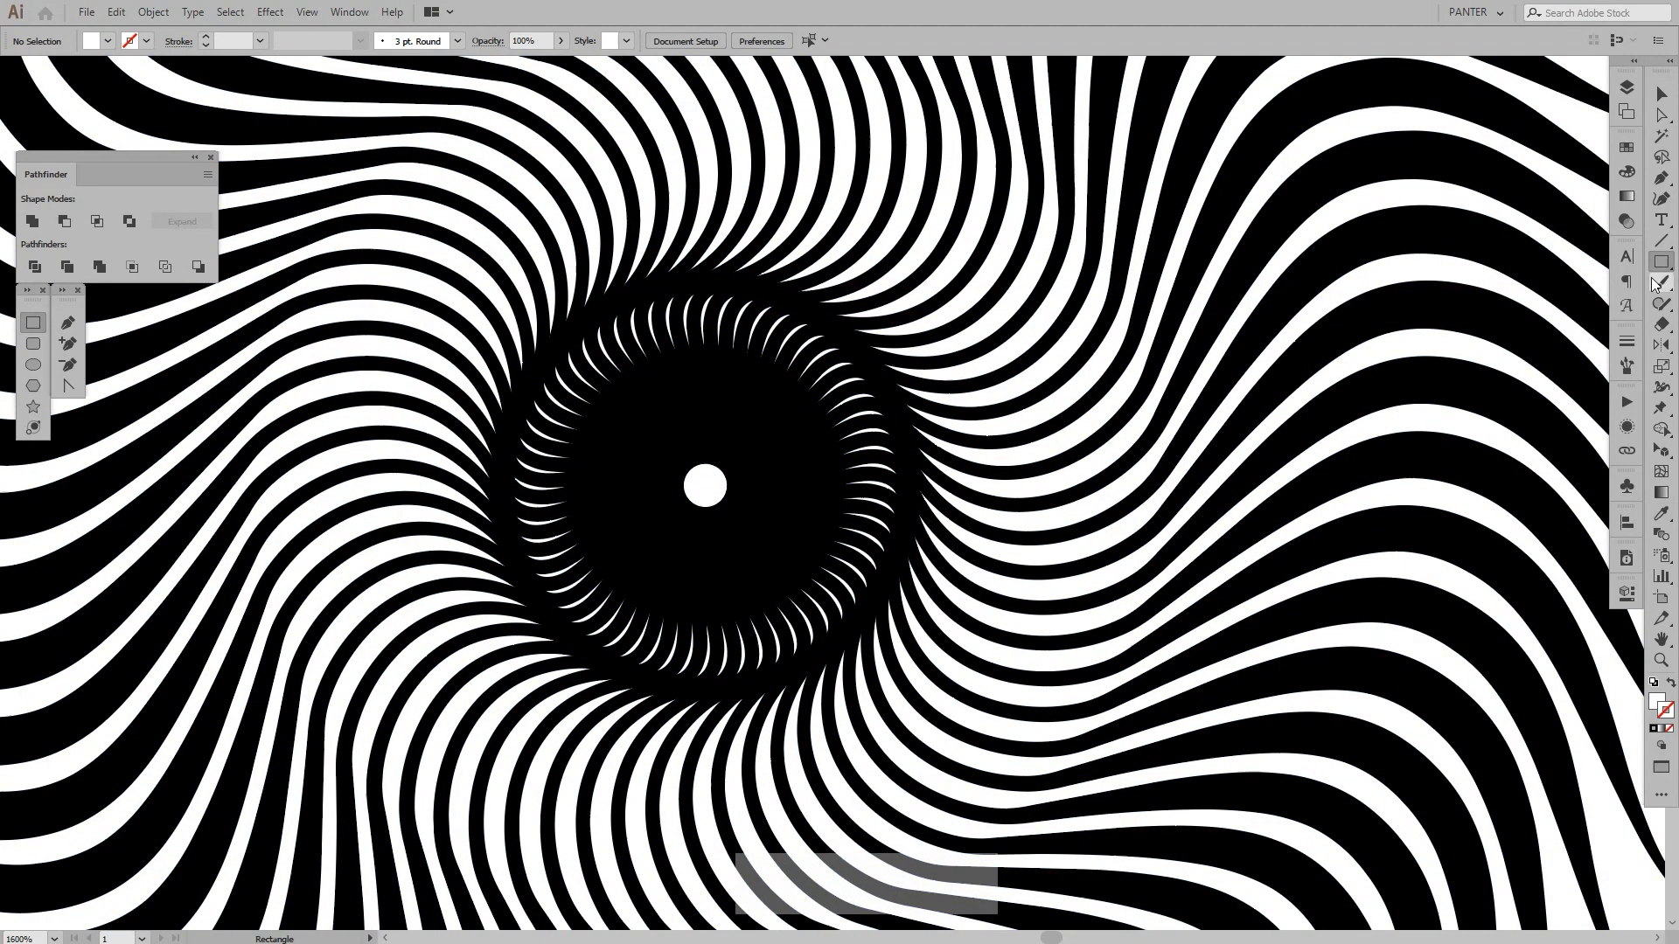
Step: Draw a white-filled ellipse over the vortex center to form the hollow hole, then deselect
left_click(1663, 257)
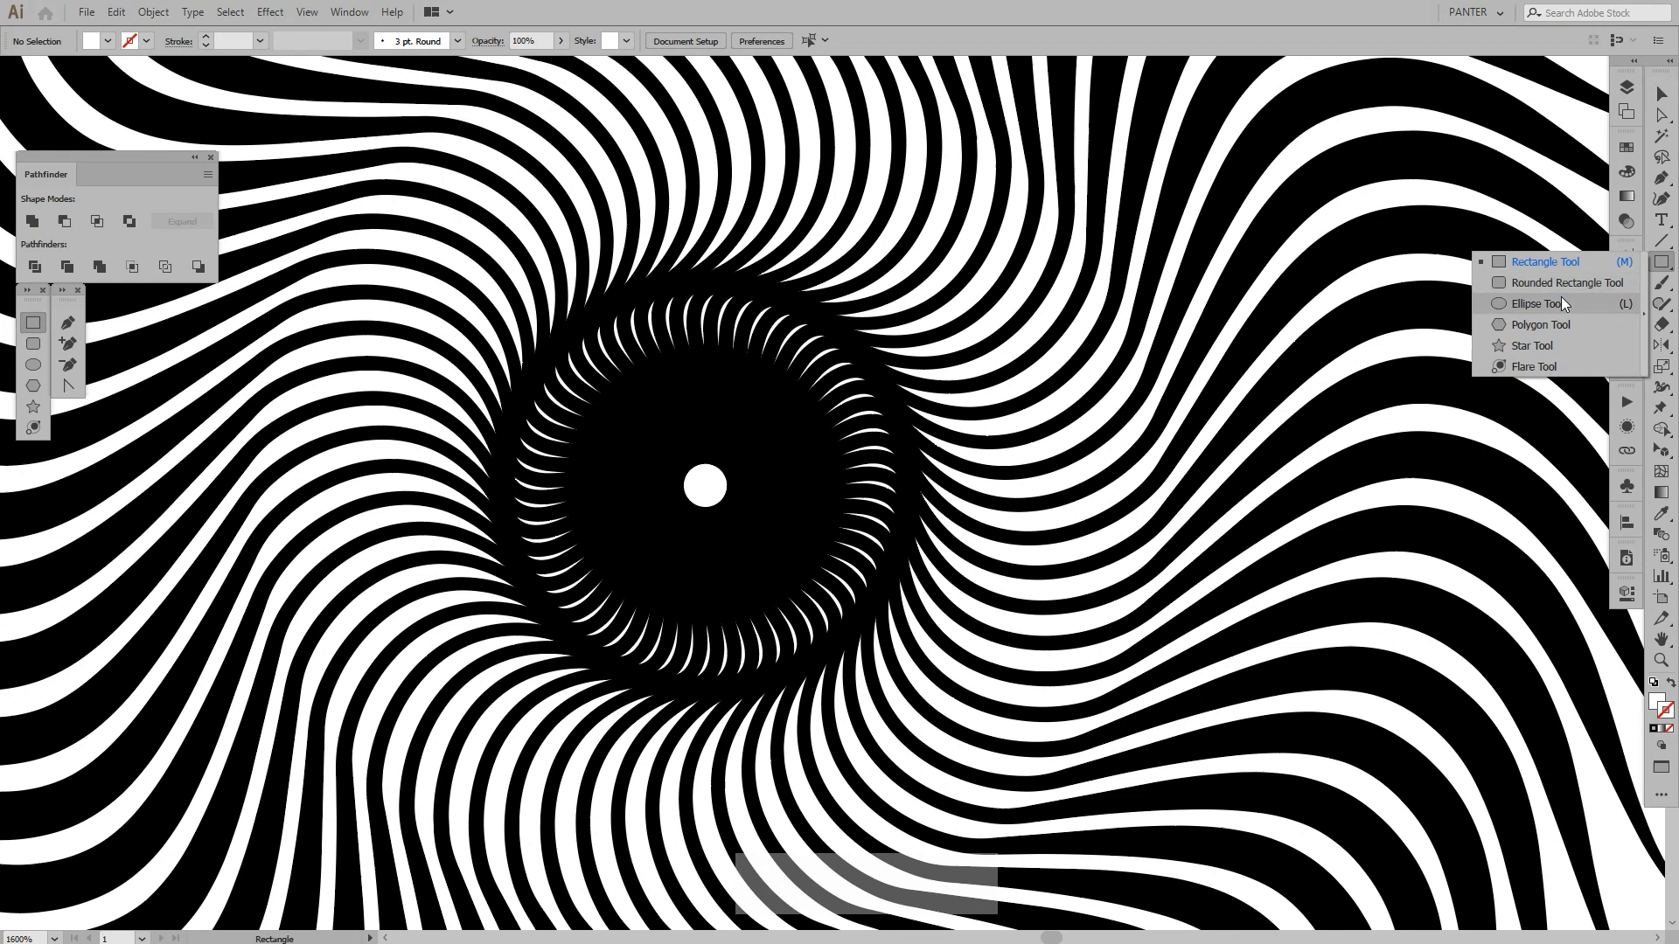
left_click(1539, 302)
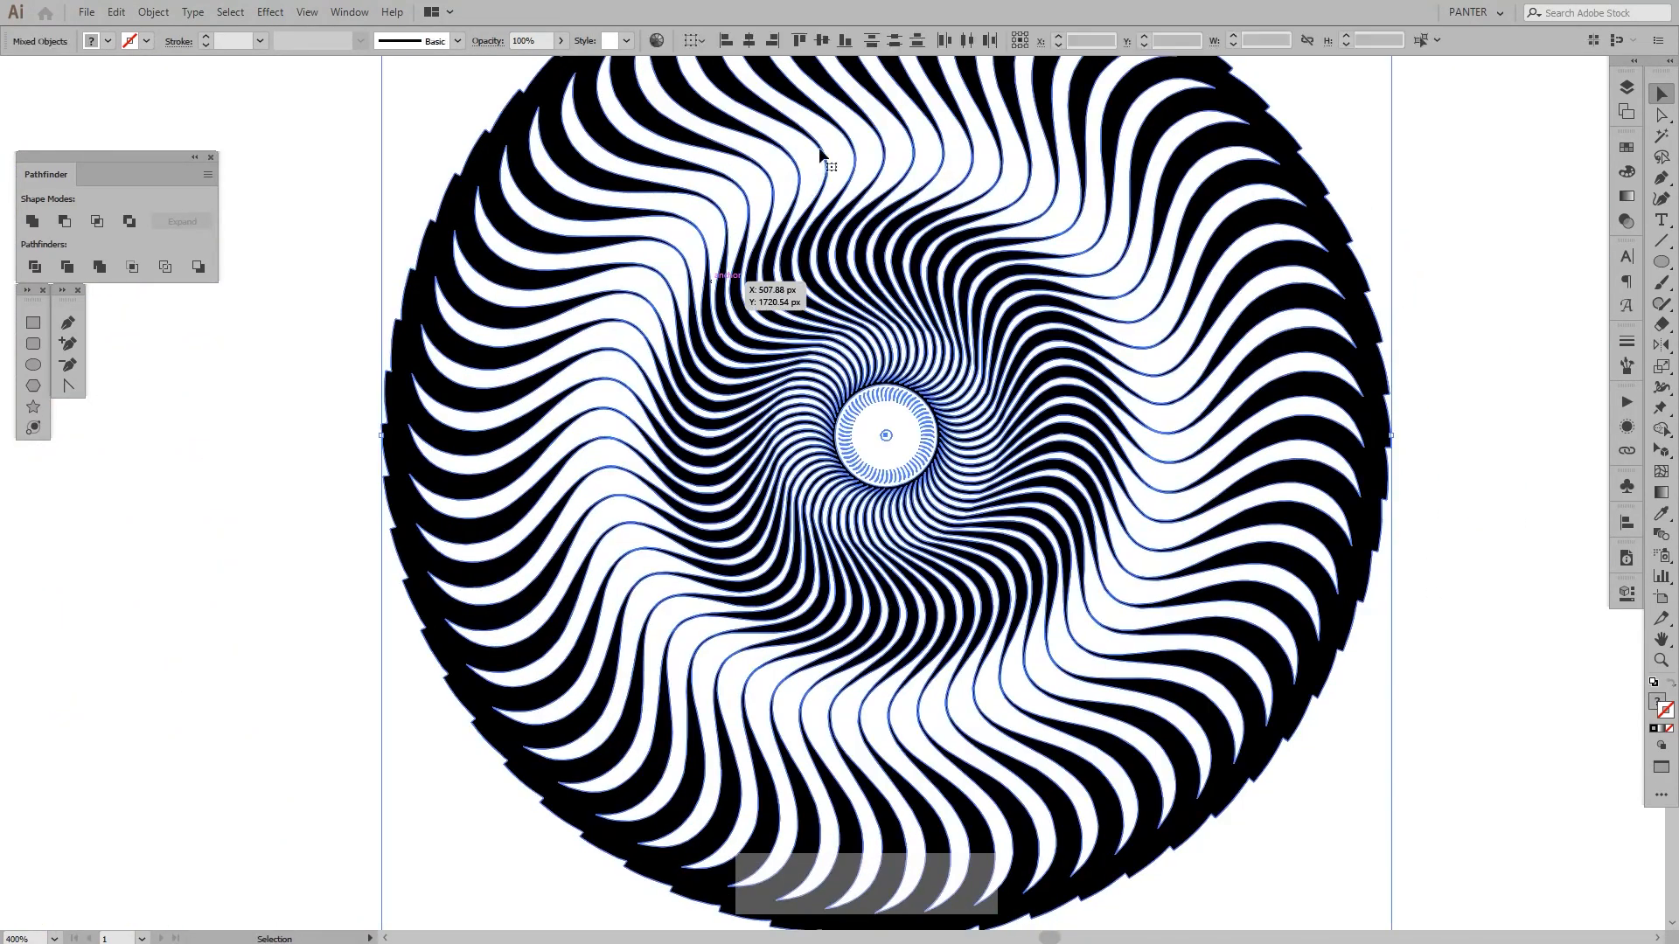
left_click(822, 40)
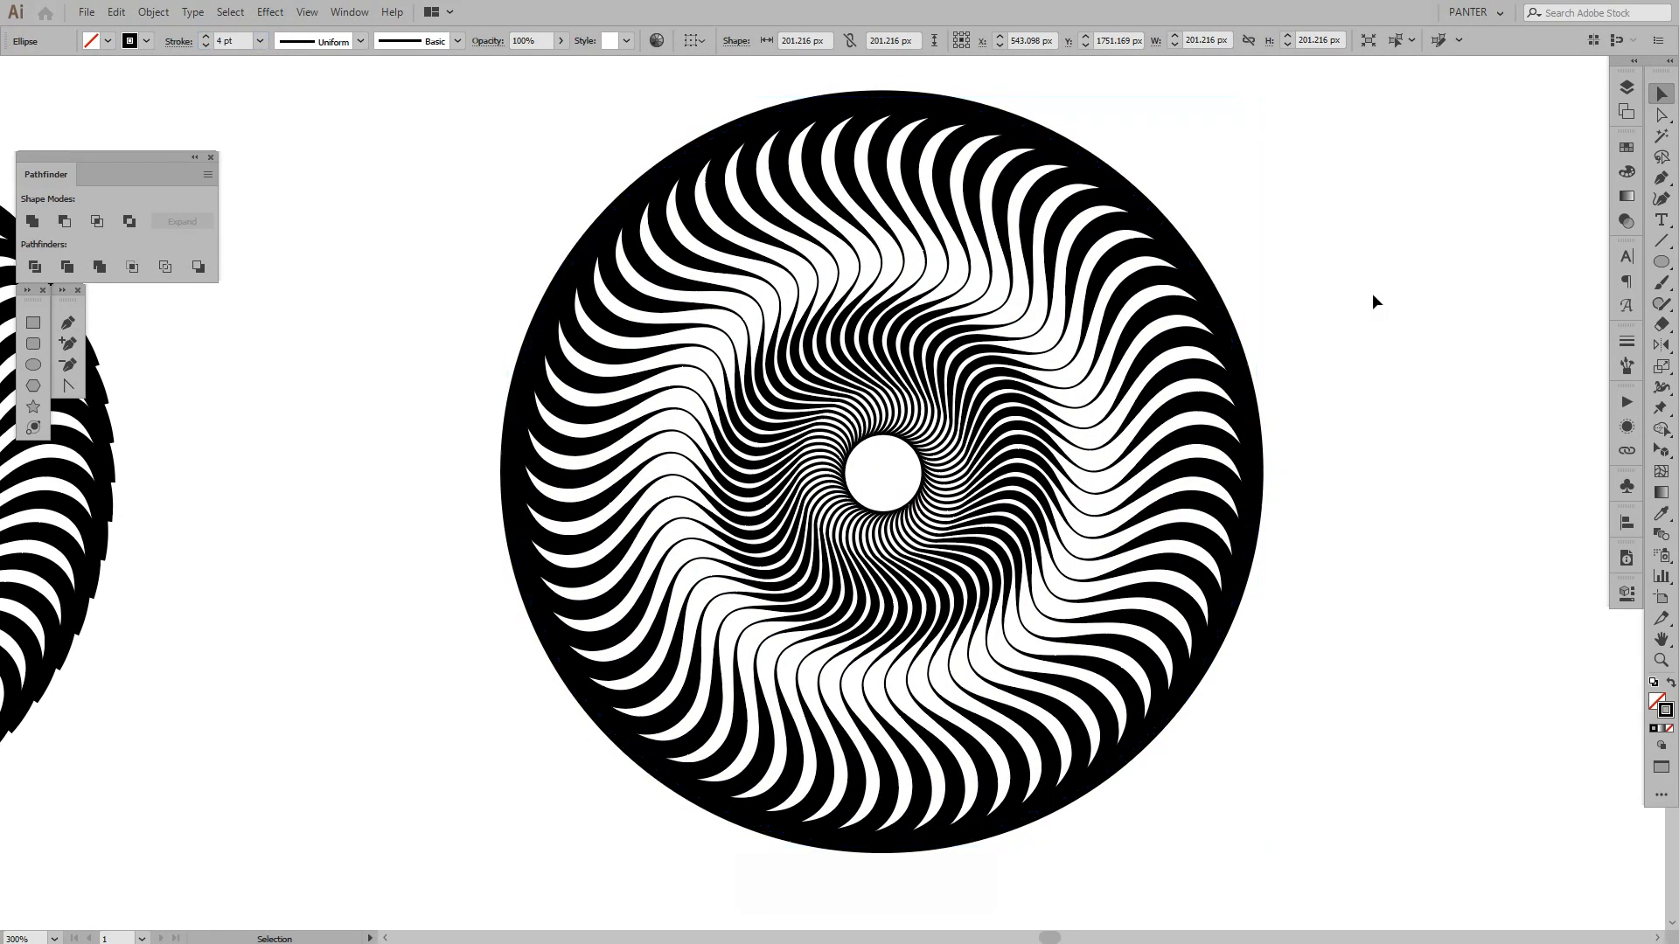
left_click(1155, 365)
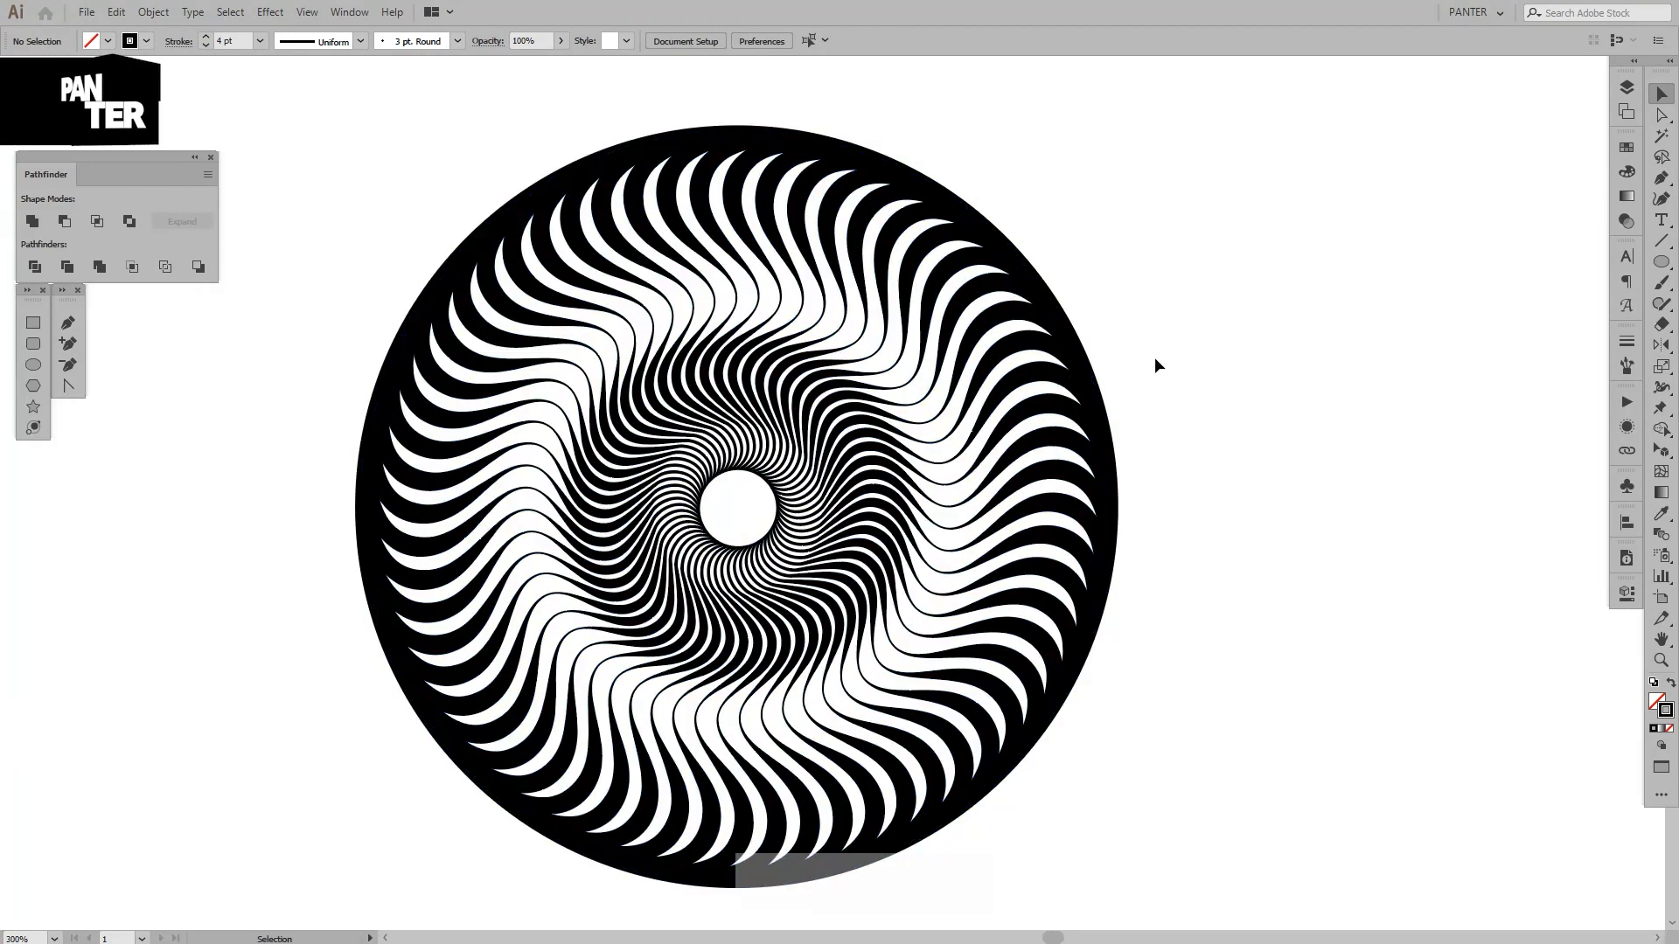
Step: Select all, expand fills and strokes, and unite the pieces into one compound path
key("ctrl+a")
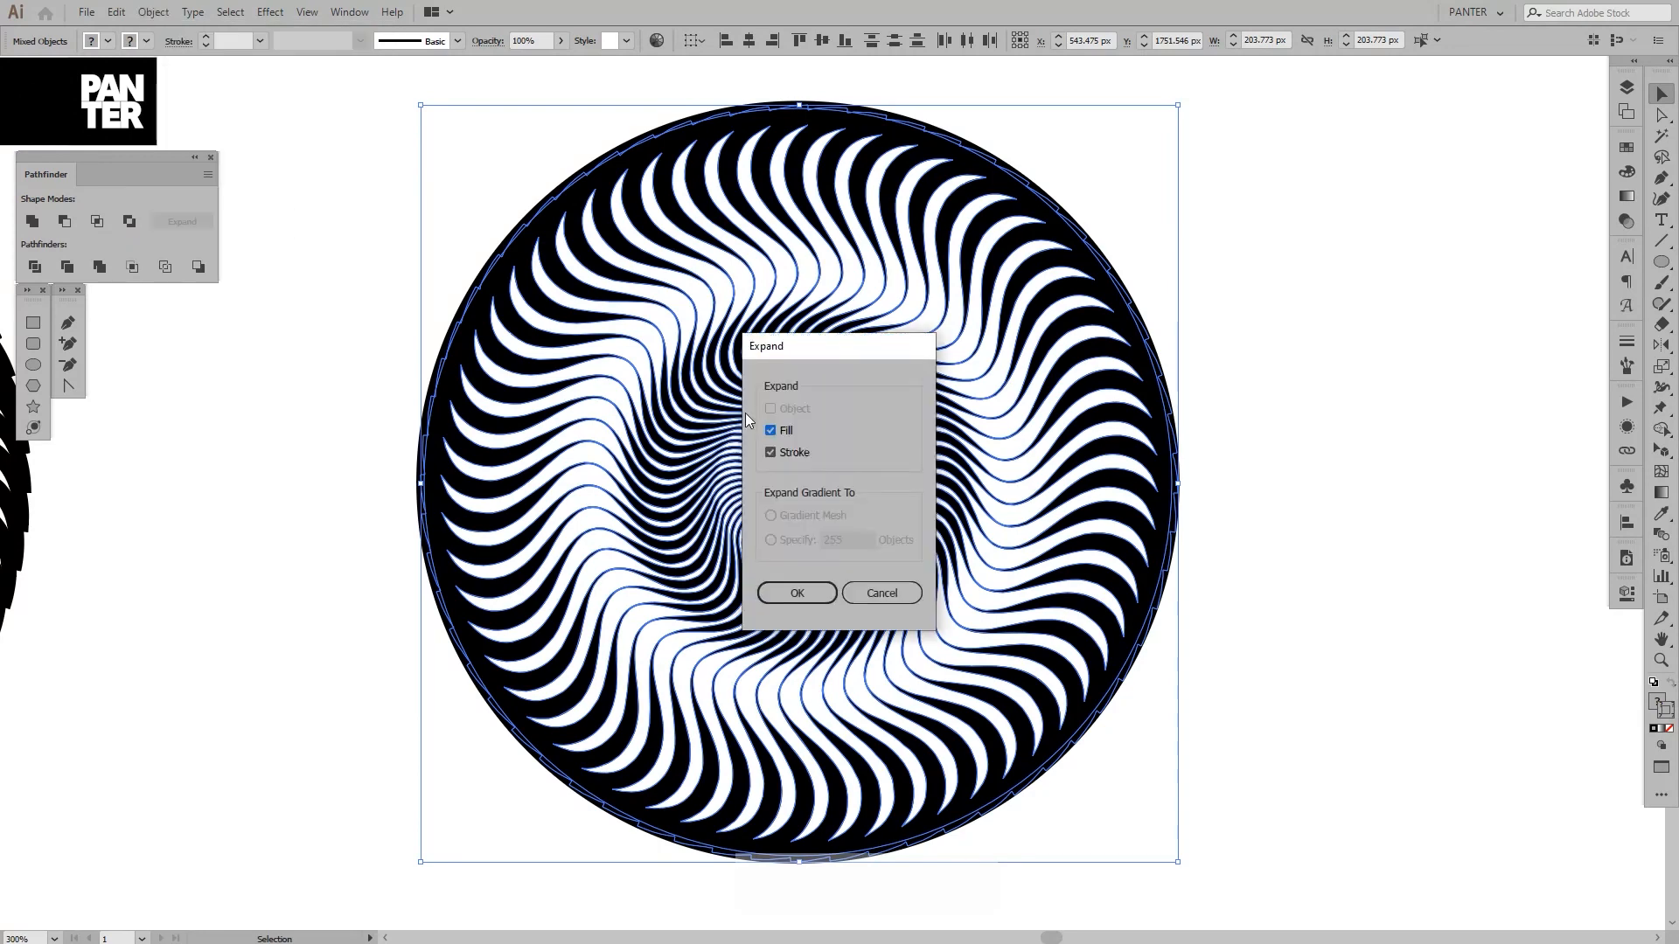
left_click(796, 593)
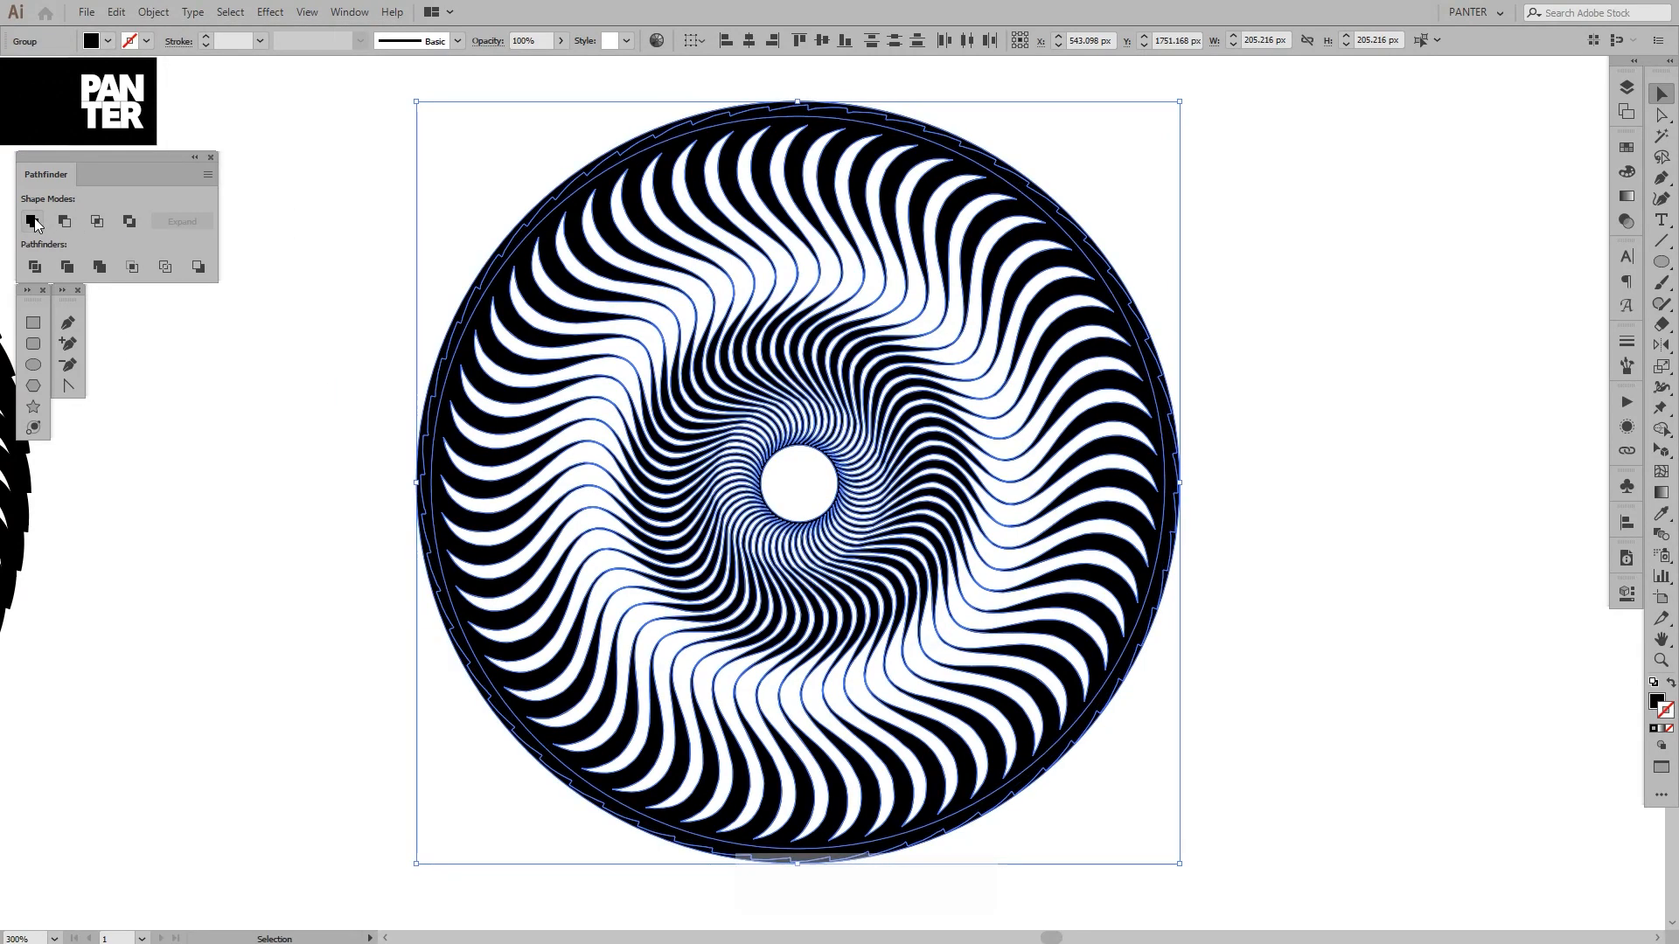
left_click(32, 221)
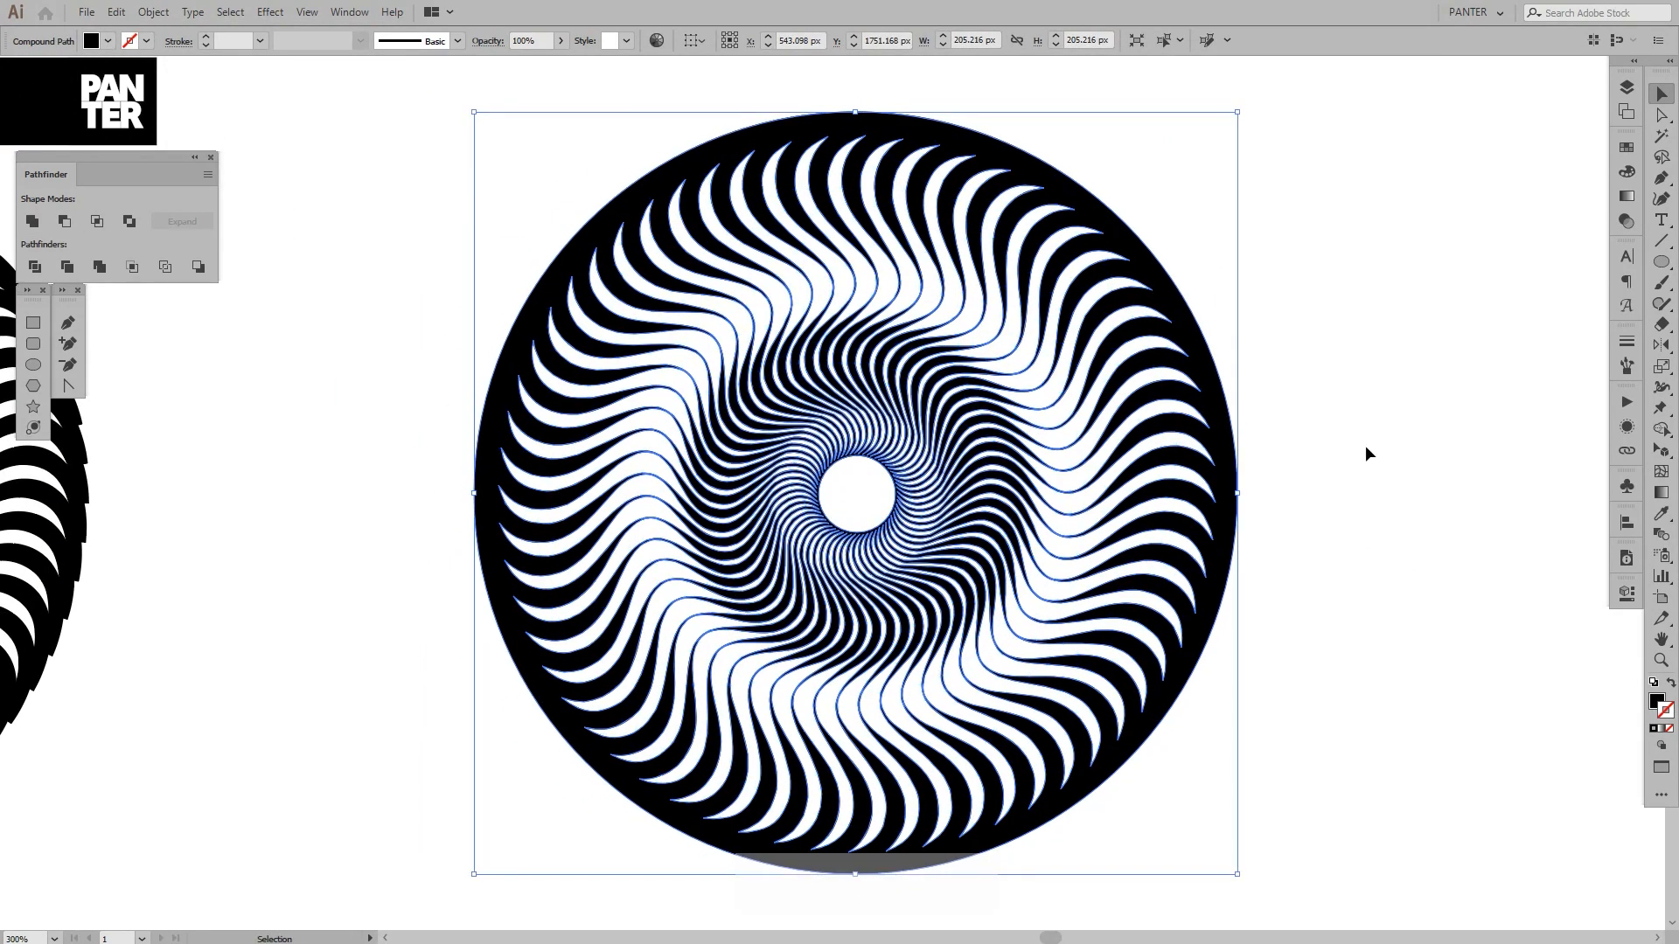
left_click(1368, 455)
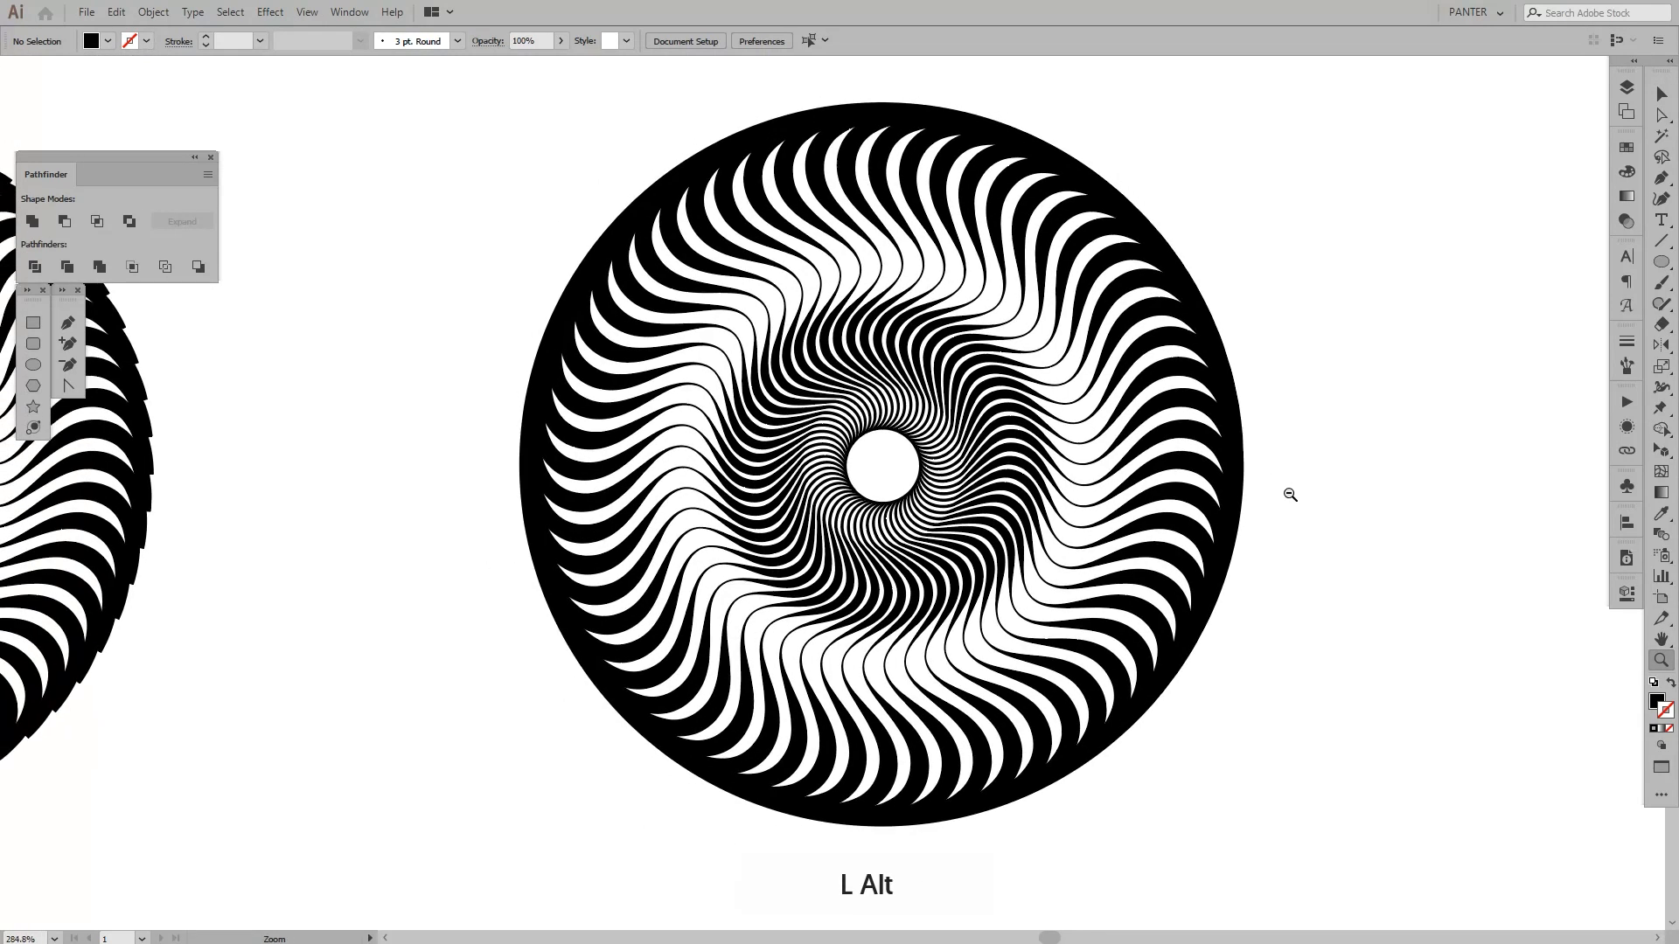
key("space")
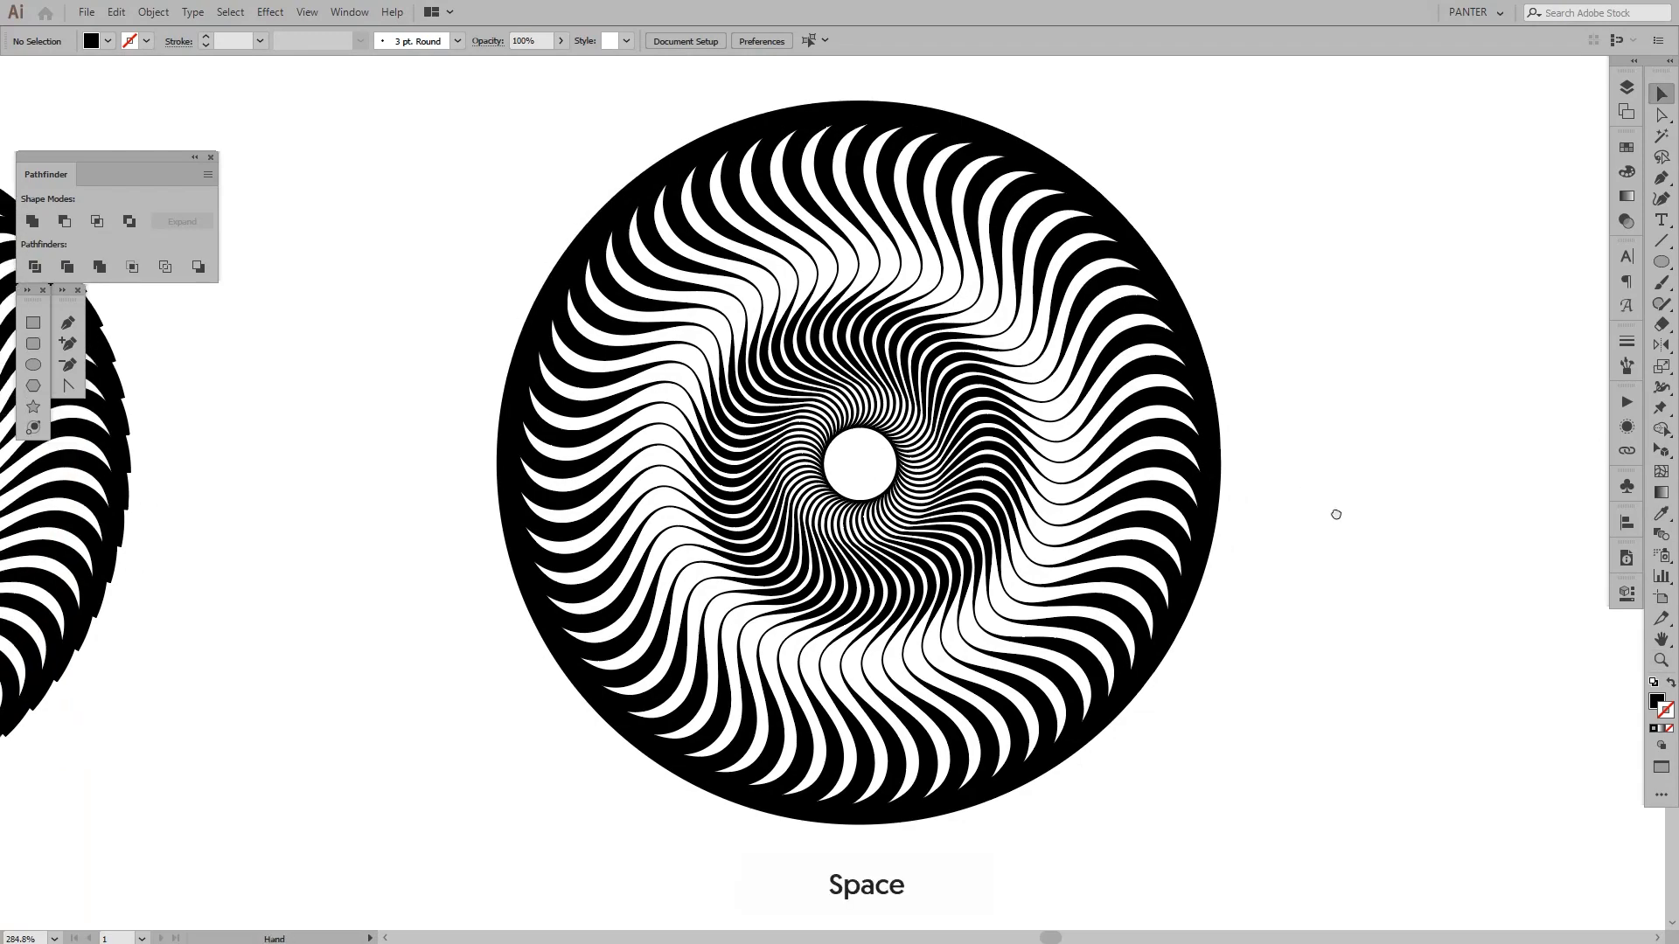